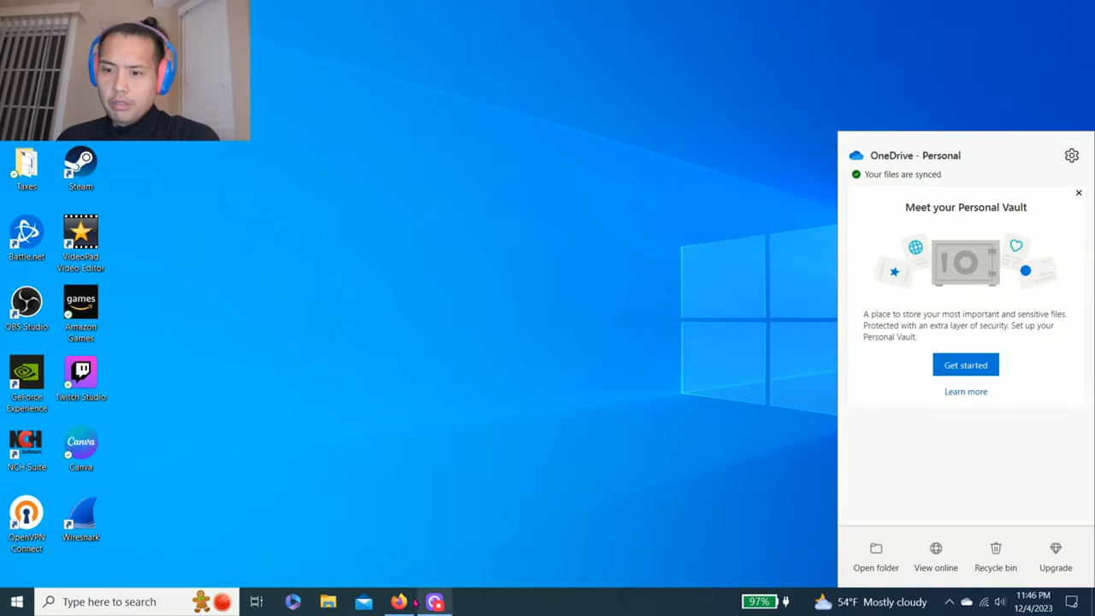
- Open the Nmap Basic Port Scans room under Information Gathering in the CompTIA Pentest+ path
click(399, 601)
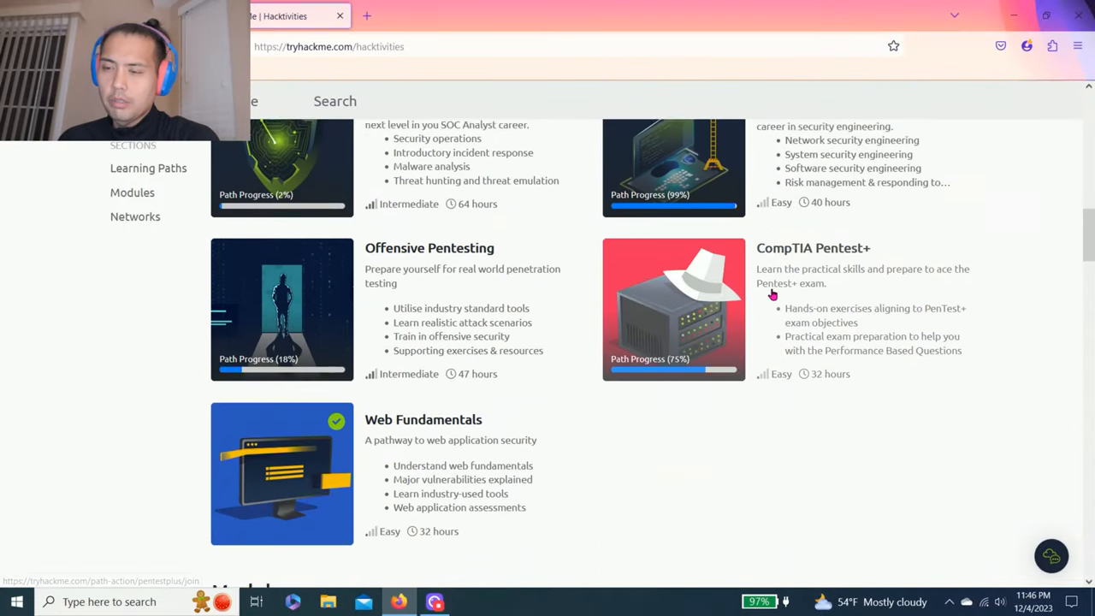
scroll(down, 3)
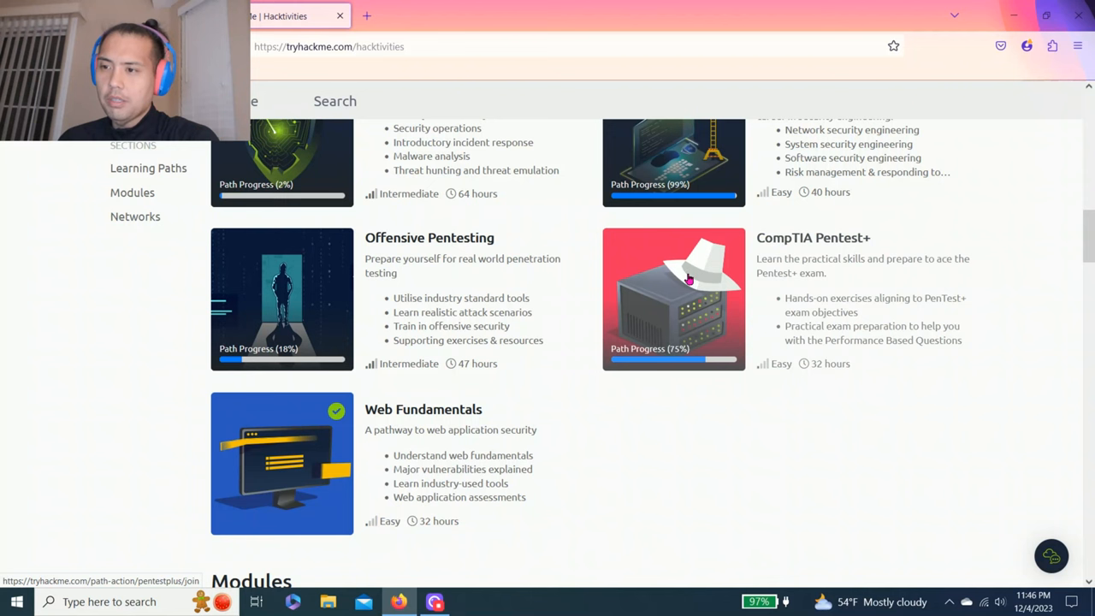
click(673, 299)
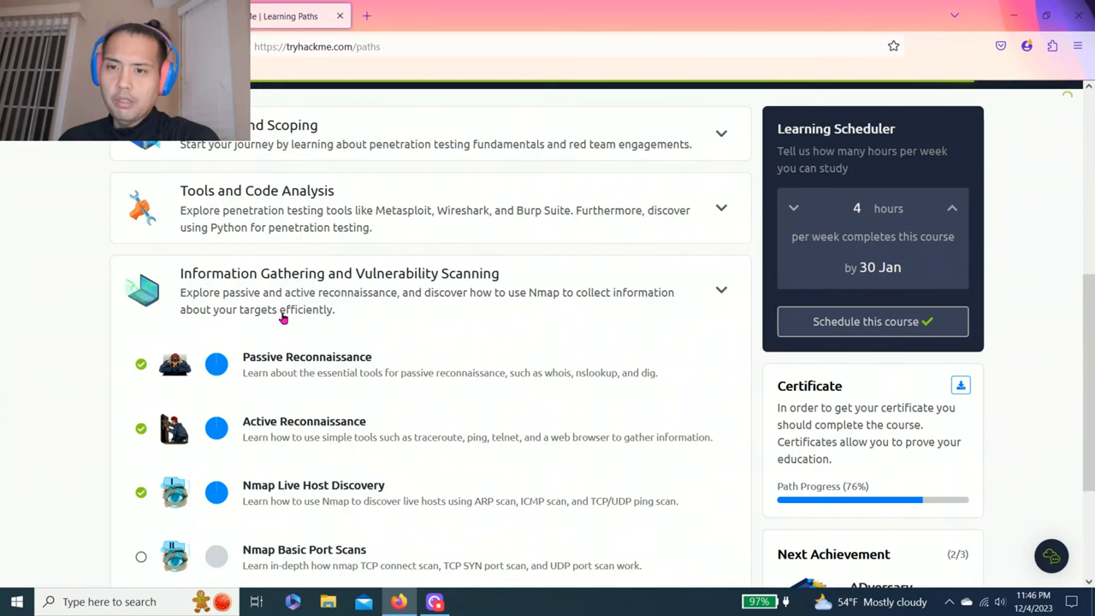
scroll(down, 3)
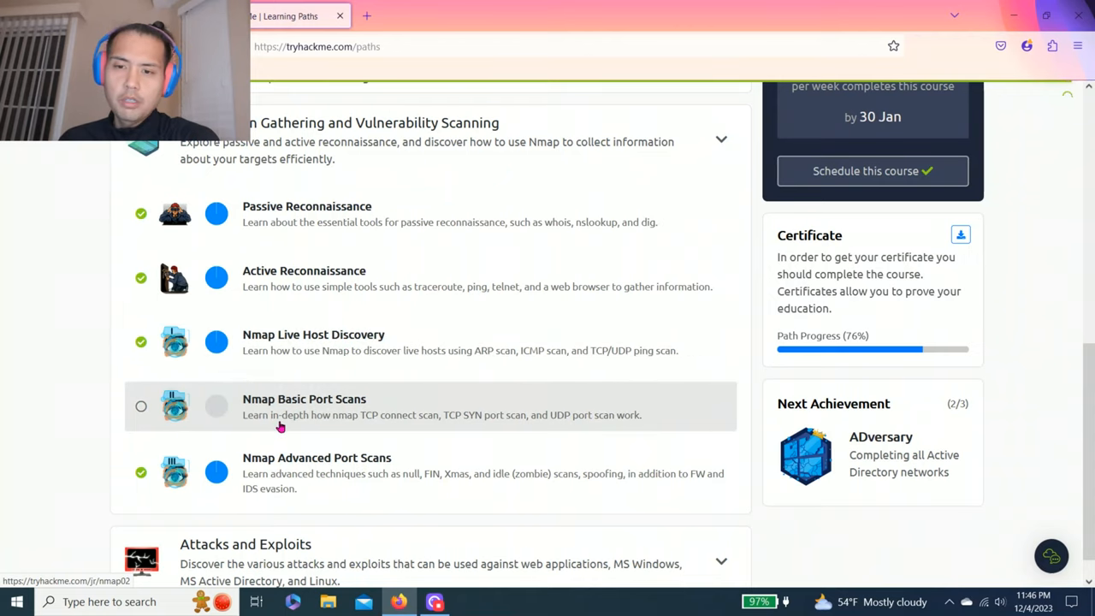
mouse_move(259, 417)
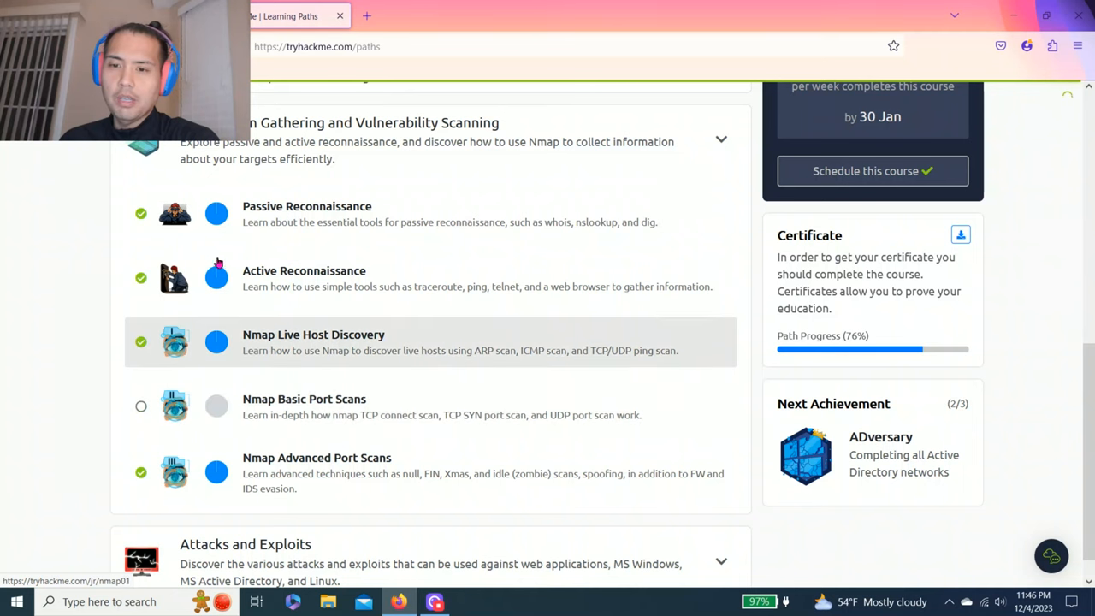
click(303, 398)
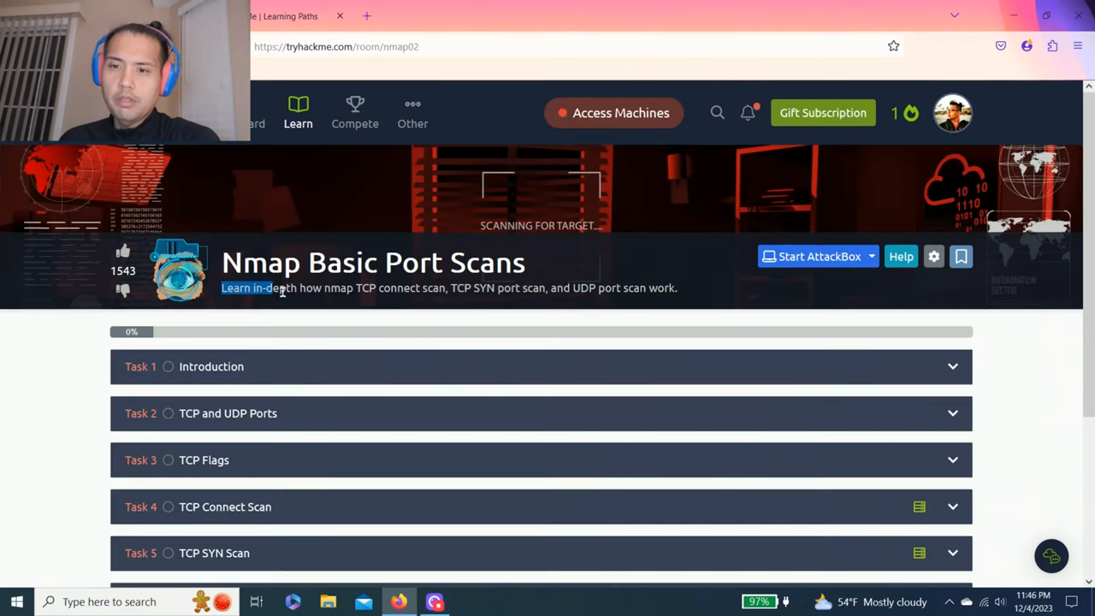
- Expand the TCP Connect Scan task, start the target machine, and exit split view
drag(270, 287, 449, 287)
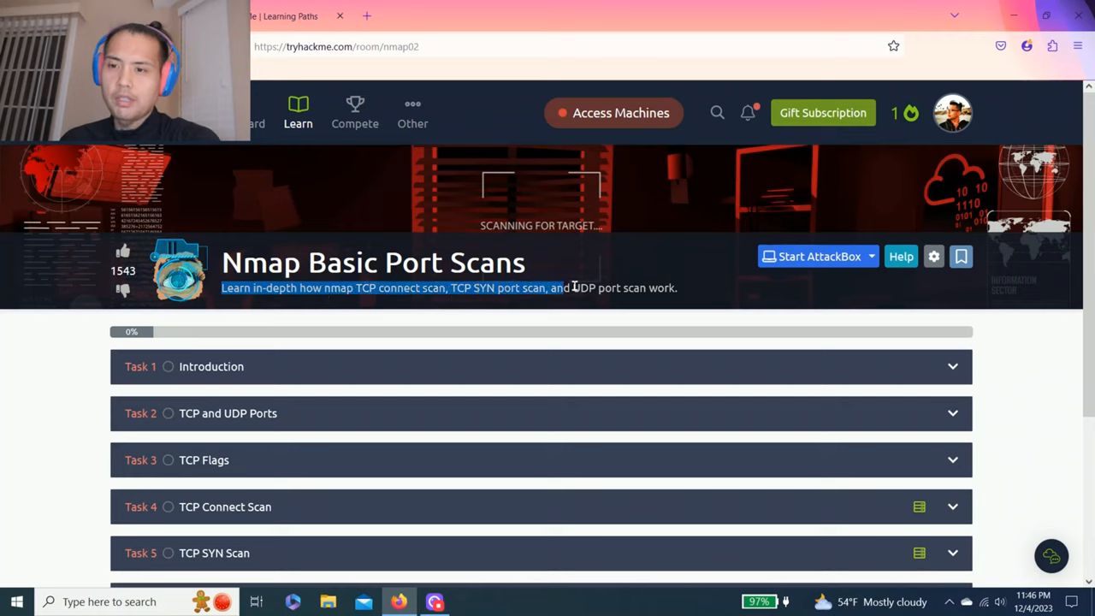
click(769, 288)
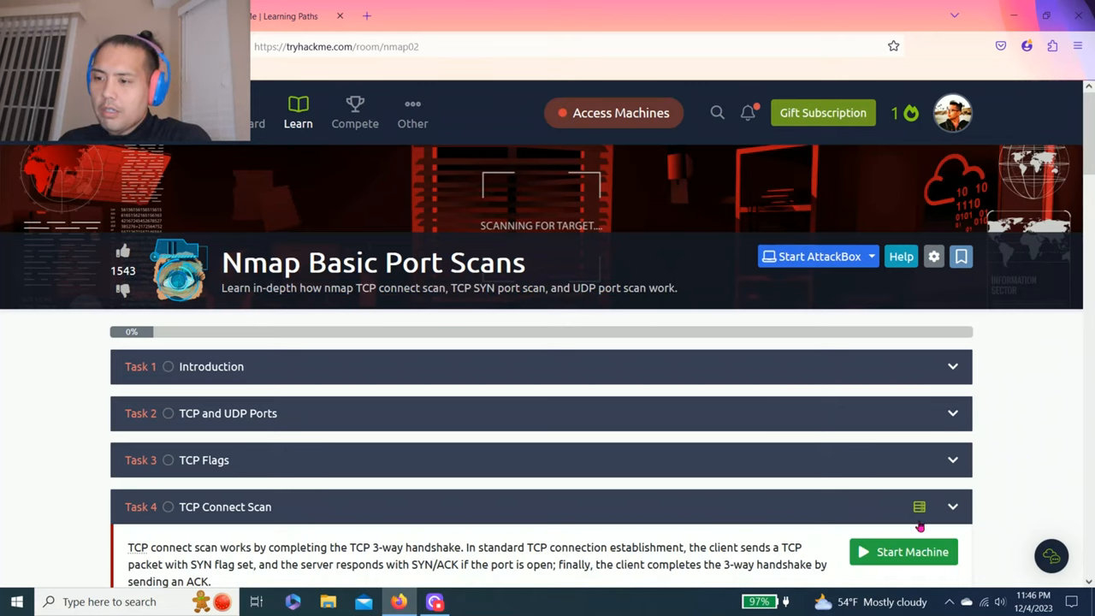
click(903, 552)
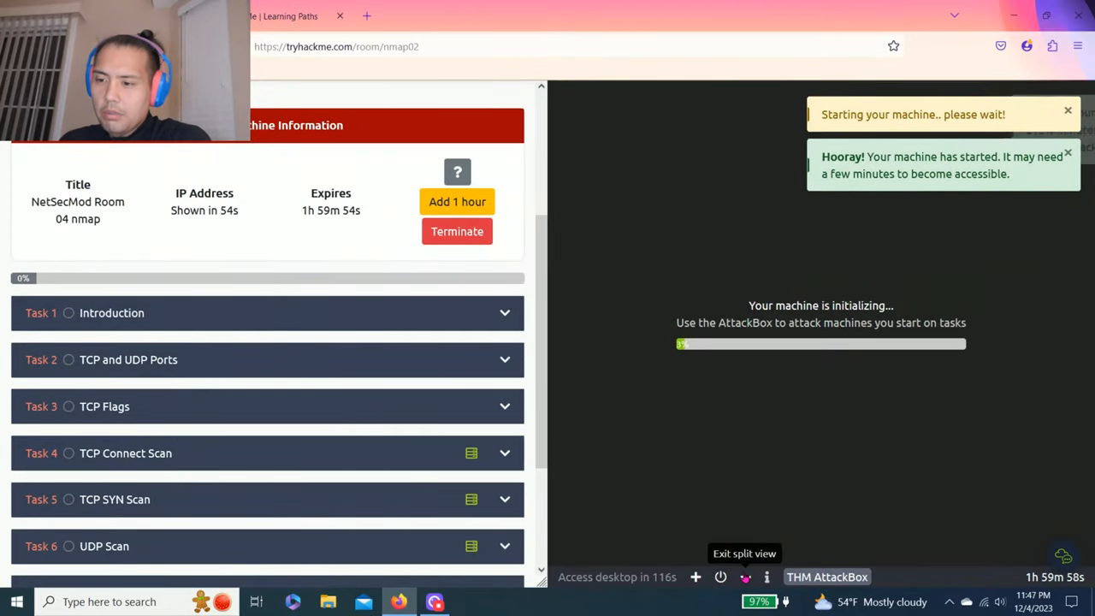
click(743, 553)
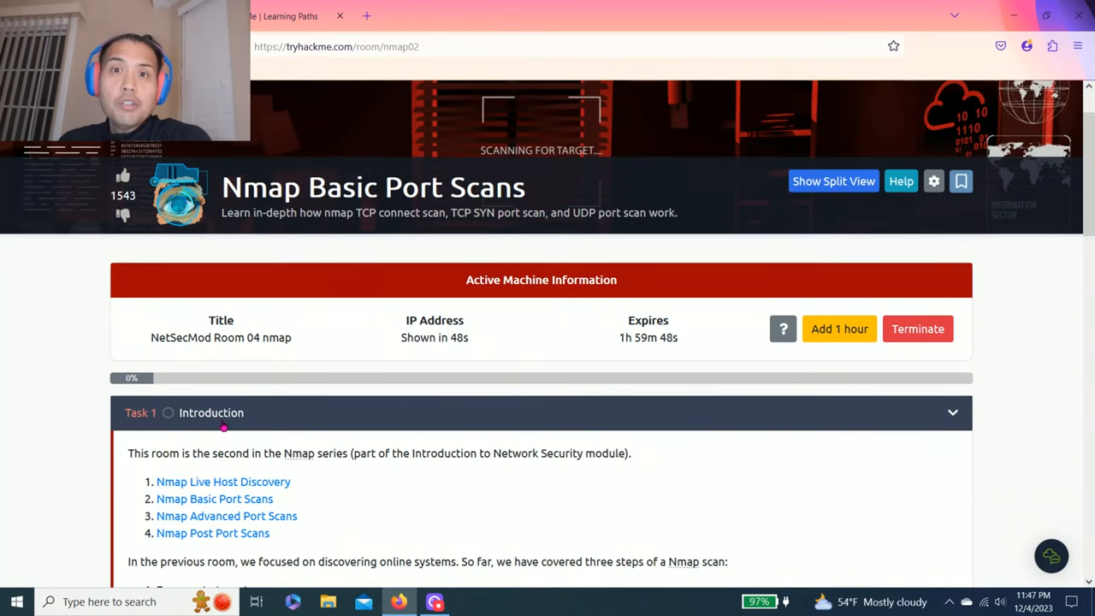
- Scroll through the Task 1 Introduction content
scroll(down, 3)
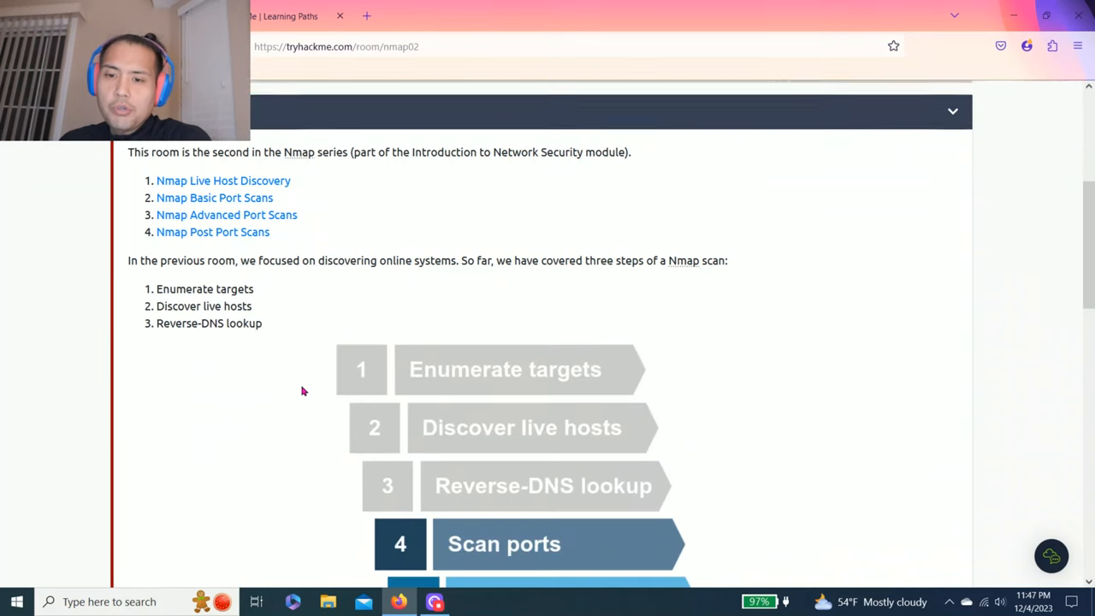
scroll(down, 3)
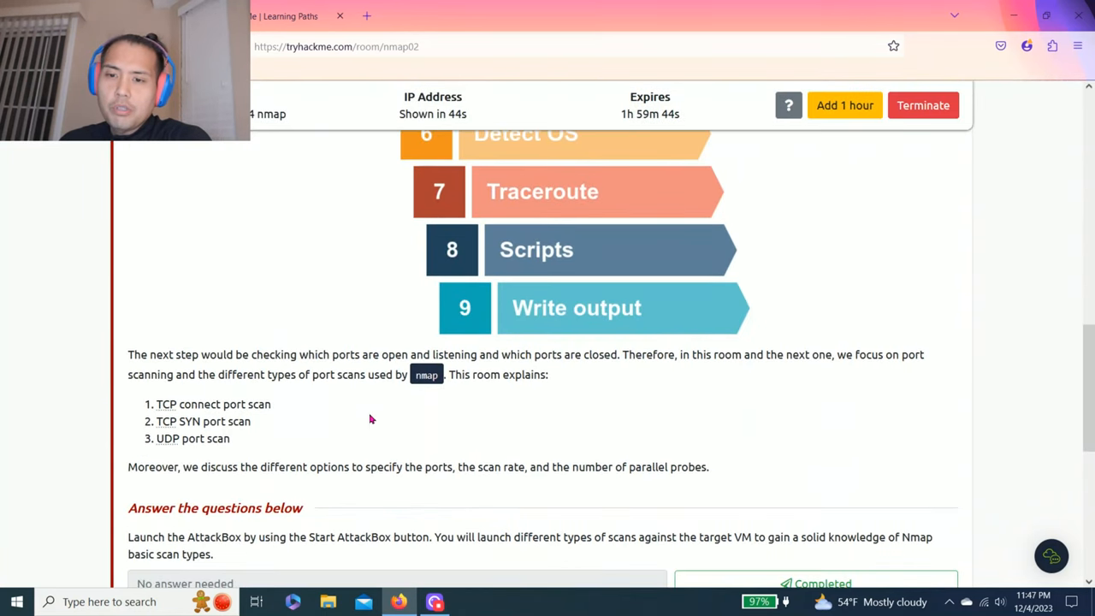
scroll(down, 3)
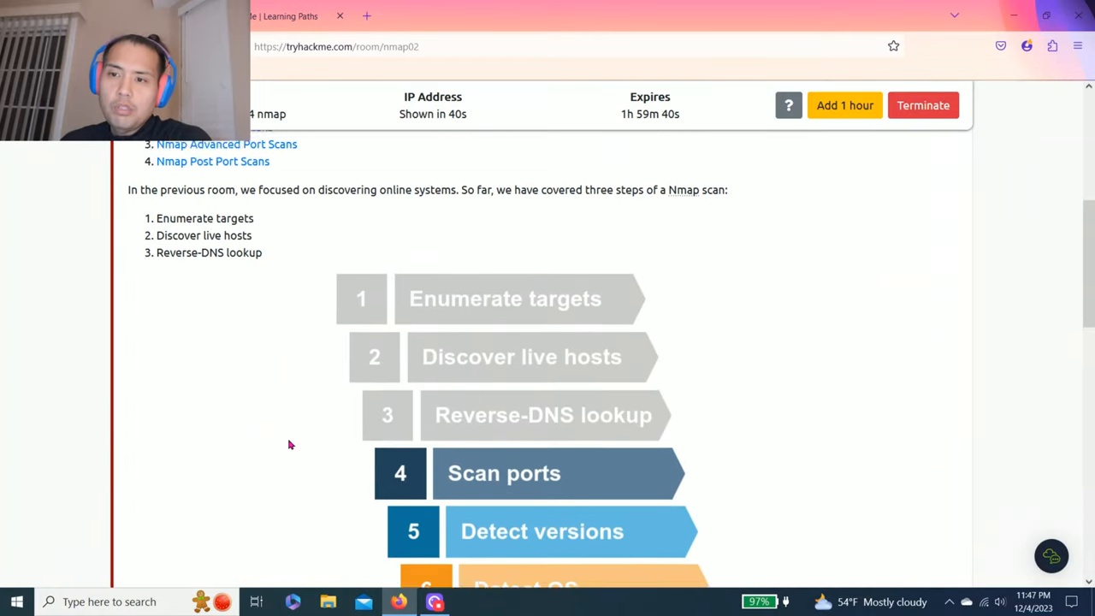
scroll(up, 3)
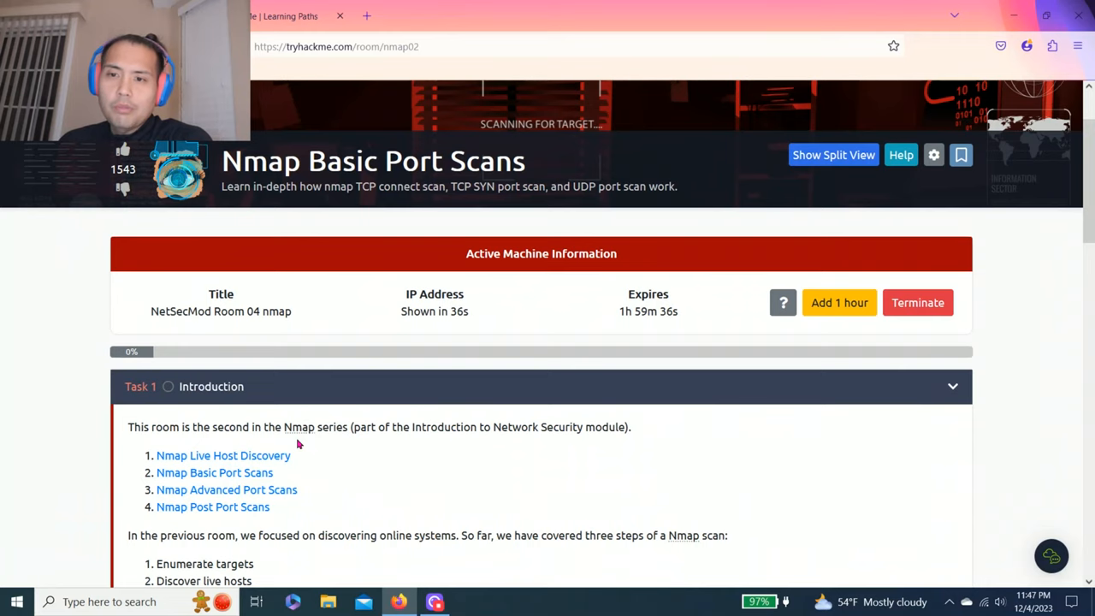
mouse_move(398, 433)
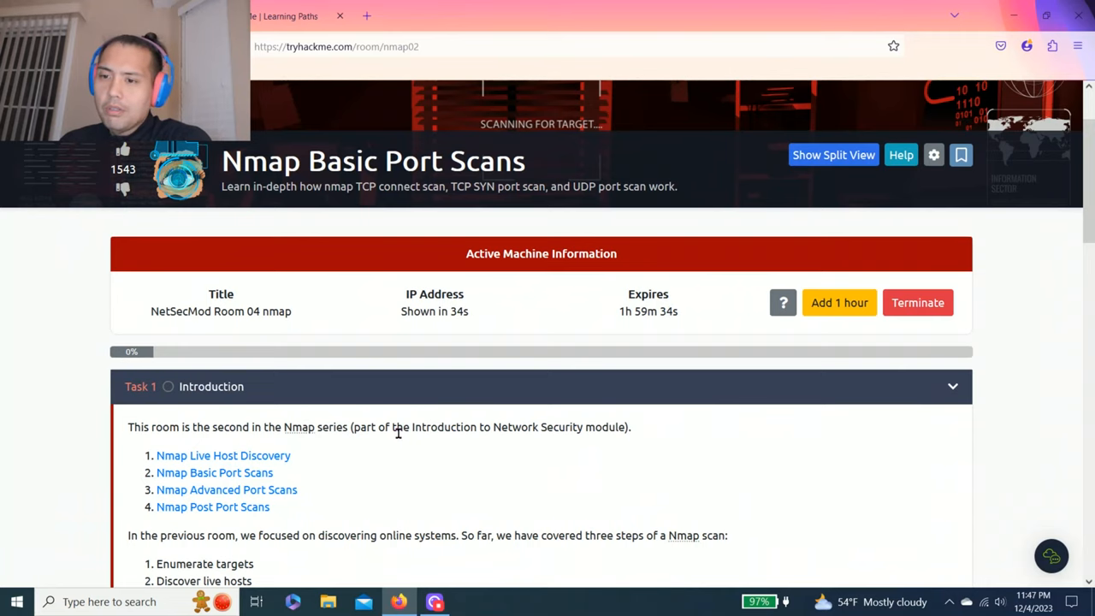
scroll(down, 3)
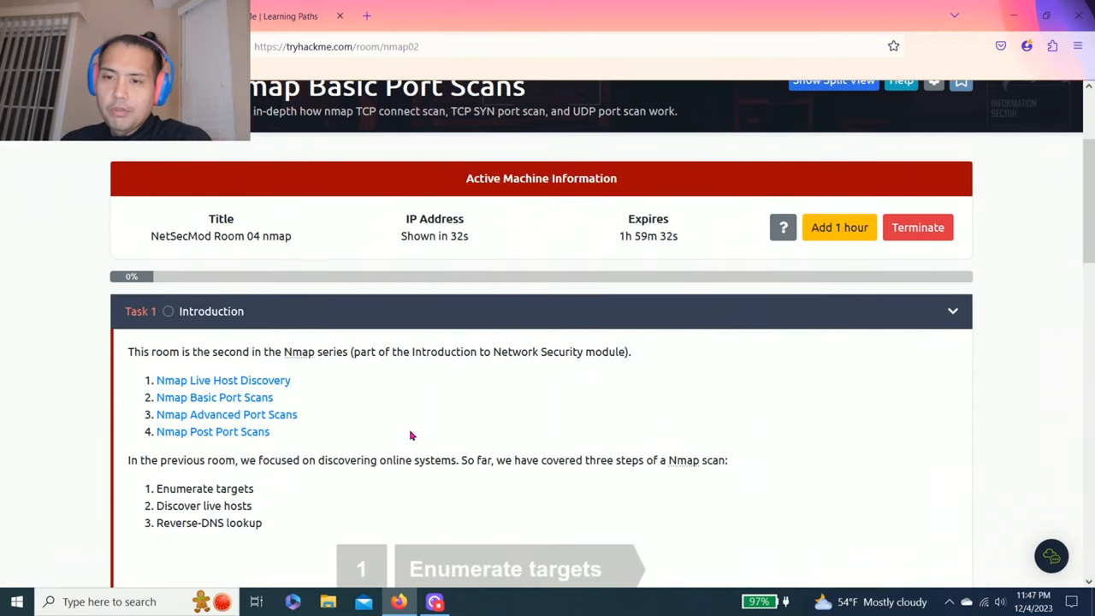
scroll(down, 3)
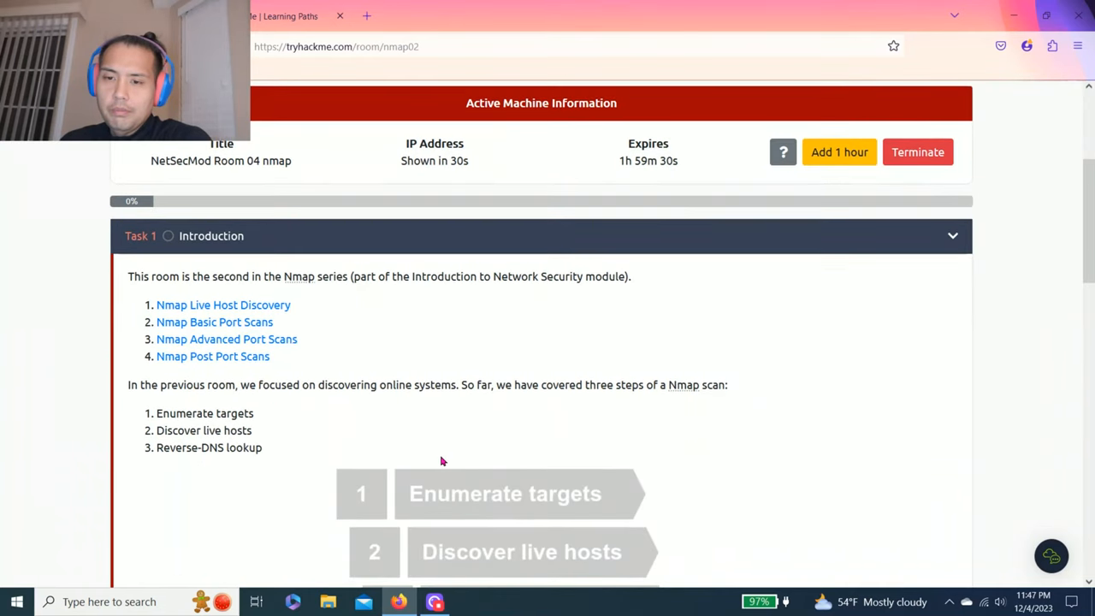
scroll(down, 3)
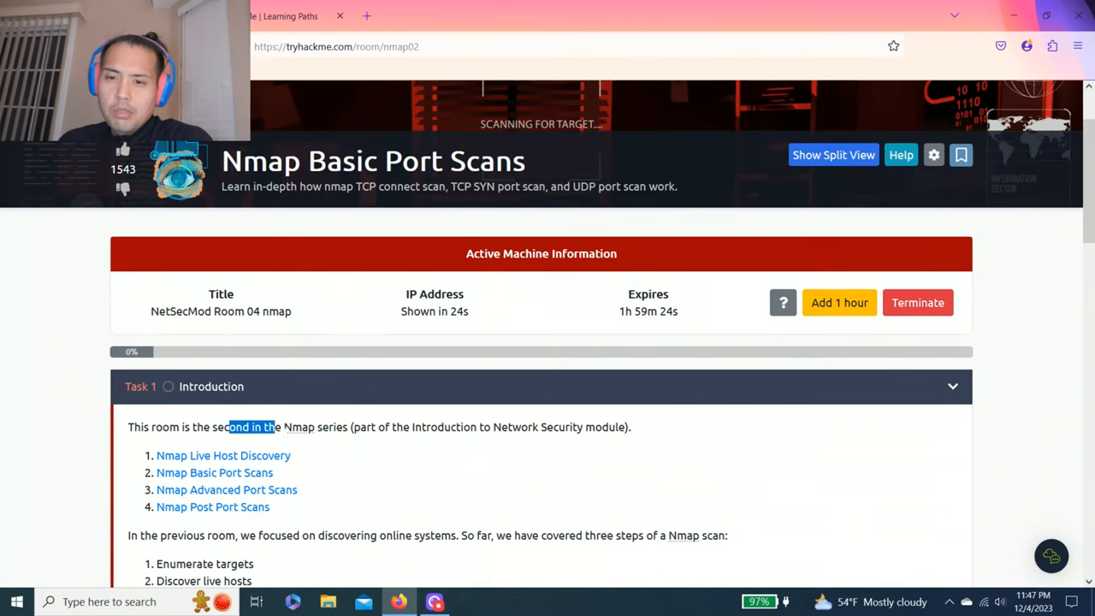
scroll(down, 3)
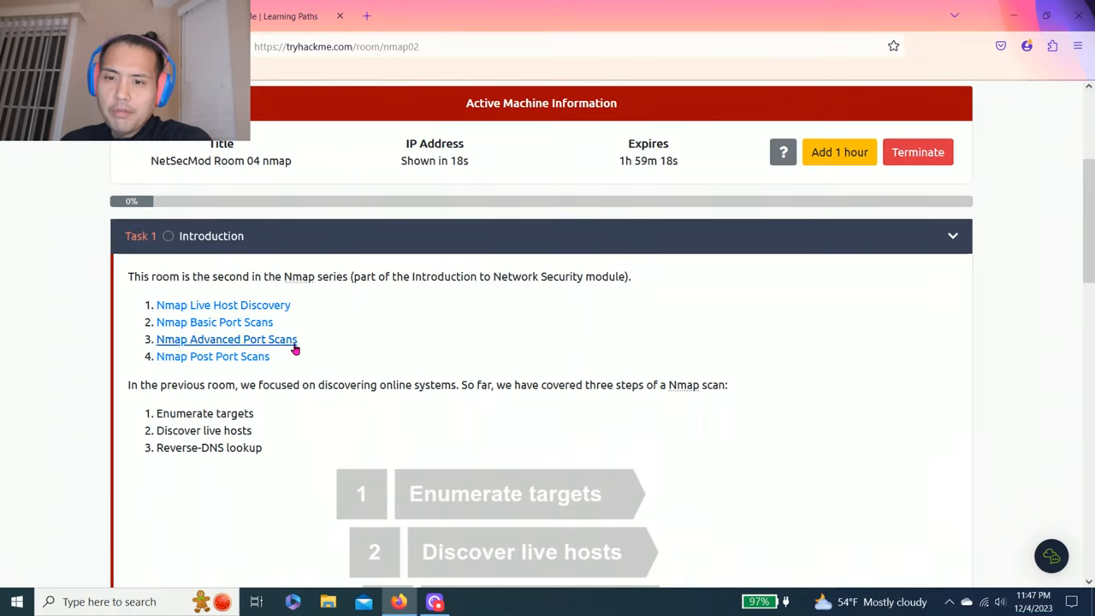
scroll(down, 3)
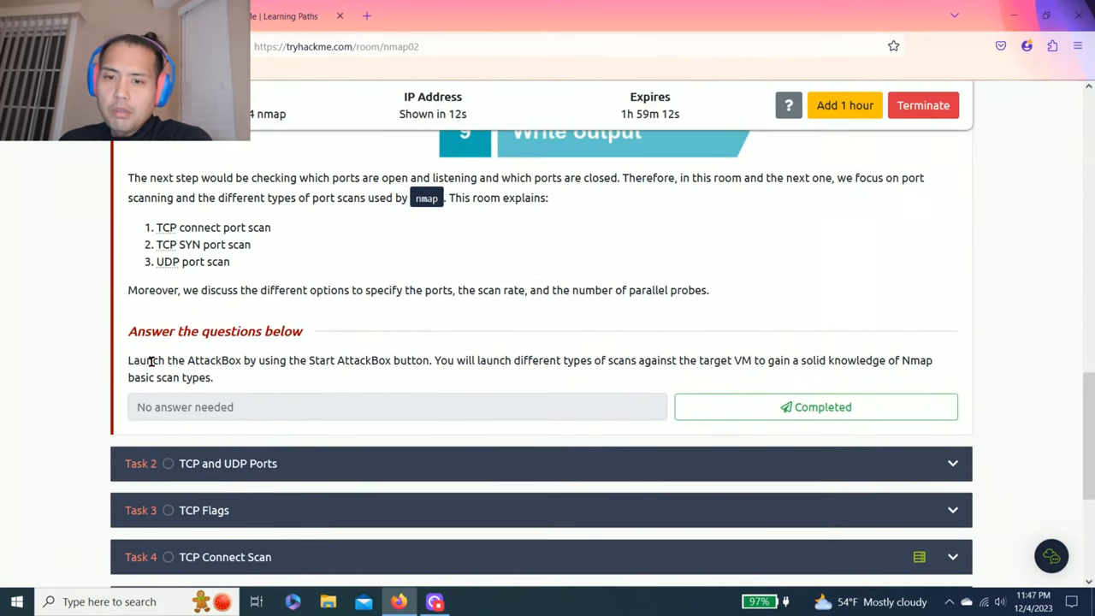
- Highlight the Introduction question and mark it Completed
drag(145, 360, 342, 360)
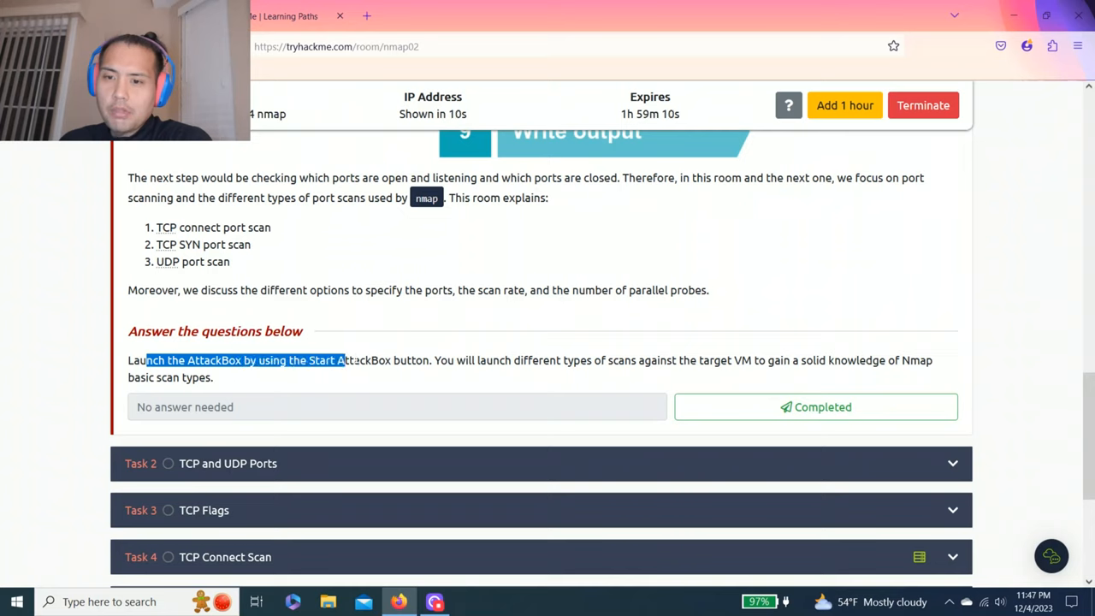
drag(342, 360, 500, 360)
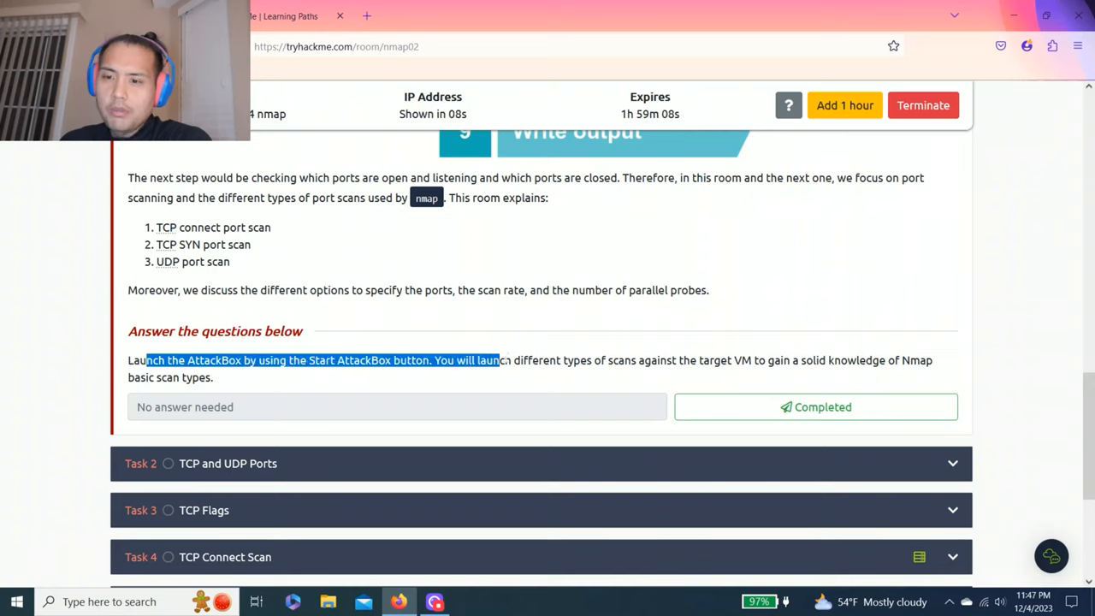
drag(500, 360, 674, 360)
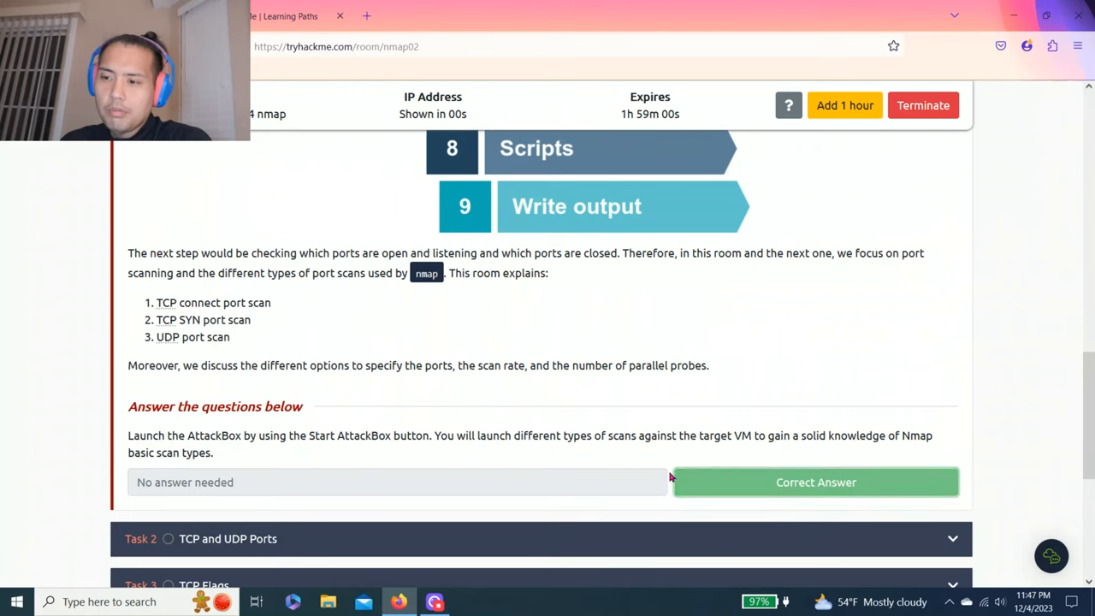
click(814, 481)
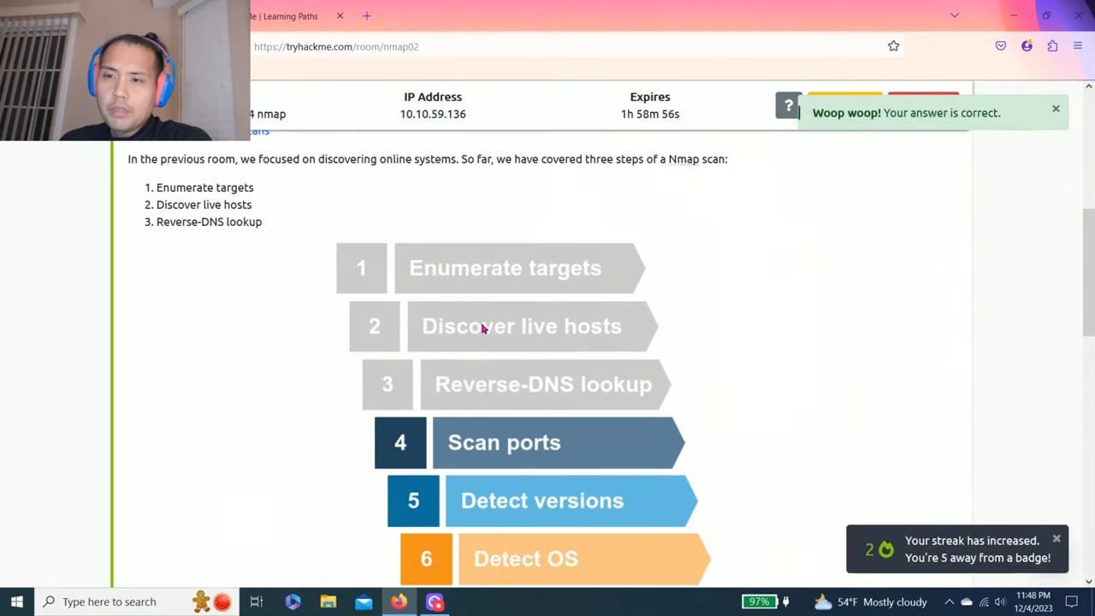
- View the UDP port 53 question's hint and search Google for the question
scroll(down, 3)
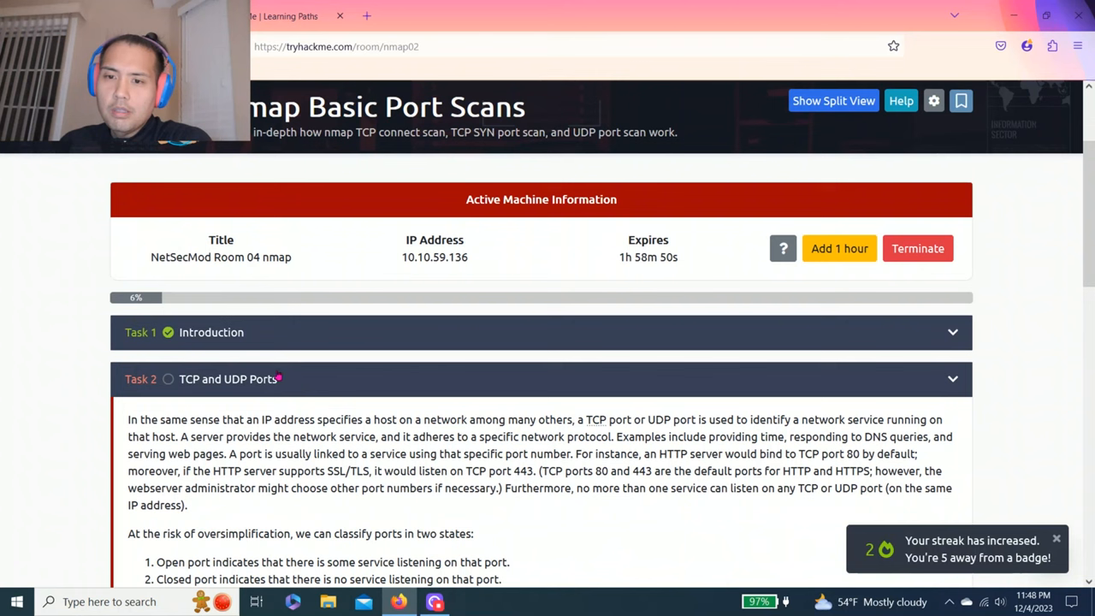
scroll(down, 3)
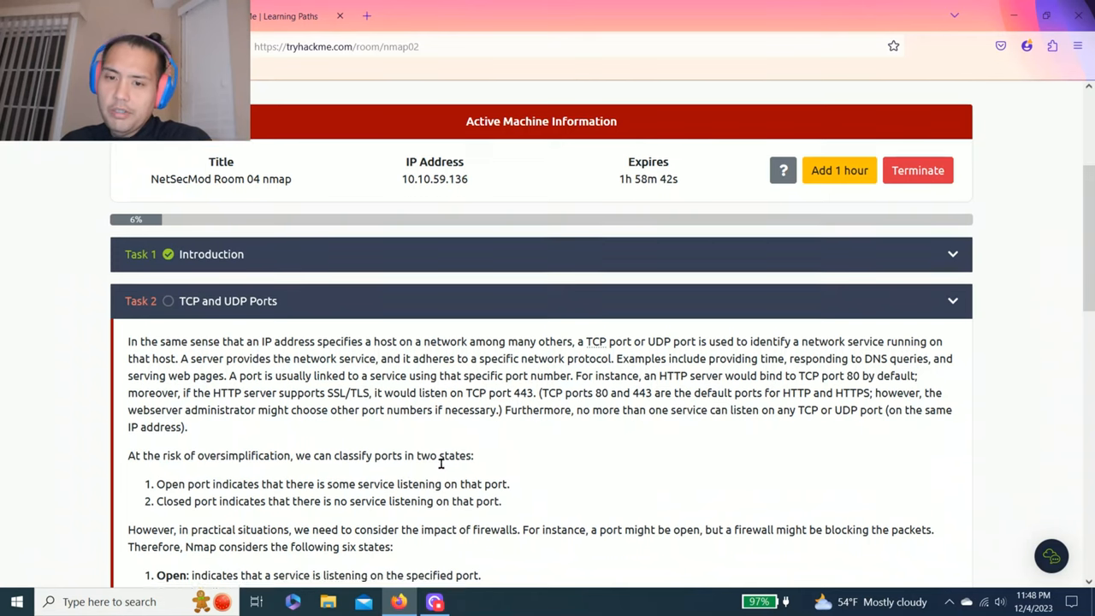
scroll(down, 3)
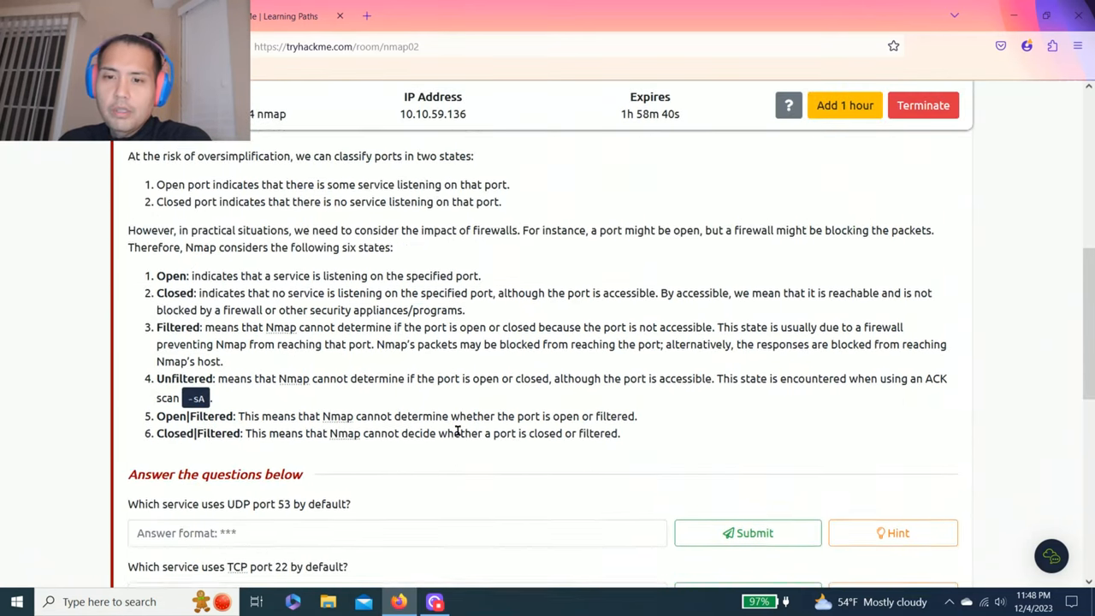
scroll(down, 3)
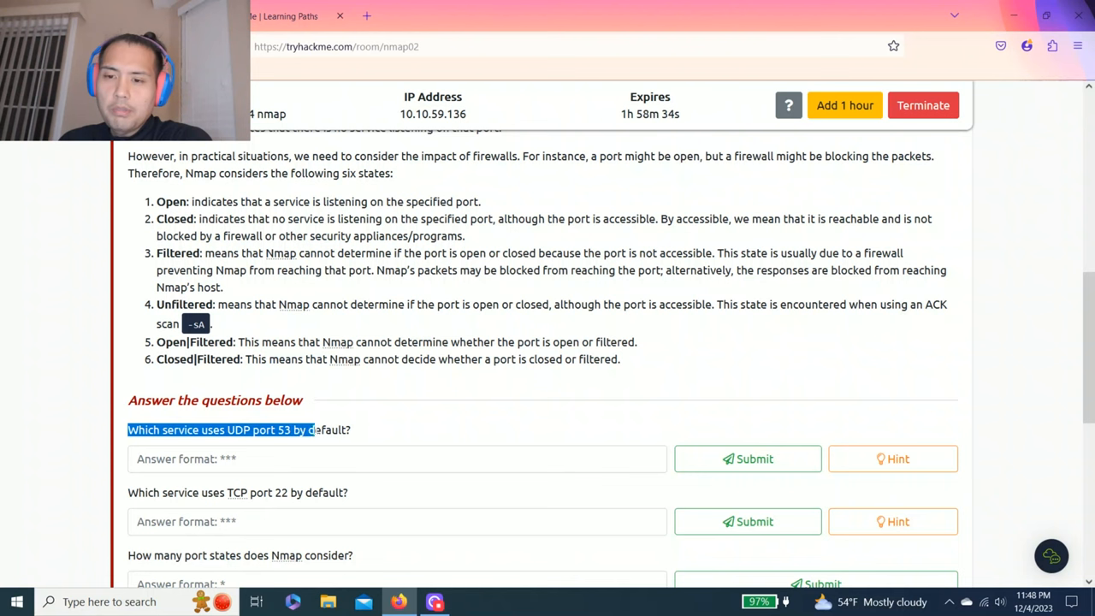
click(892, 458)
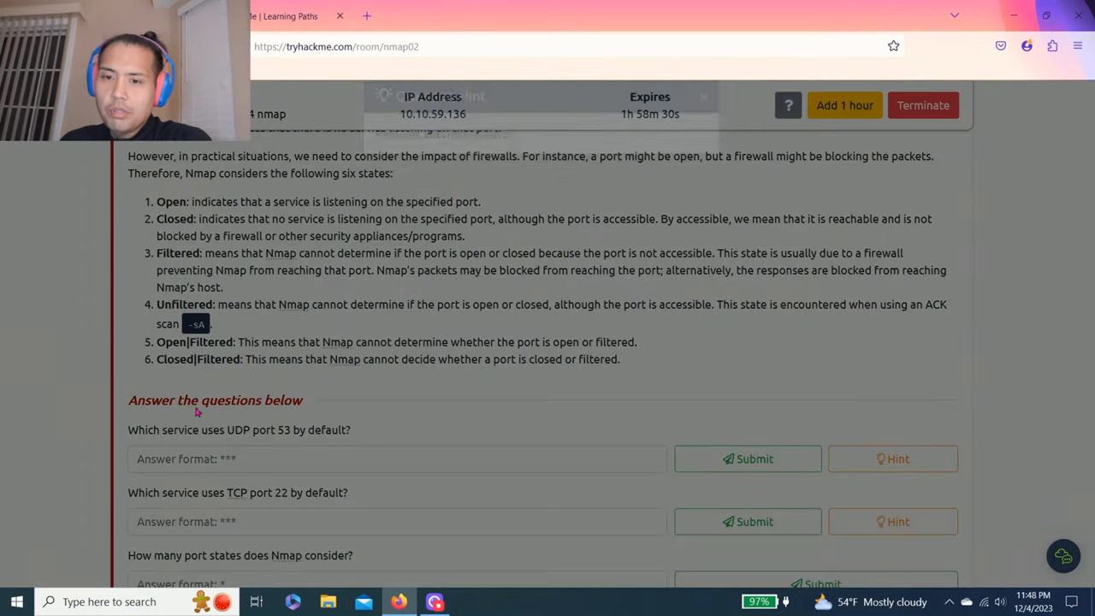
right_click(239, 429)
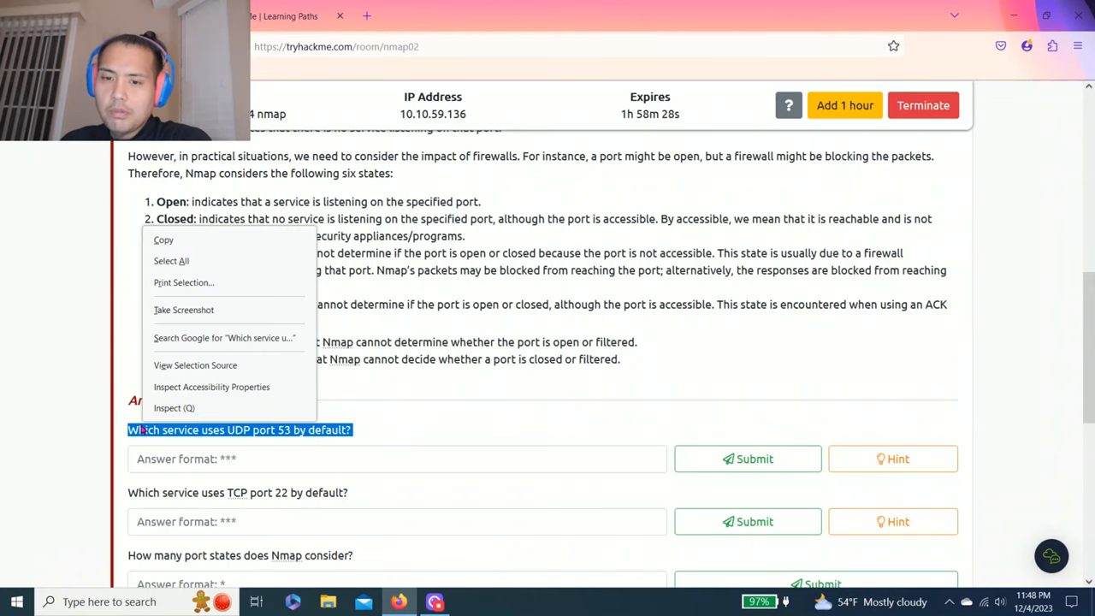
click(224, 337)
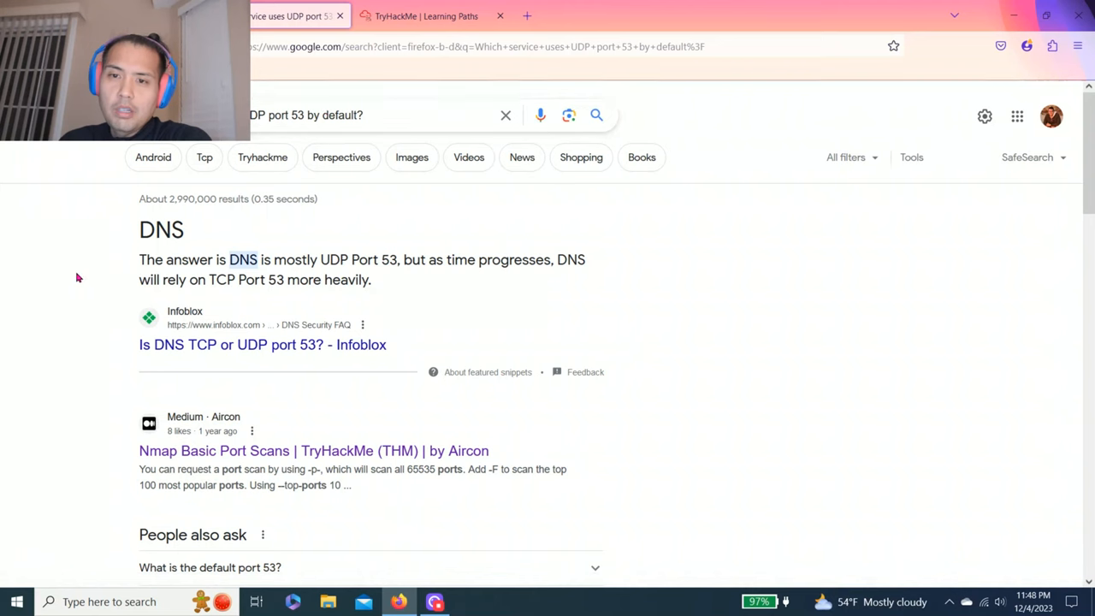
mouse_move(231, 274)
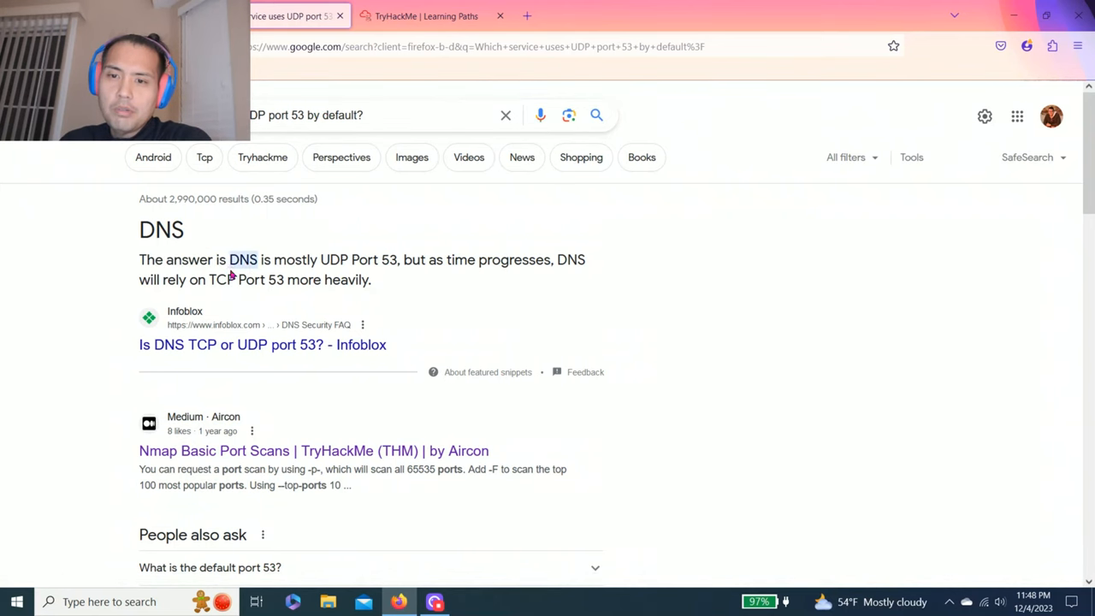
- Submit DNS as the UDP port 53 answer
click(419, 15)
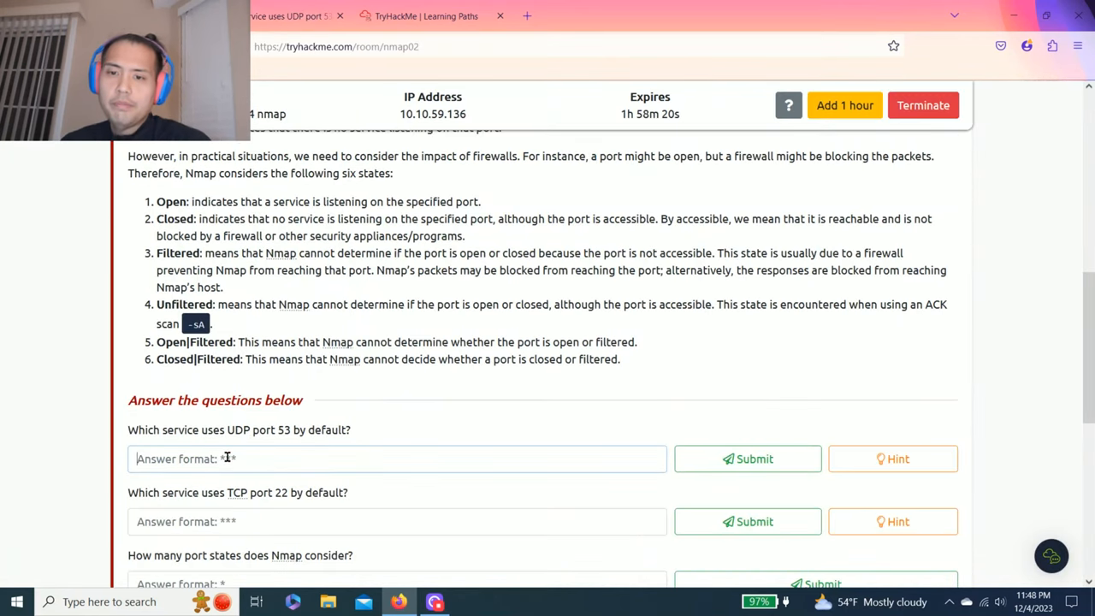
text(DNS)
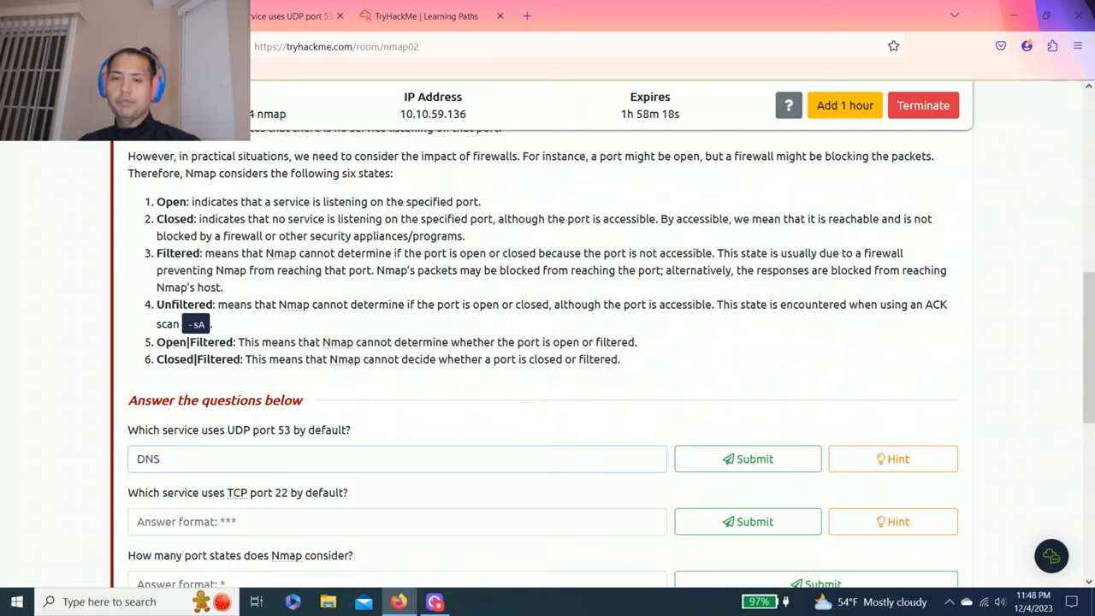
click(747, 458)
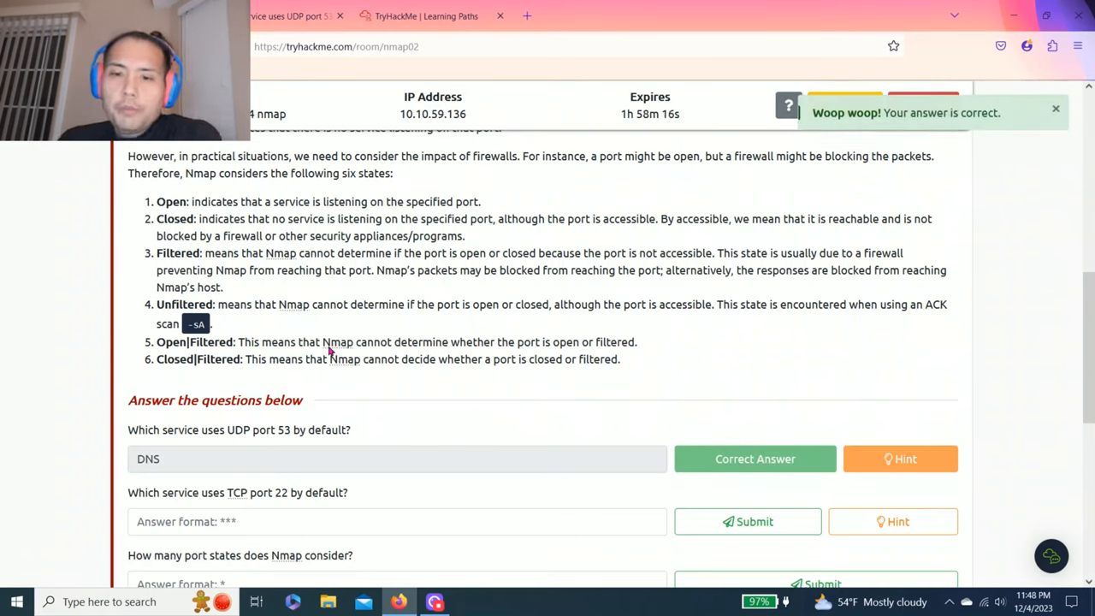
double_click(265, 430)
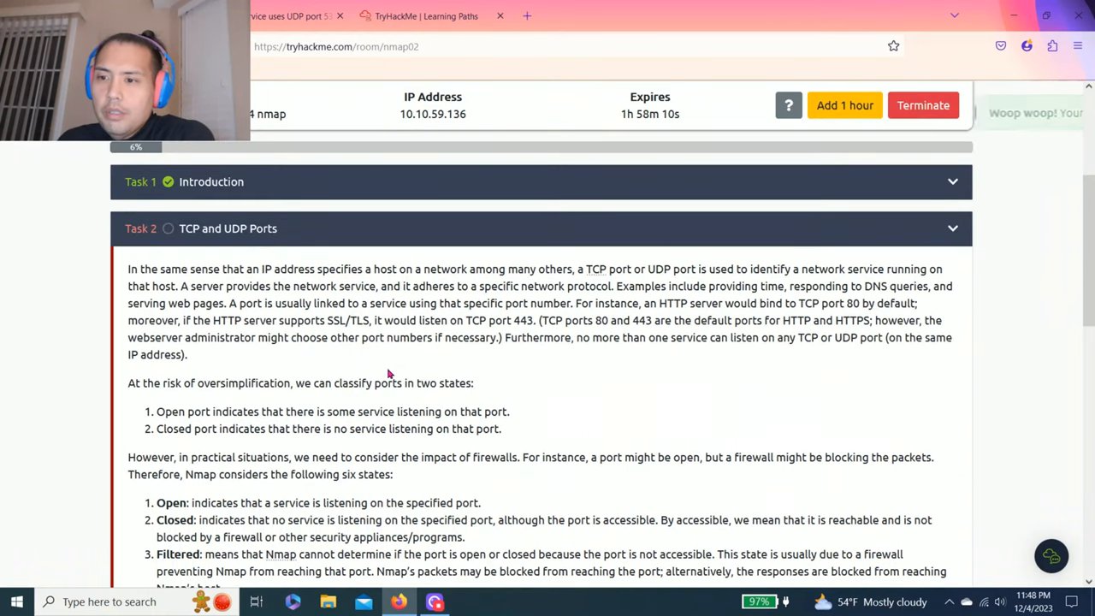
- Search Google for the TCP port 22 question, close the old search, and submit SSH
scroll(down, 3)
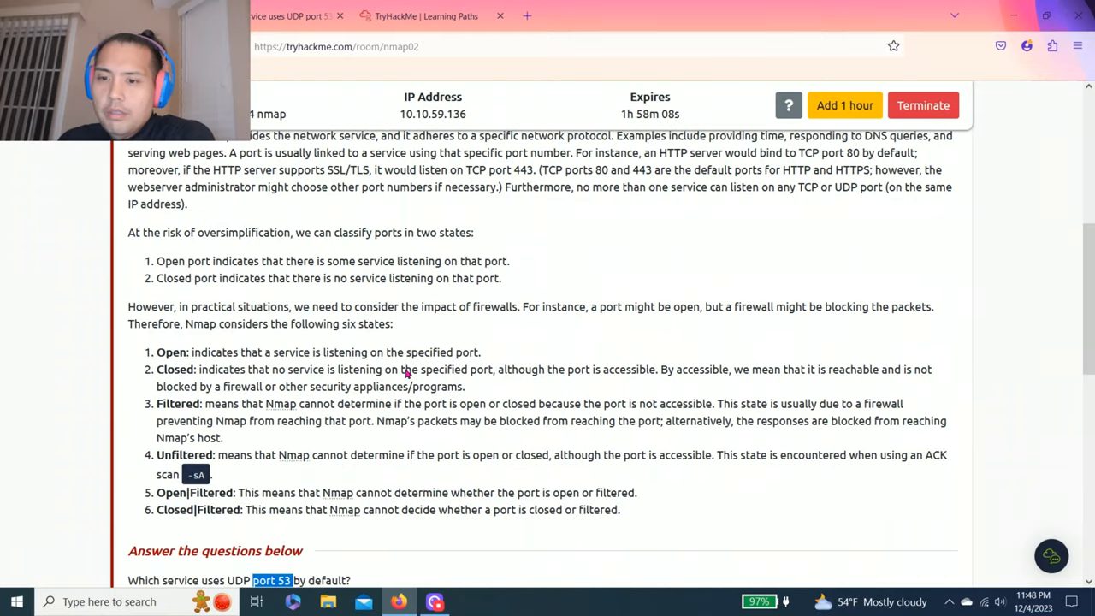
scroll(down, 3)
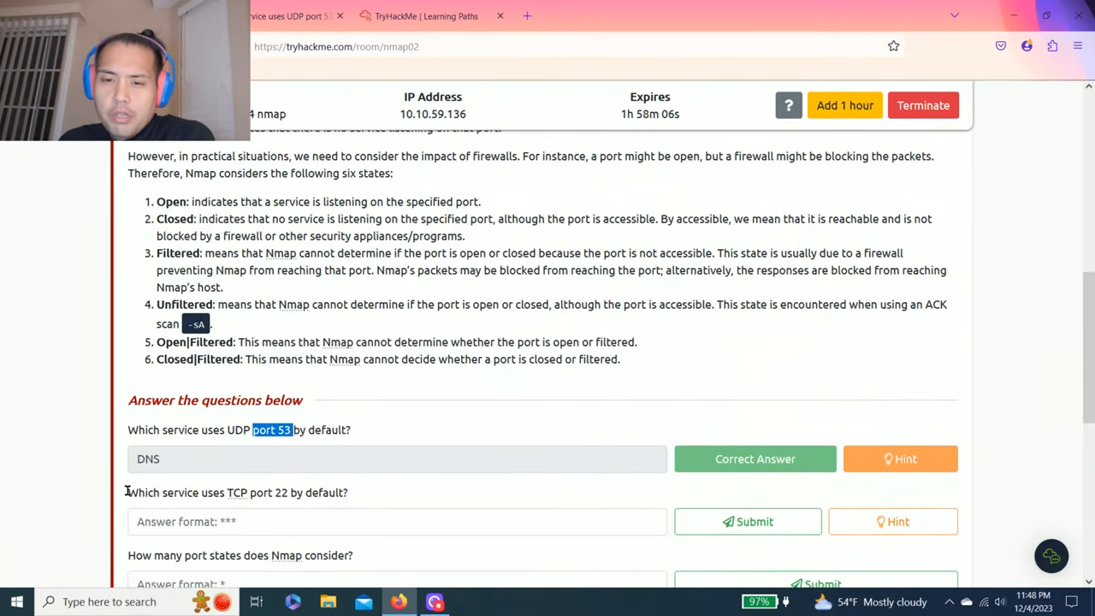
drag(128, 492, 195, 492)
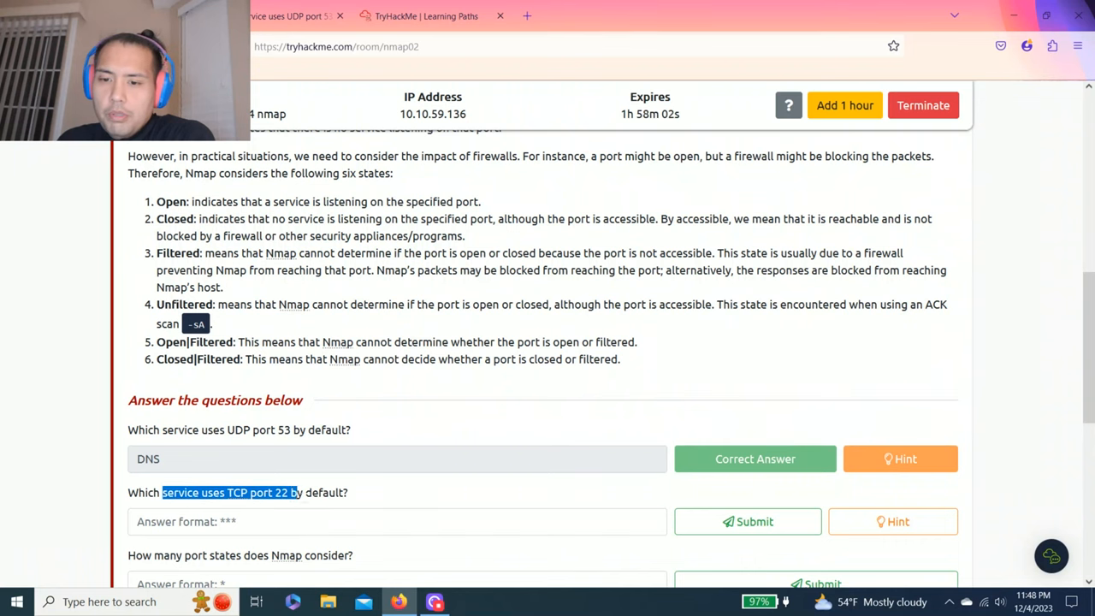
click(899, 458)
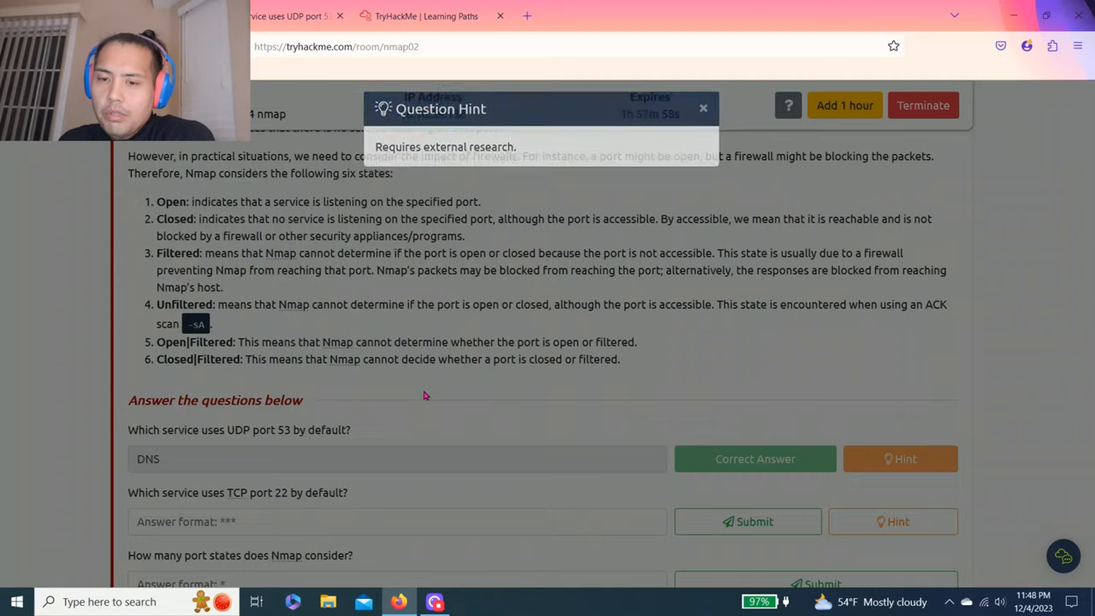
click(703, 108)
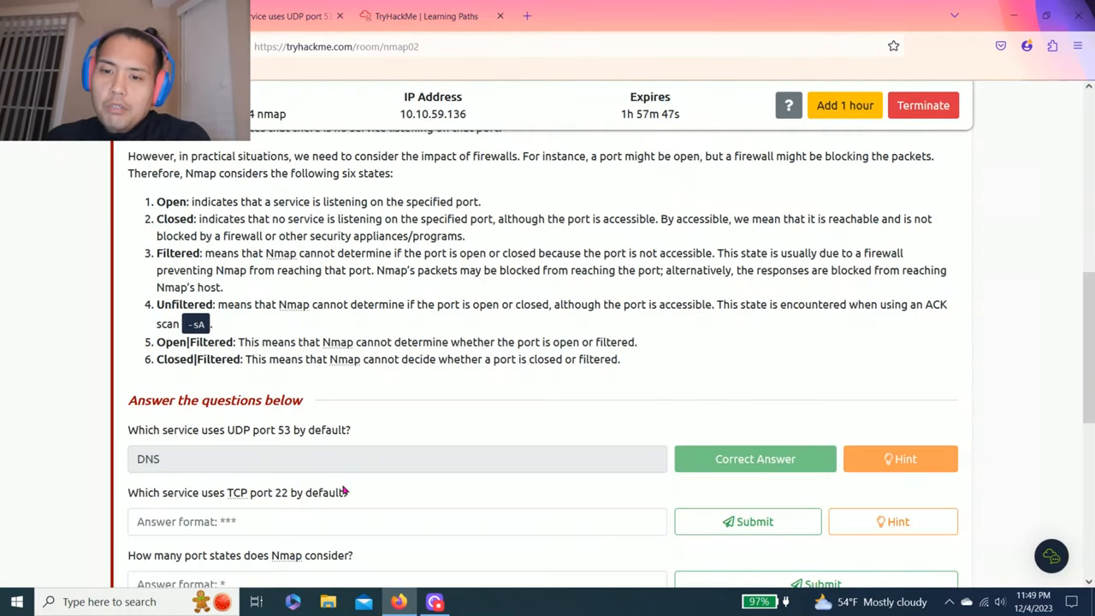
right_click(237, 492)
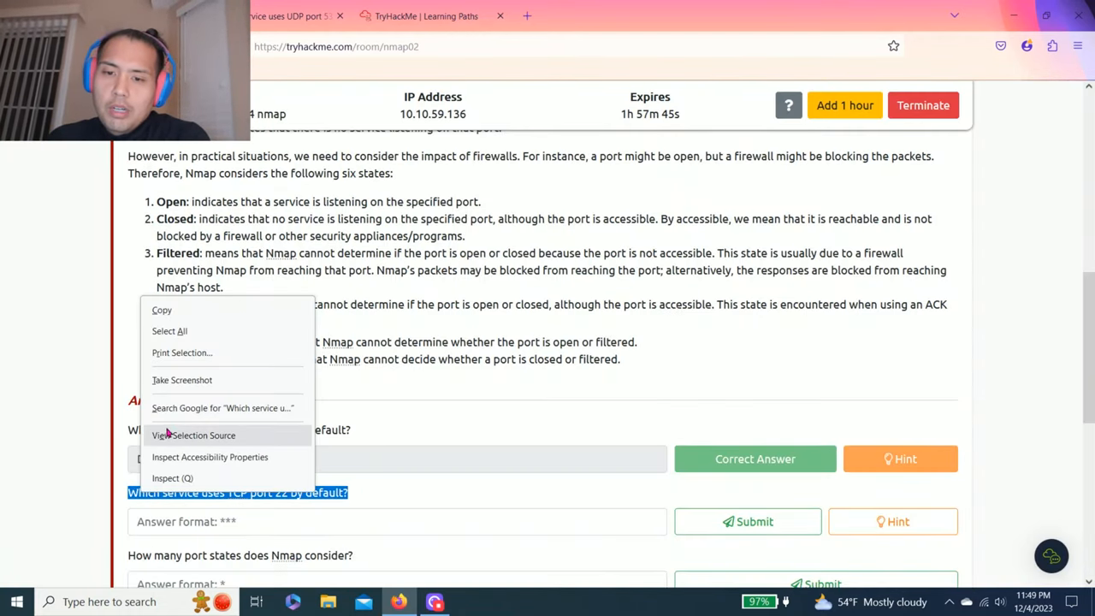
click(222, 407)
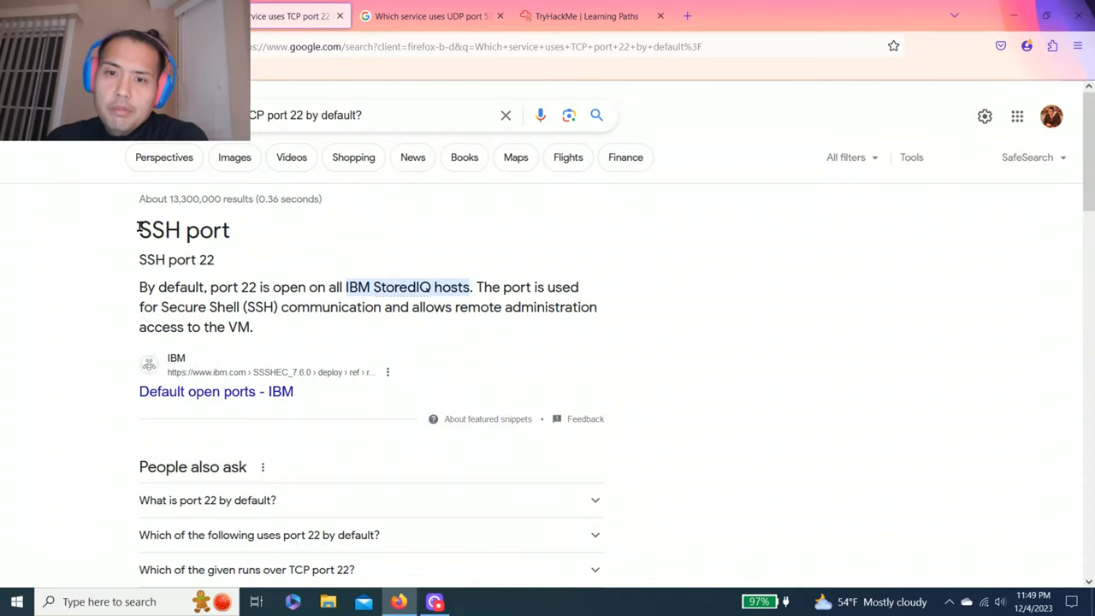
click(432, 15)
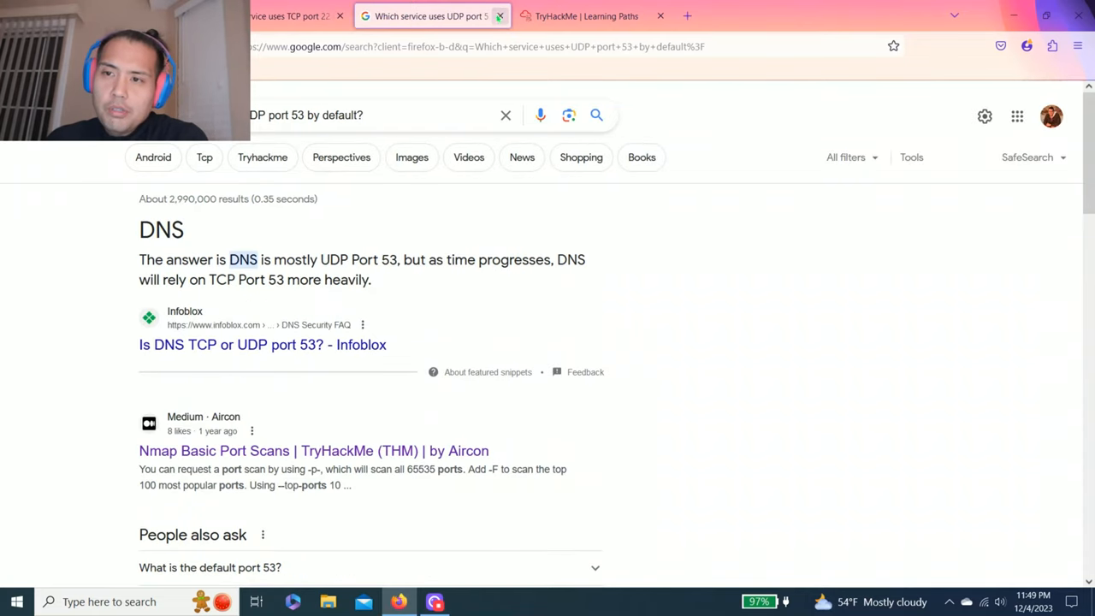
click(426, 15)
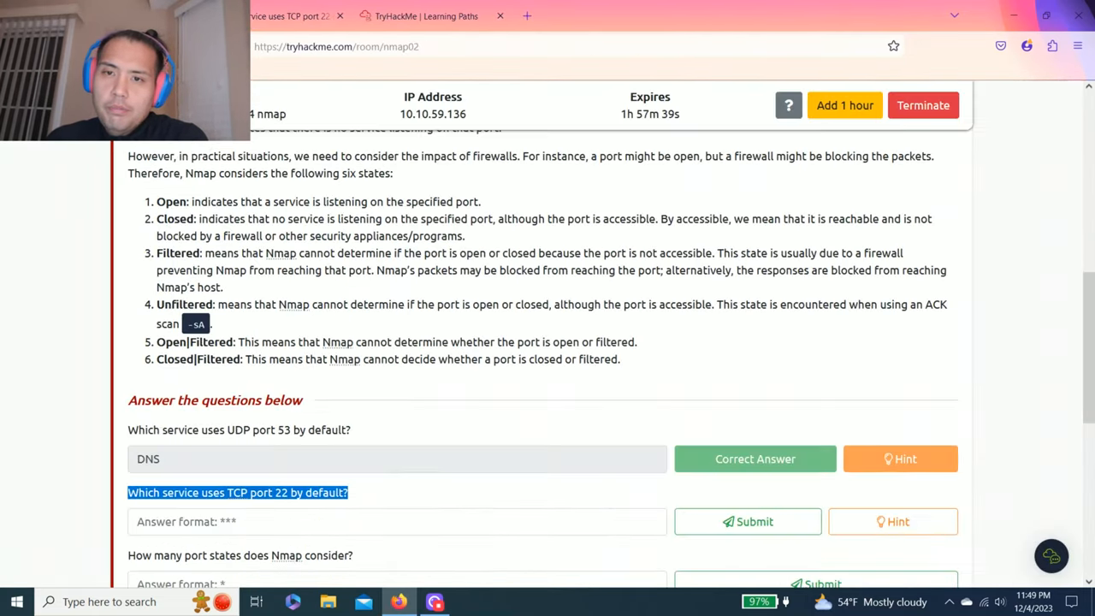
click(396, 521)
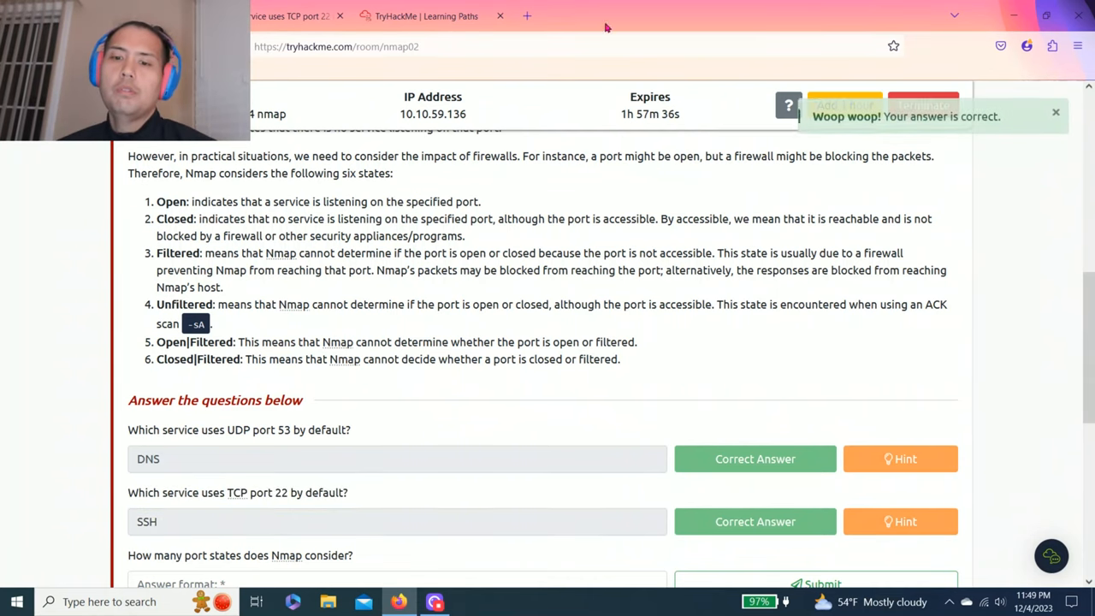
- Count Nmap's listed port states and submit 6 as the answer
scroll(down, 3)
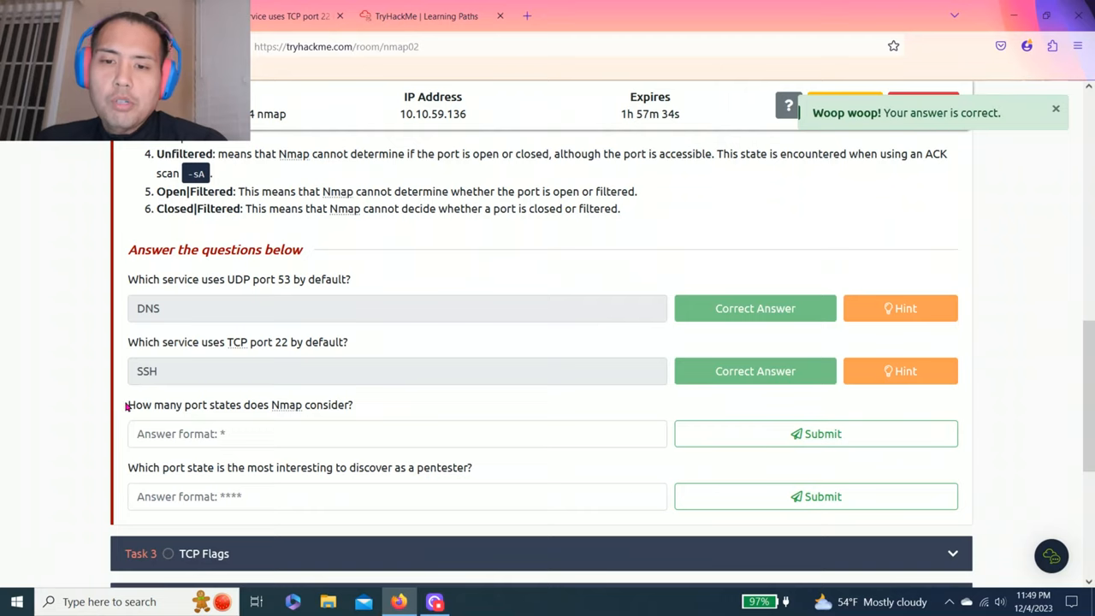
drag(128, 405, 338, 405)
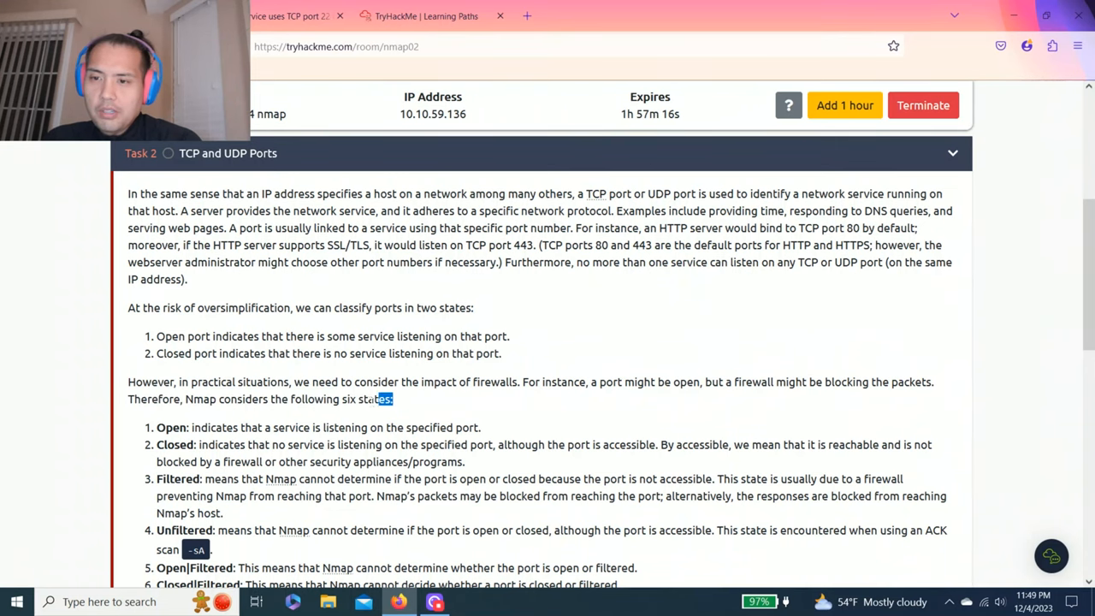
scroll(down, 3)
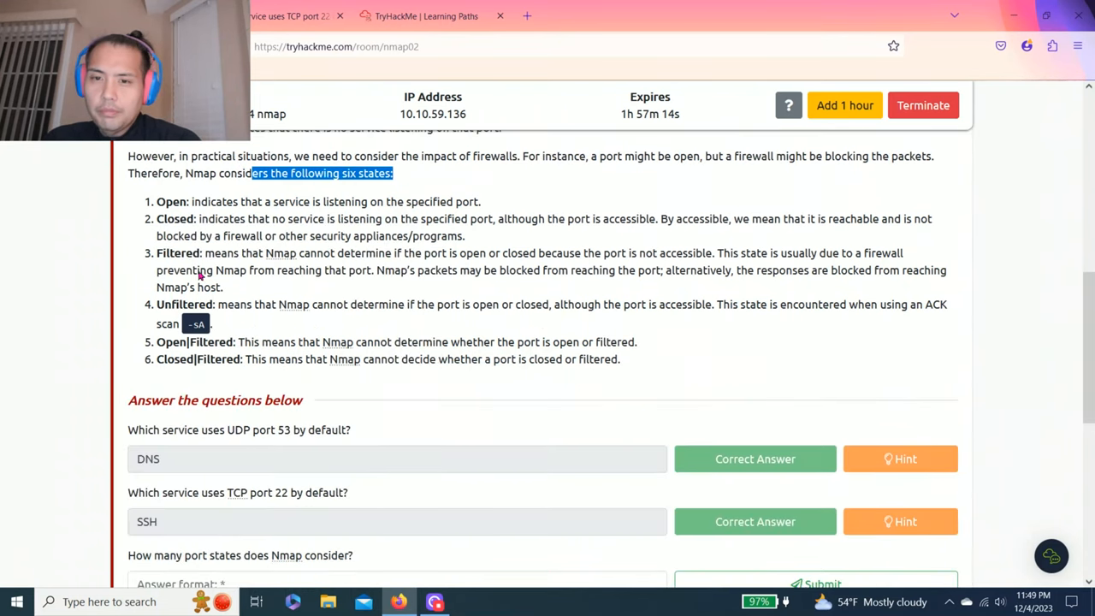
double_click(177, 304)
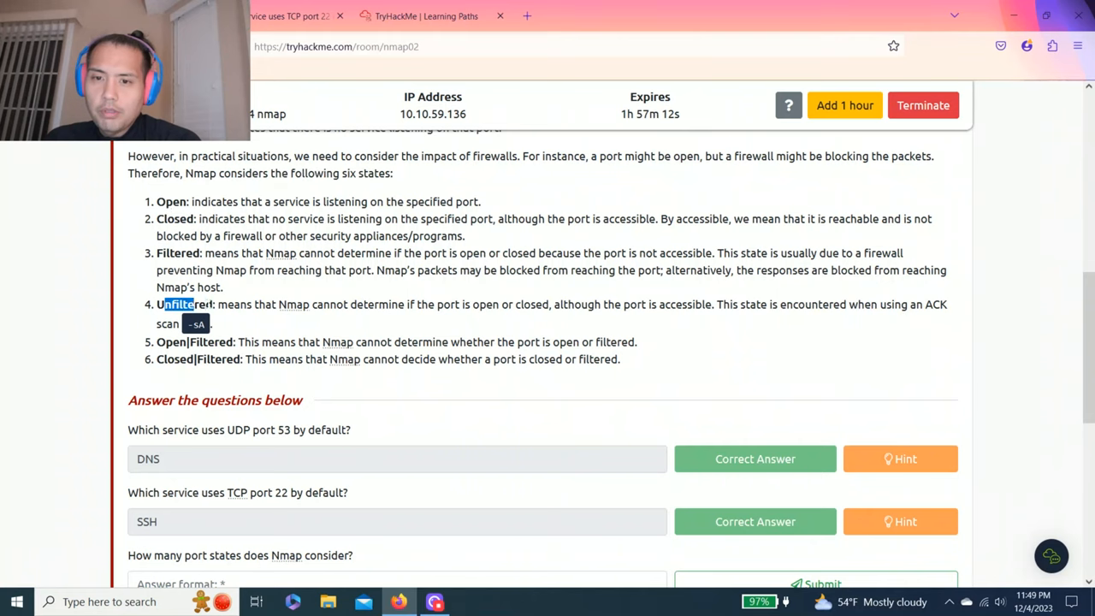
scroll(down, 3)
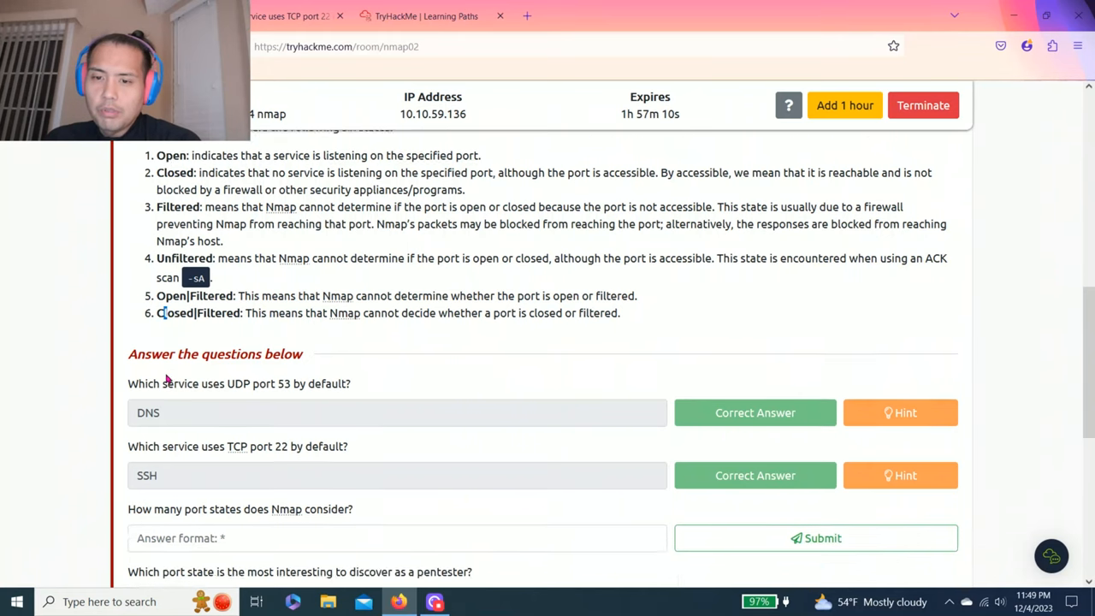
text(6)
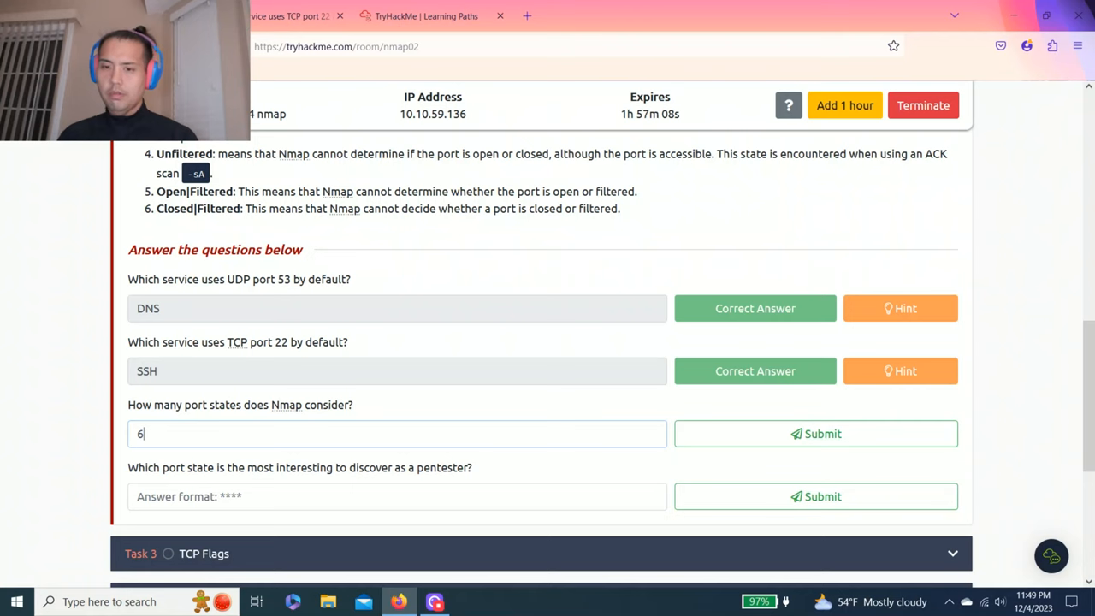
click(815, 433)
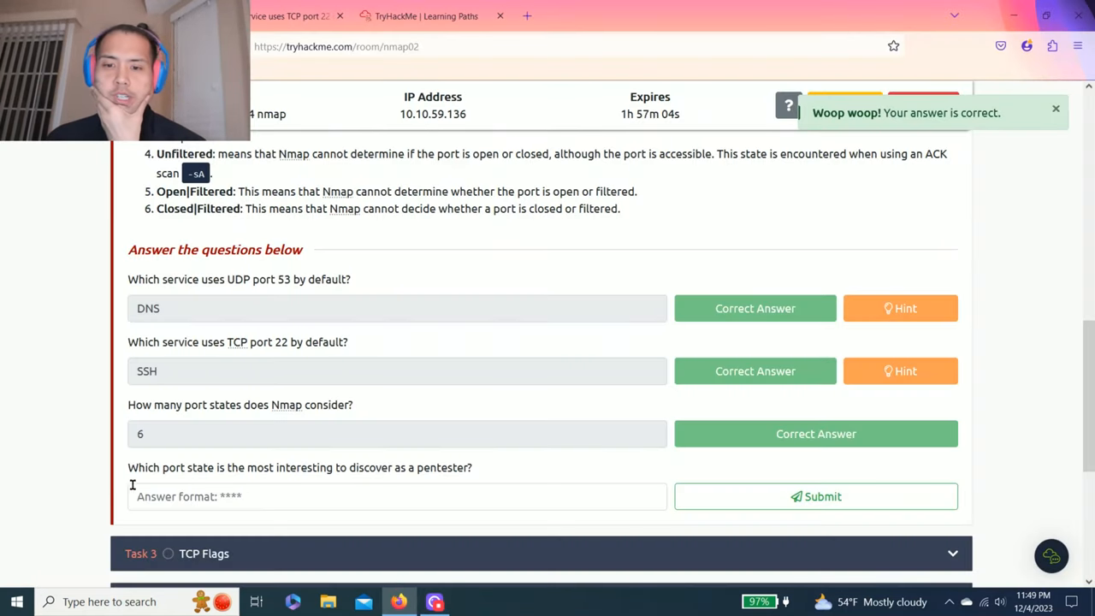
- Submit Open as the port state most interesting to a pentester
drag(127, 467, 276, 467)
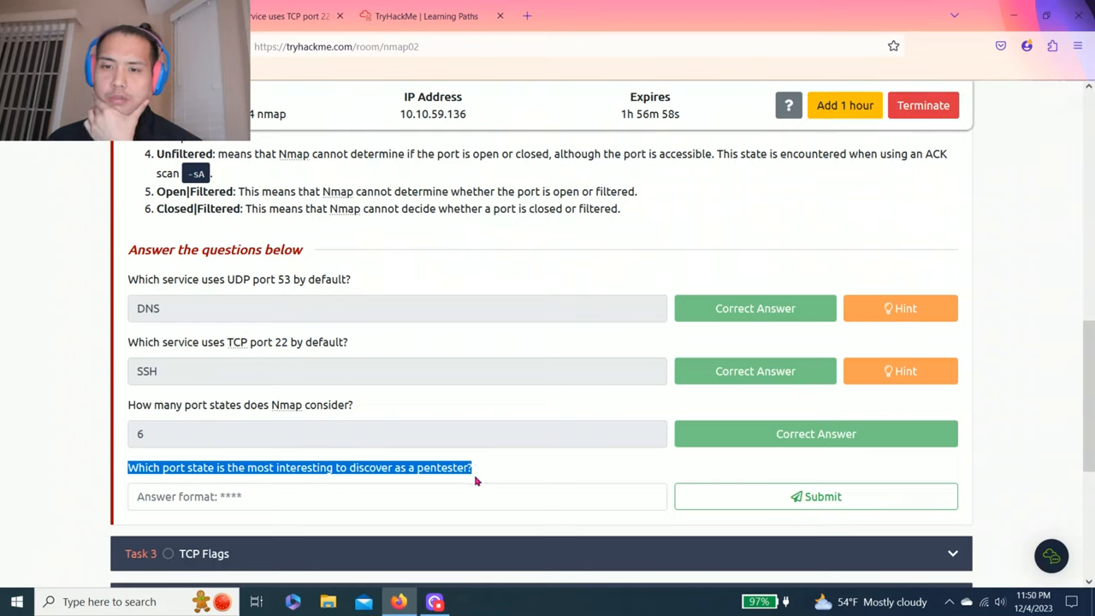
mouse_move(244, 372)
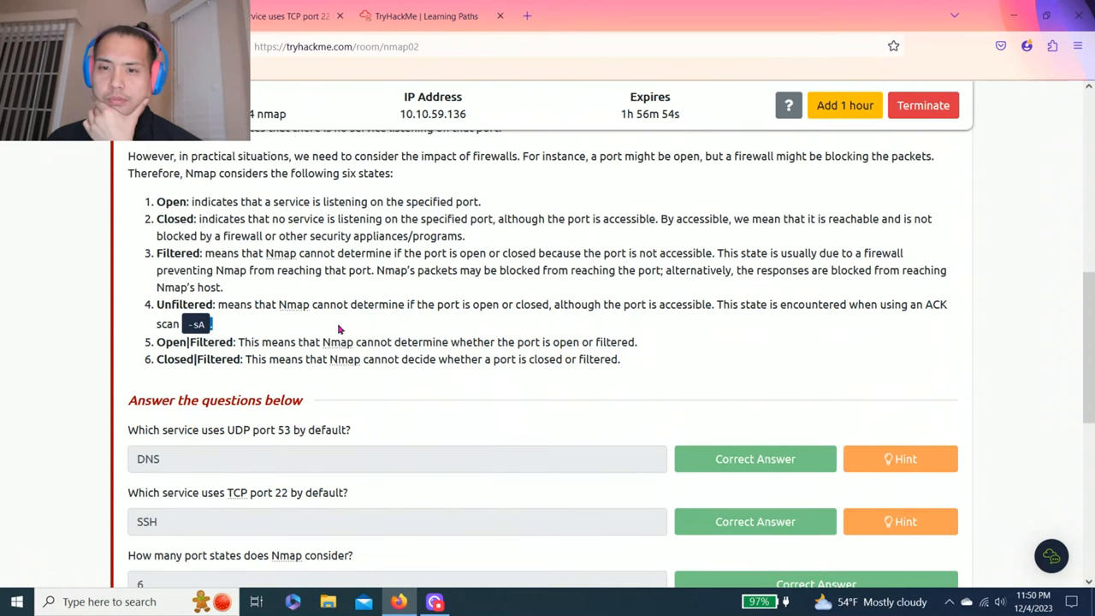
scroll(up, 3)
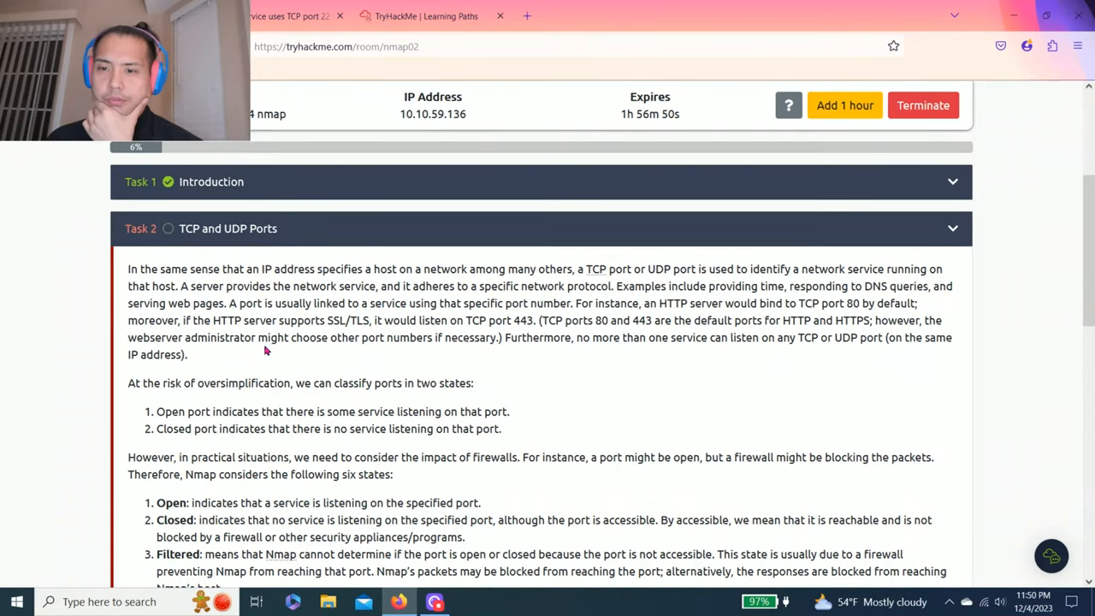
mouse_move(620, 299)
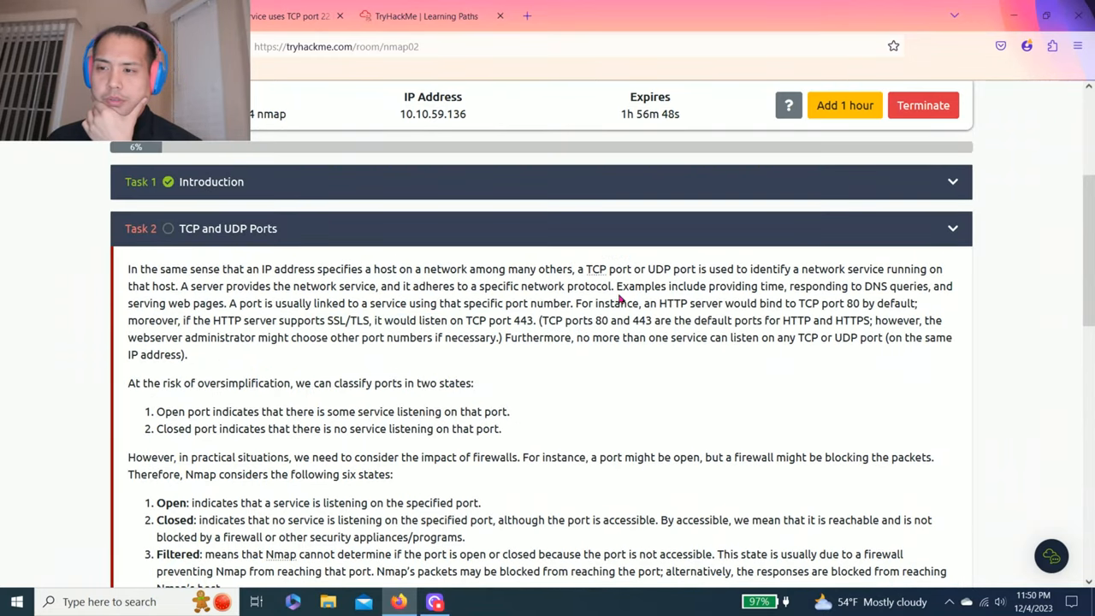
mouse_move(729, 289)
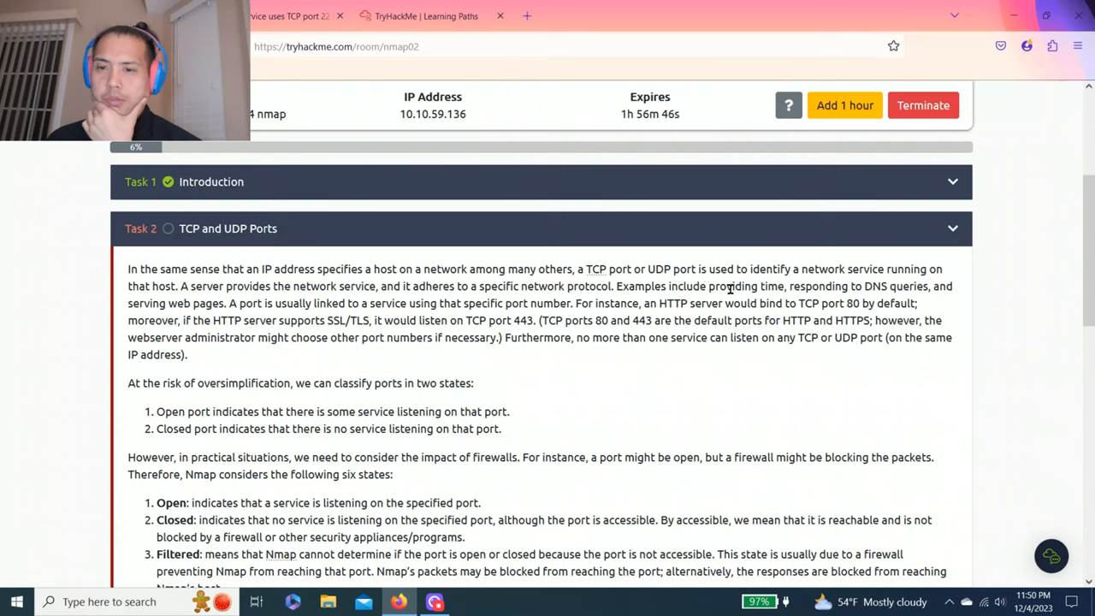
mouse_move(605, 364)
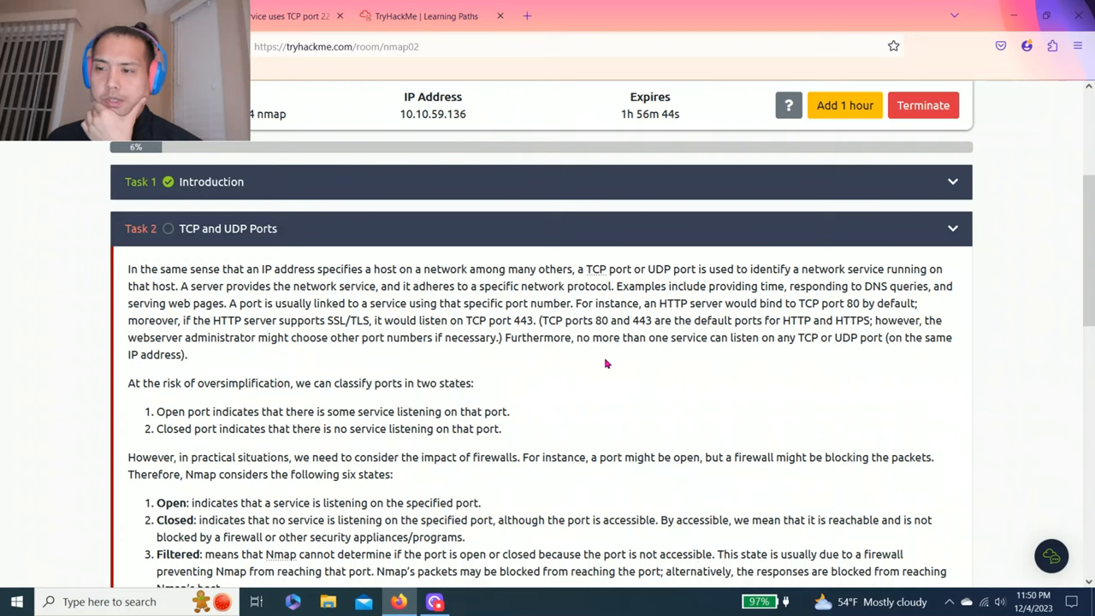
mouse_move(644, 336)
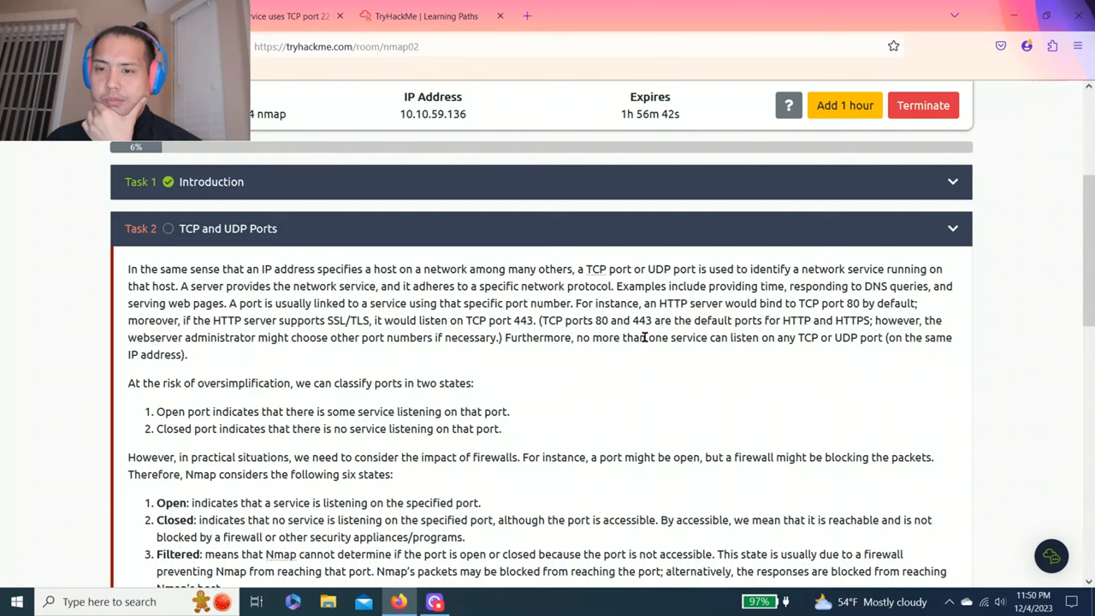
drag(555, 268, 697, 268)
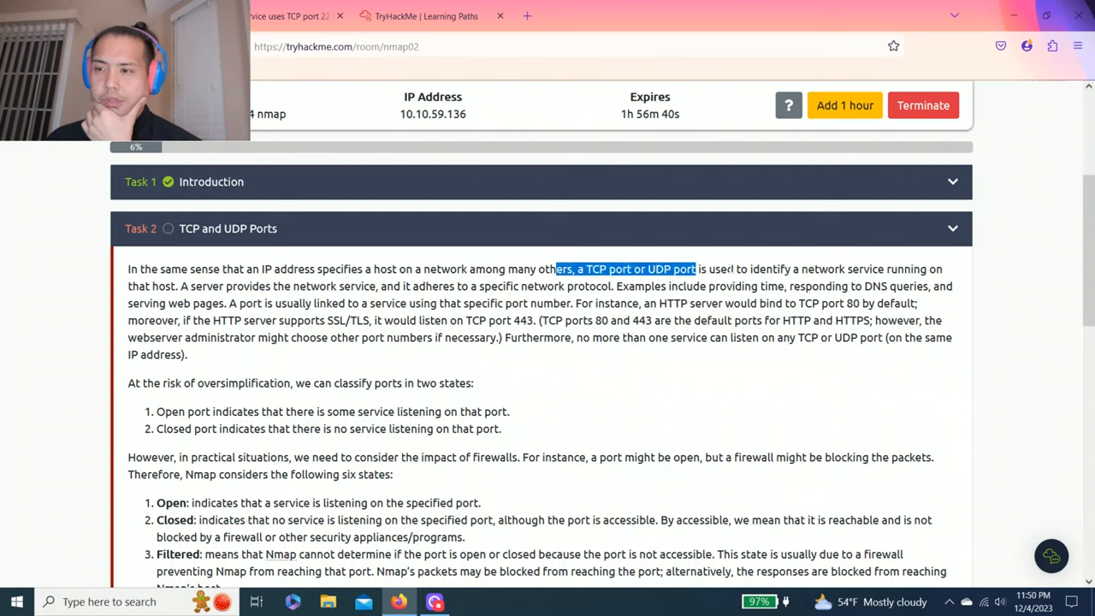
click(710, 286)
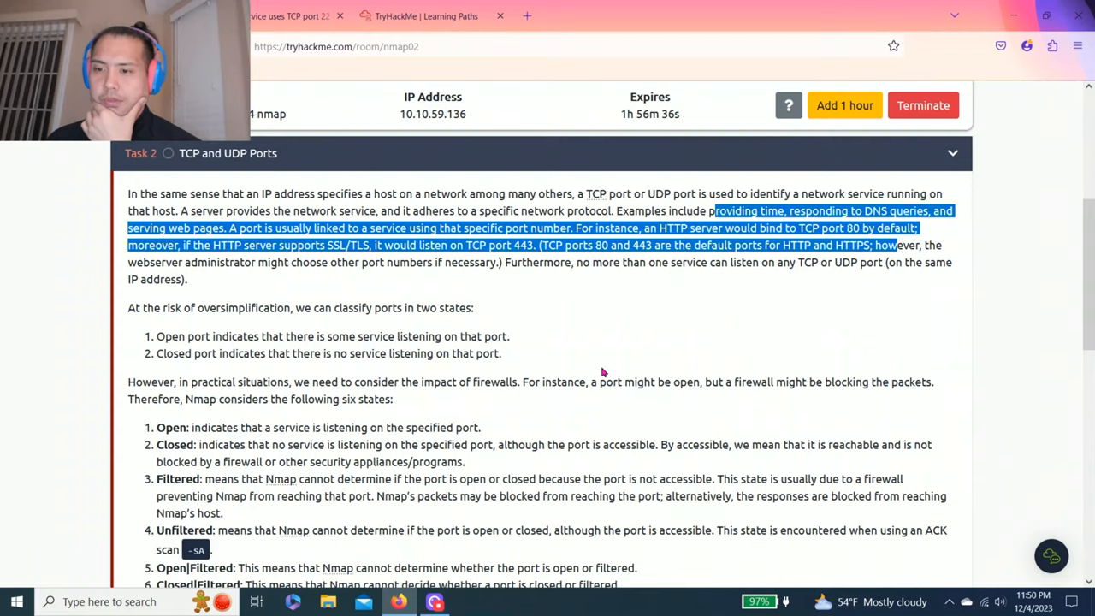
scroll(down, 3)
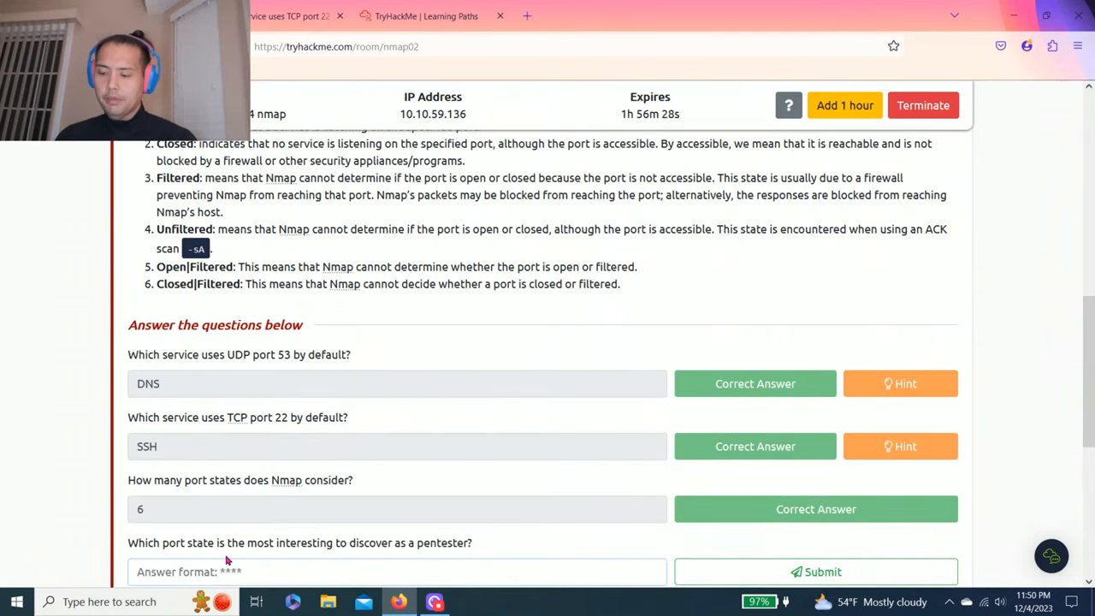
text(Open)
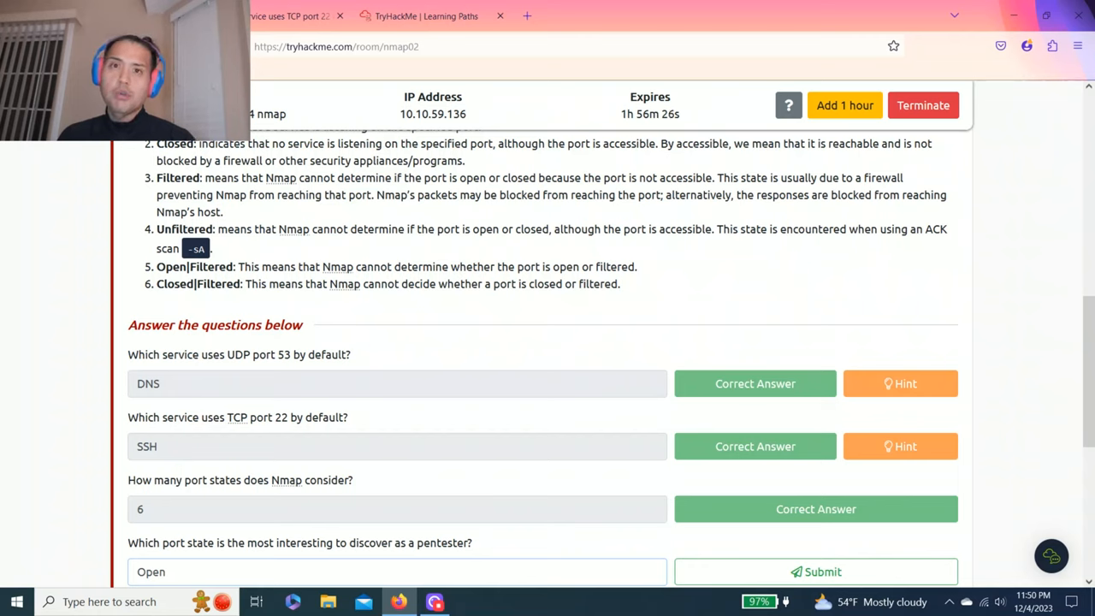
click(815, 571)
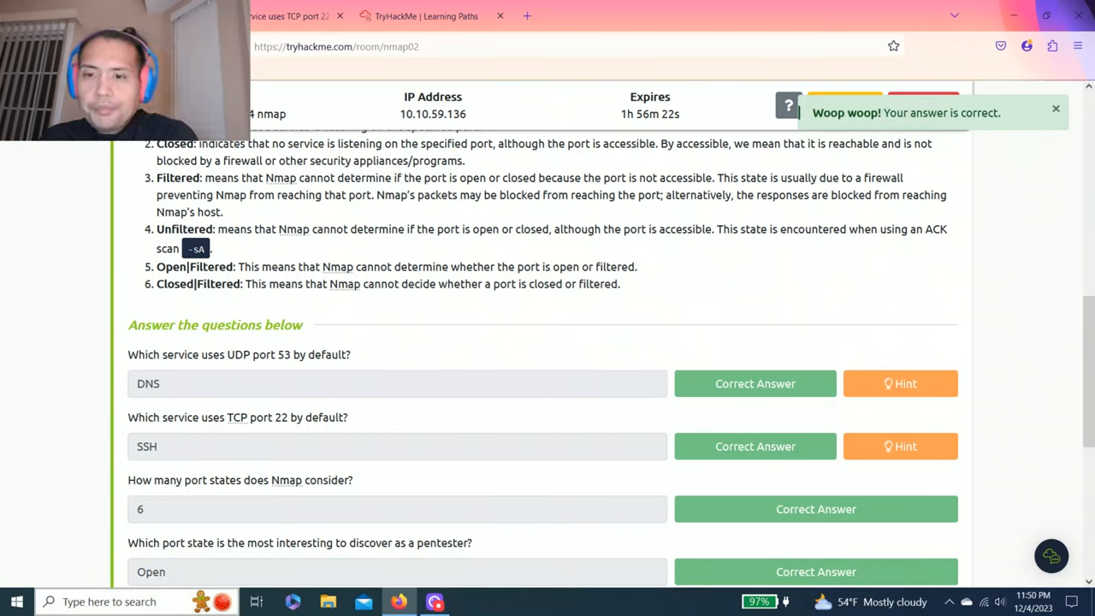
scroll(down, 3)
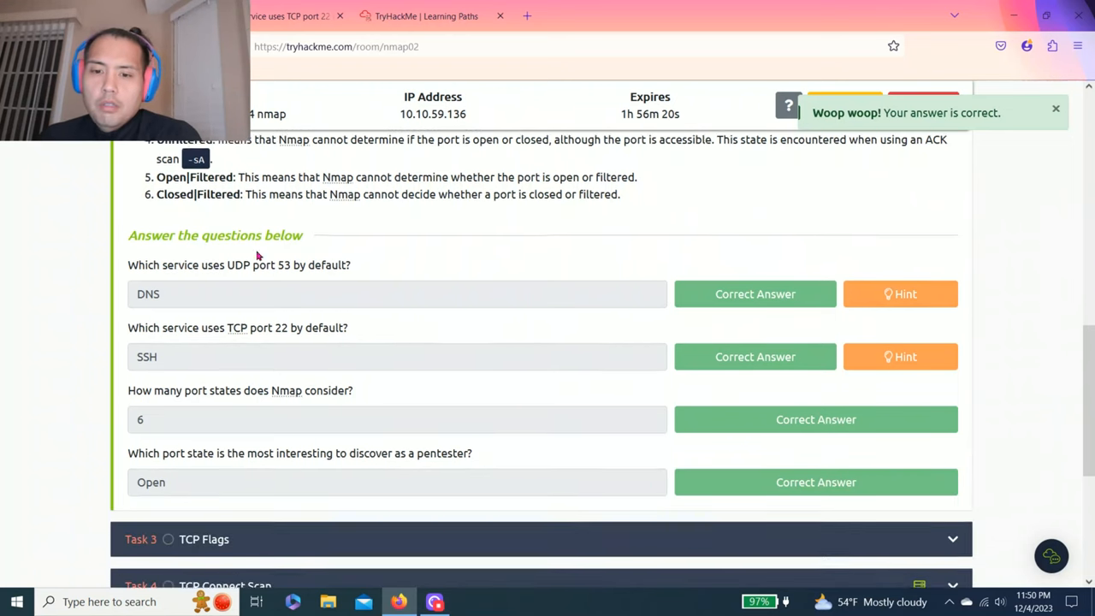
scroll(down, 3)
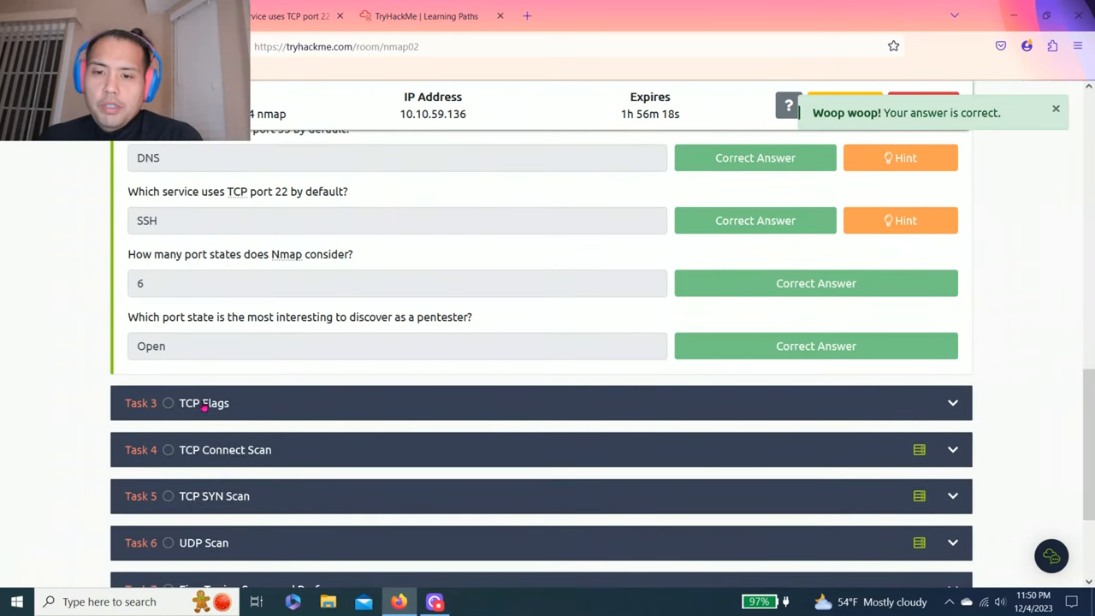
- Expand Task 3 TCP Flags and submit RST for the Reset flag
click(204, 403)
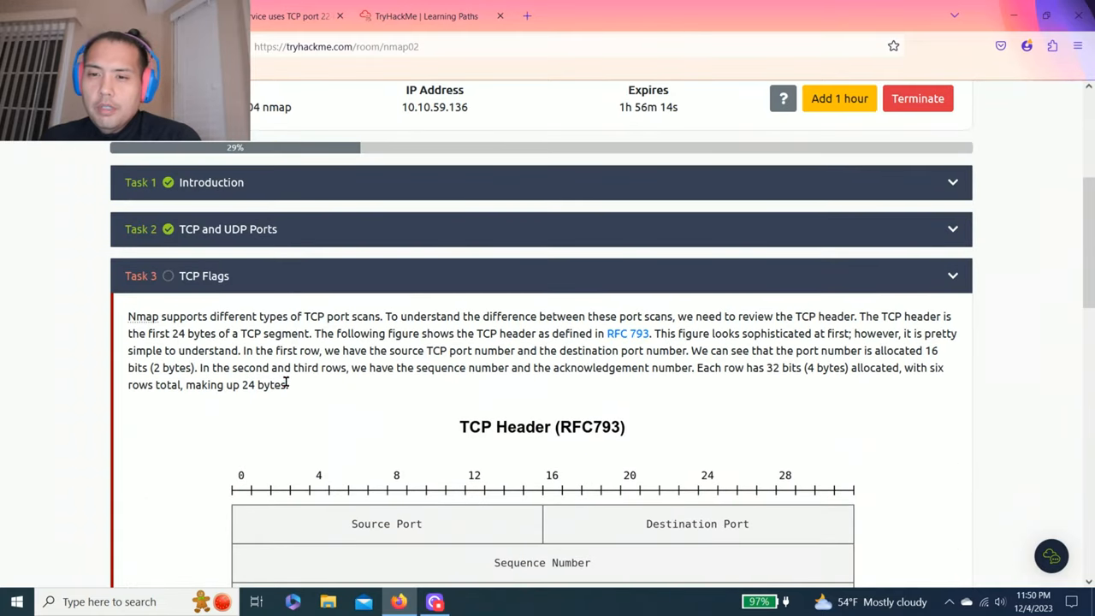
mouse_move(340, 420)
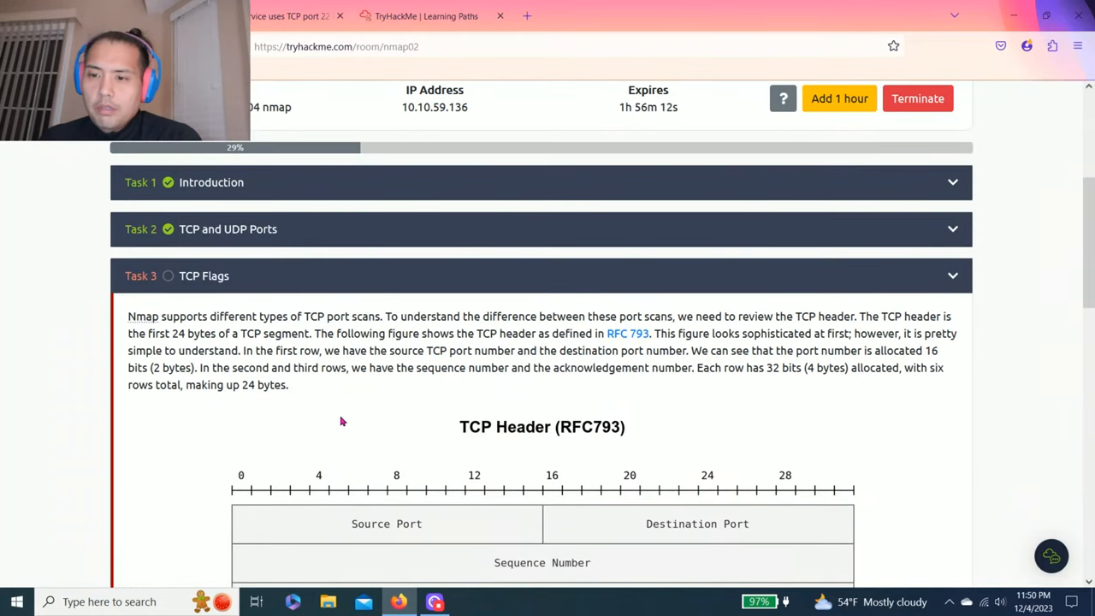
scroll(down, 3)
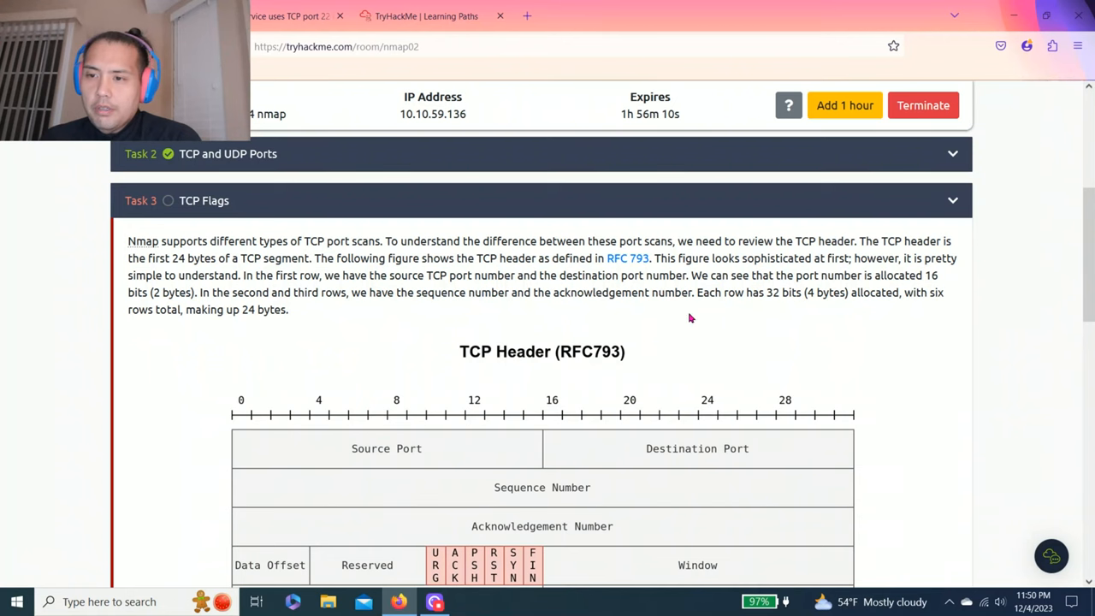
scroll(down, 3)
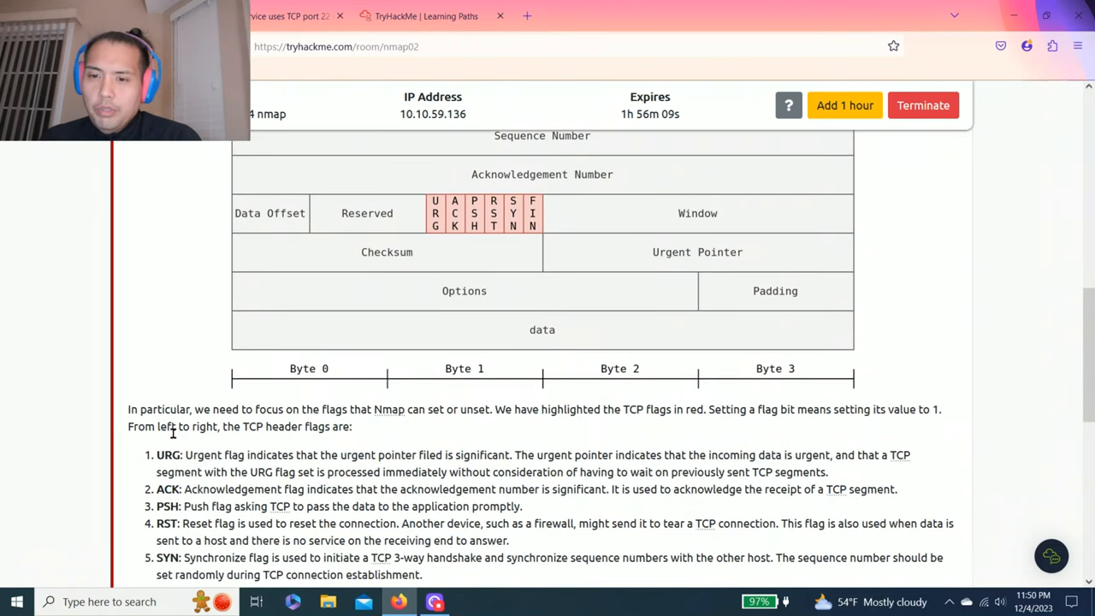
scroll(down, 3)
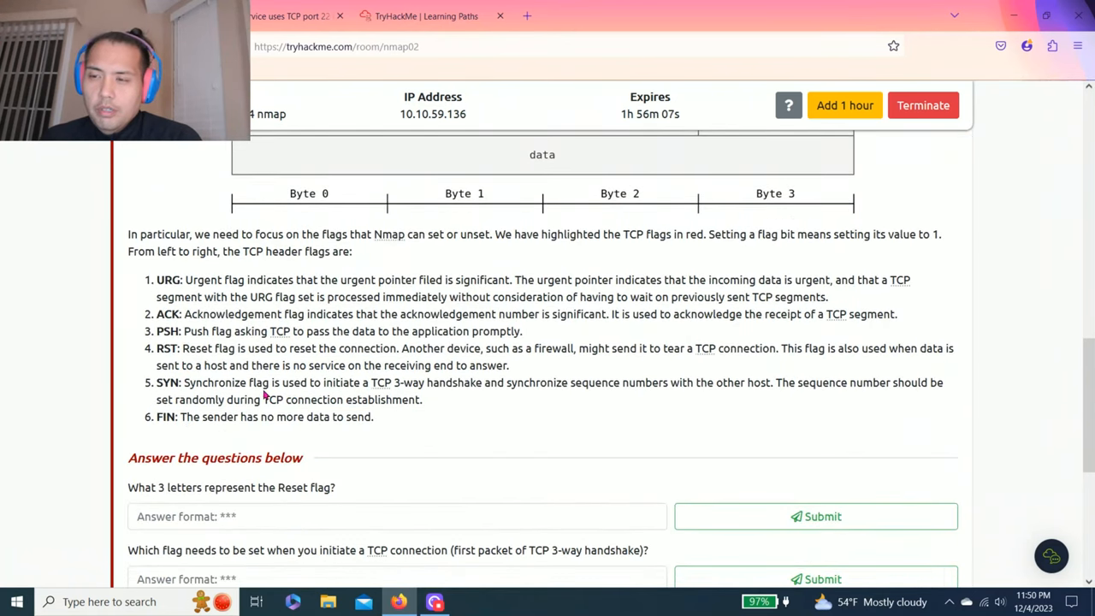
drag(344, 297, 460, 297)
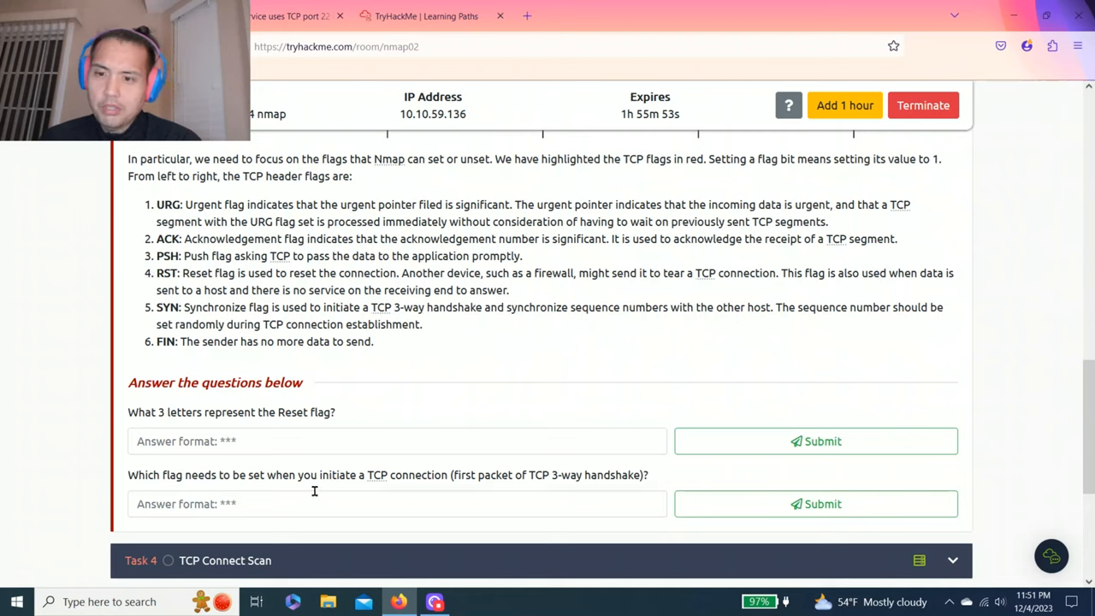
text(RST)
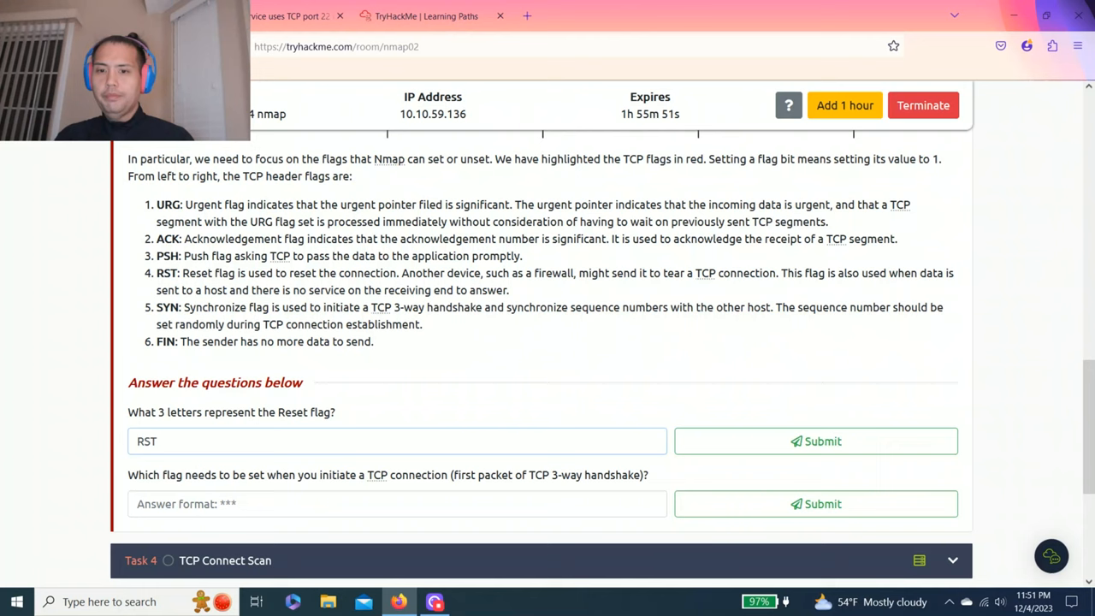
click(815, 441)
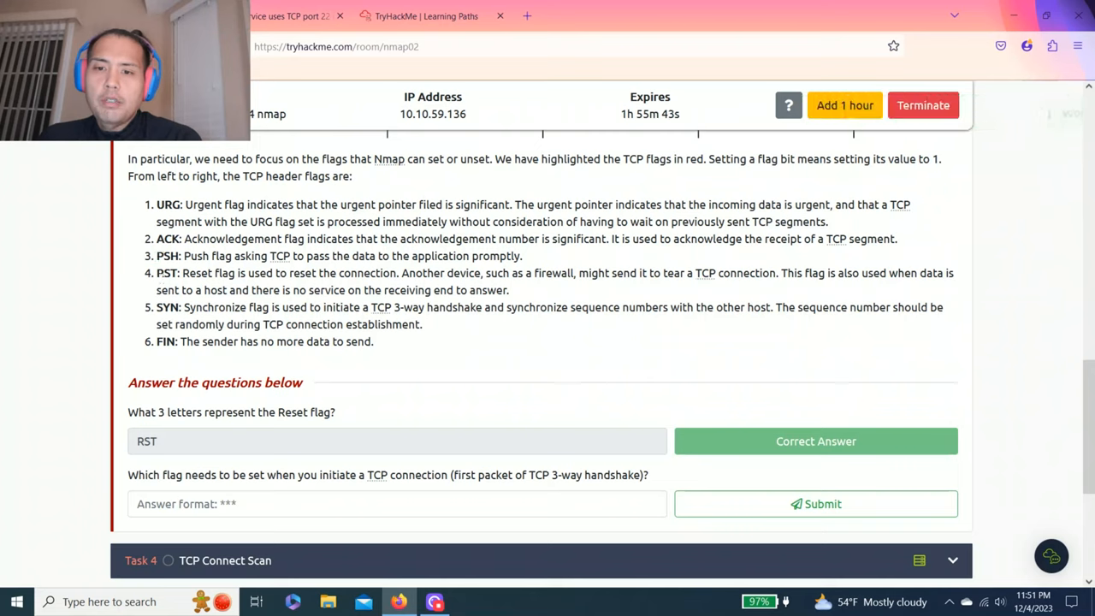
- Read the handshake question and submit SYN as the connection-initiating flag
drag(183, 307, 945, 307)
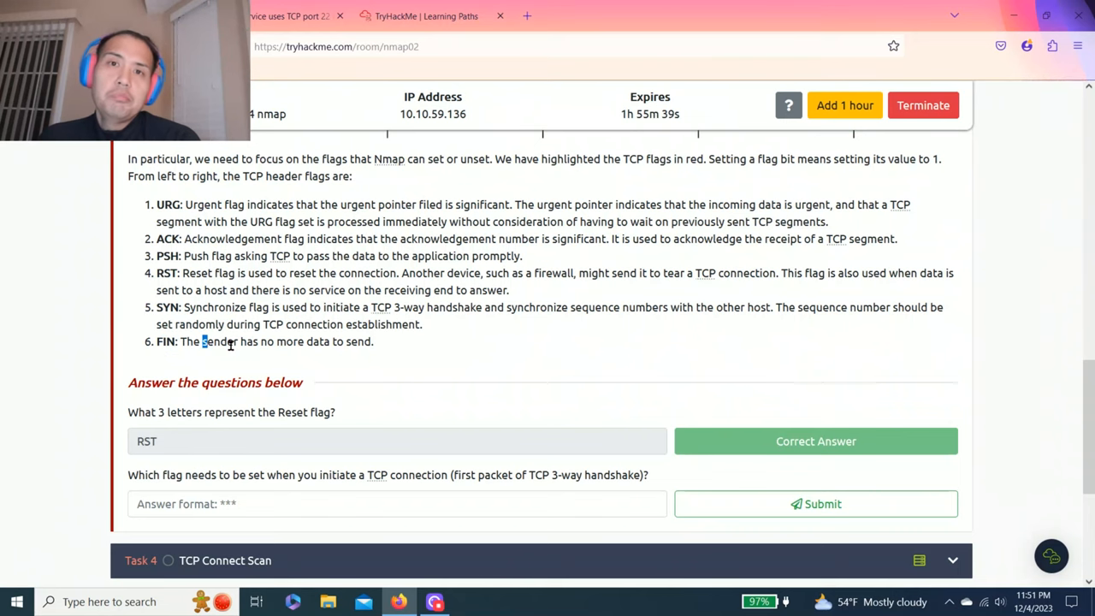
scroll(down, 3)
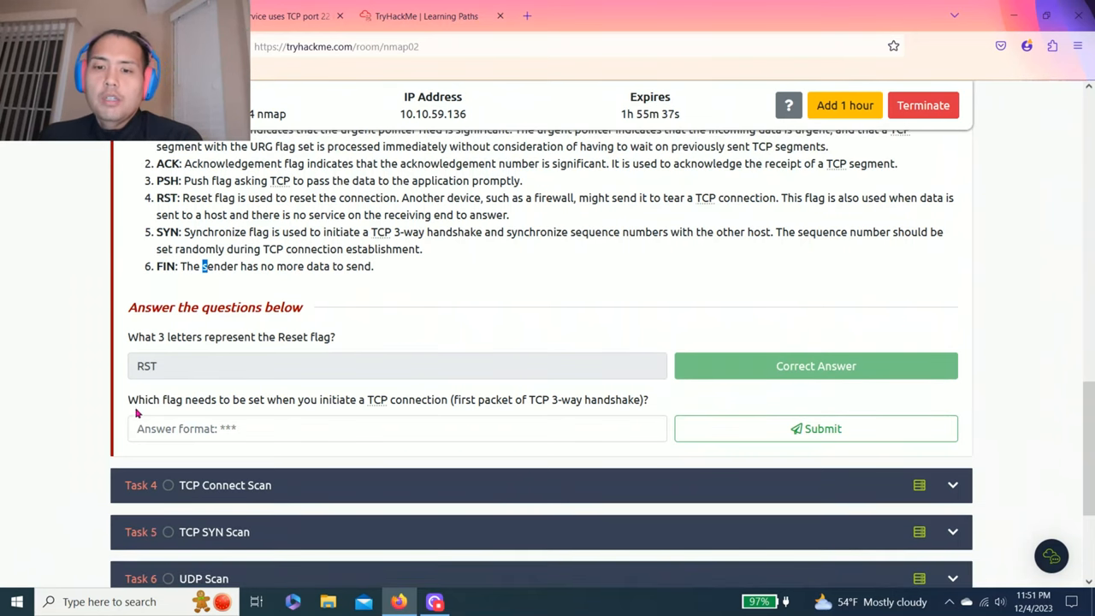
drag(127, 400, 649, 399)
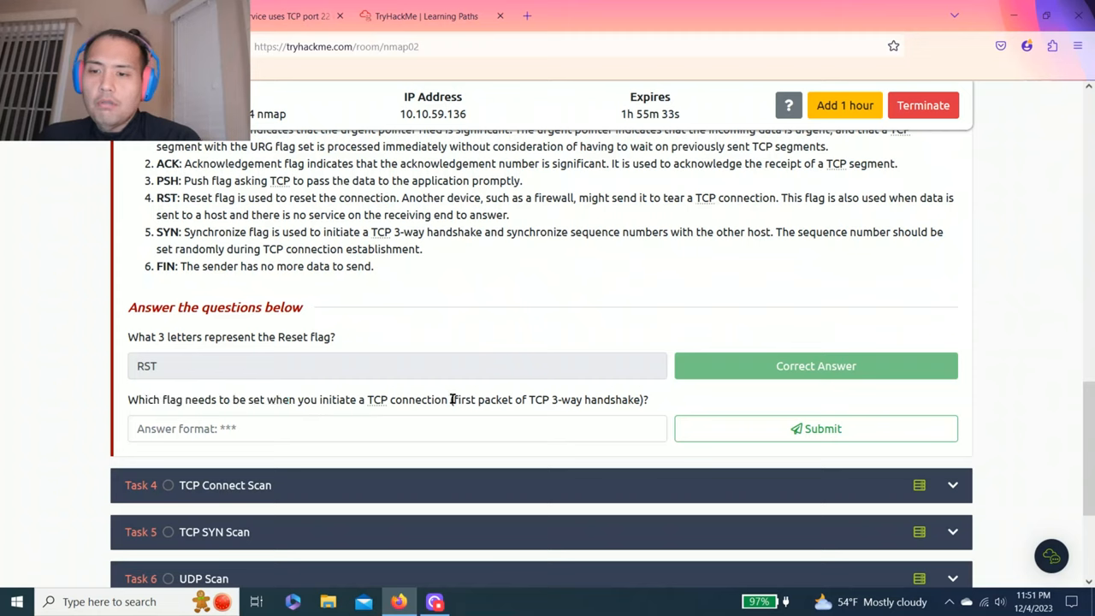
drag(458, 399, 551, 399)
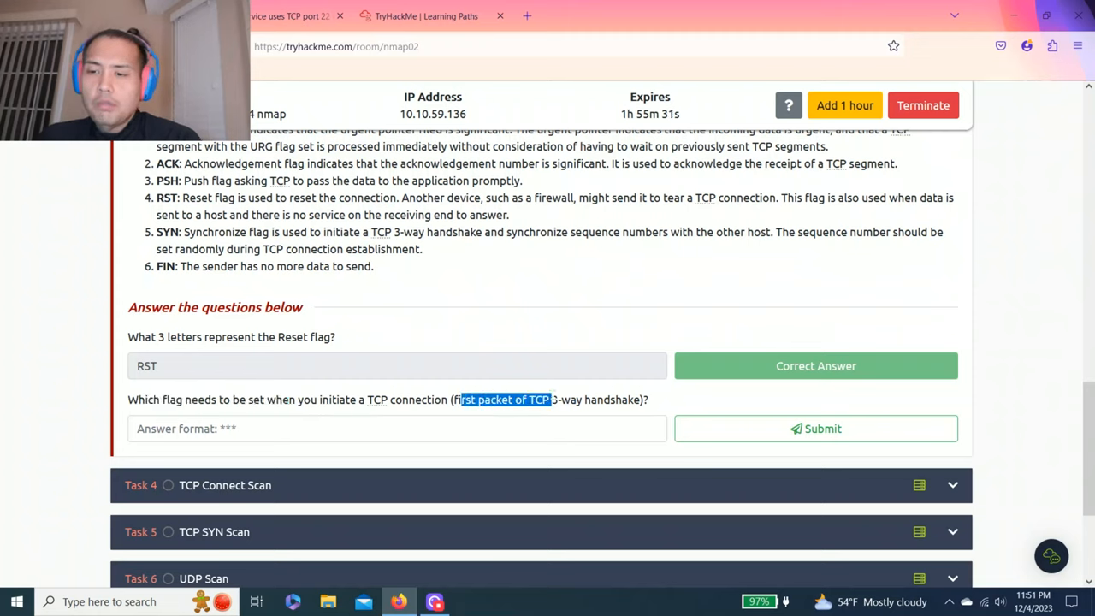
drag(529, 399, 602, 400)
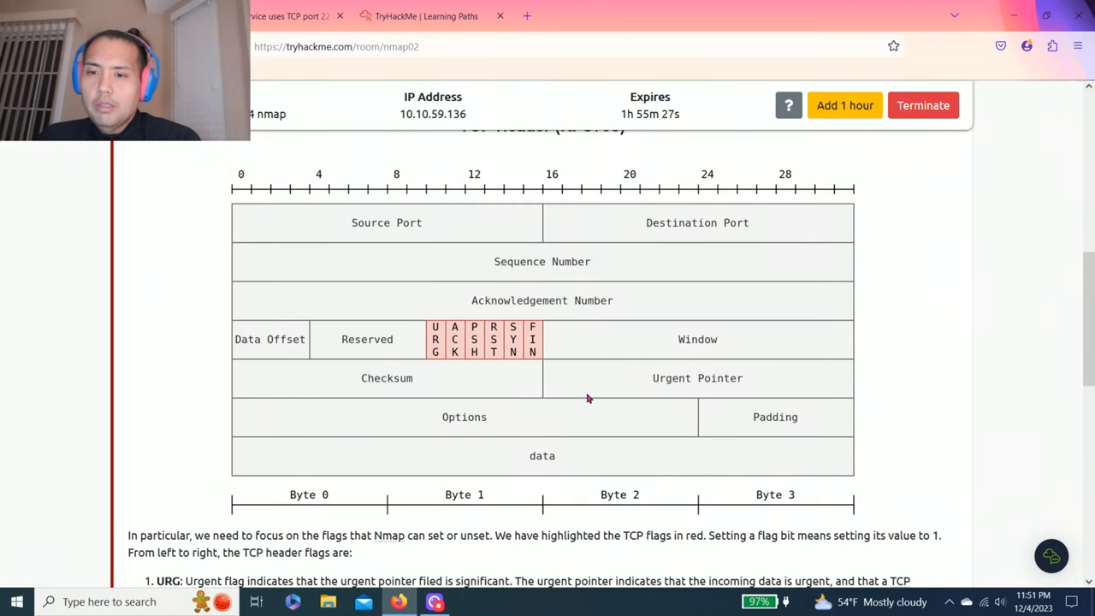
scroll(down, 3)
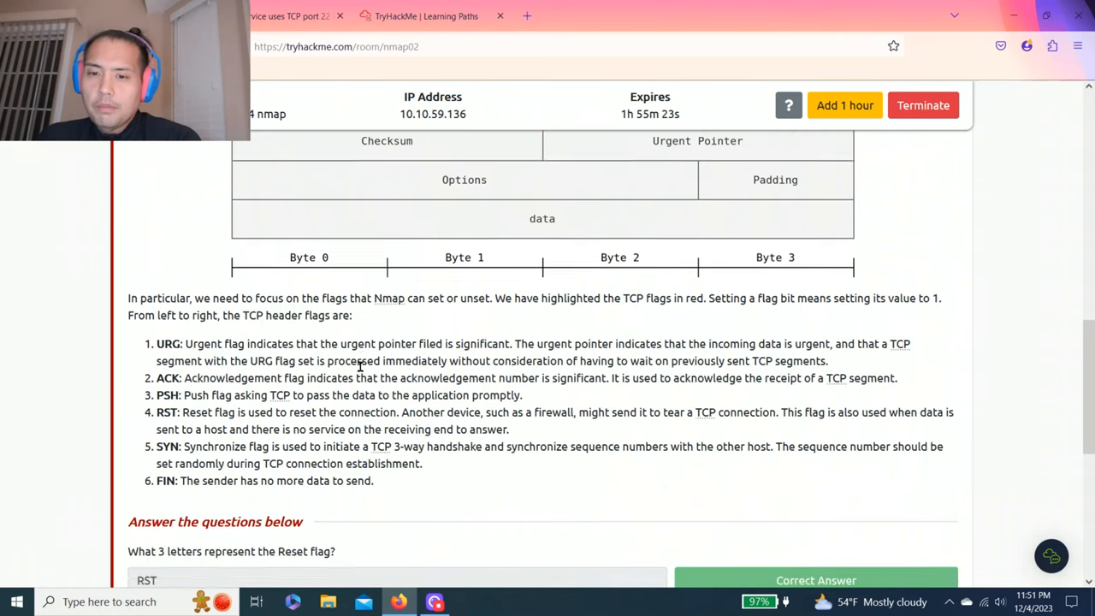
scroll(down, 3)
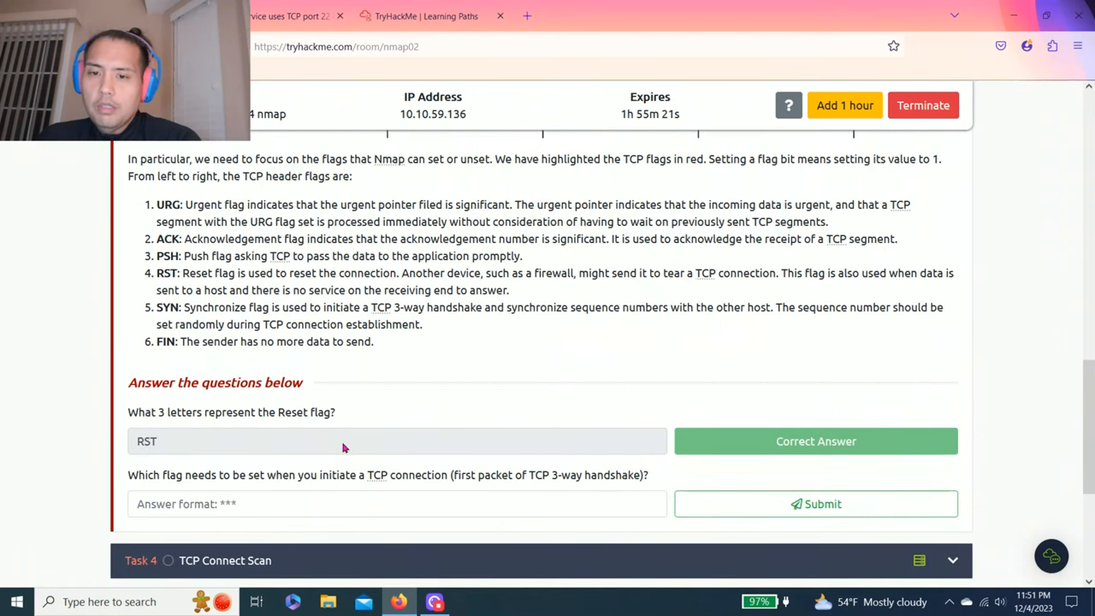
click(397, 503)
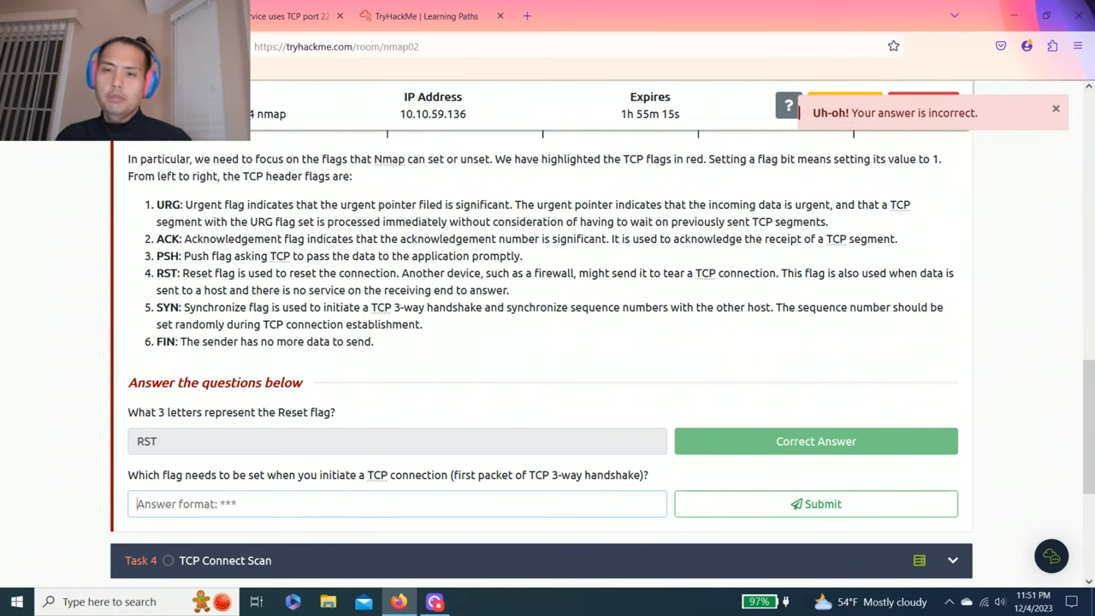
text(SYN)
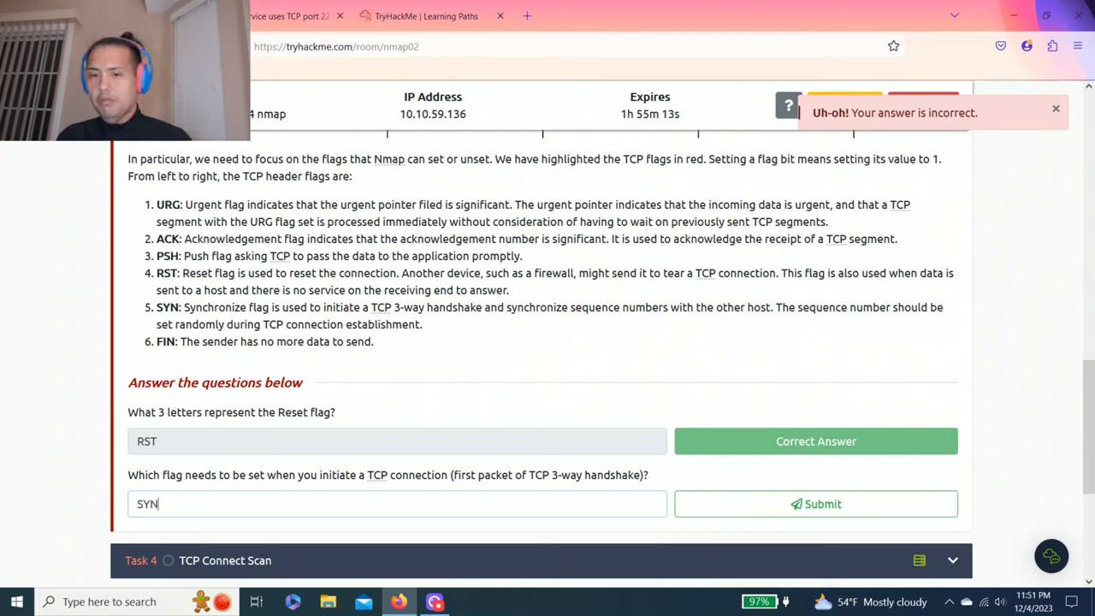
click(816, 504)
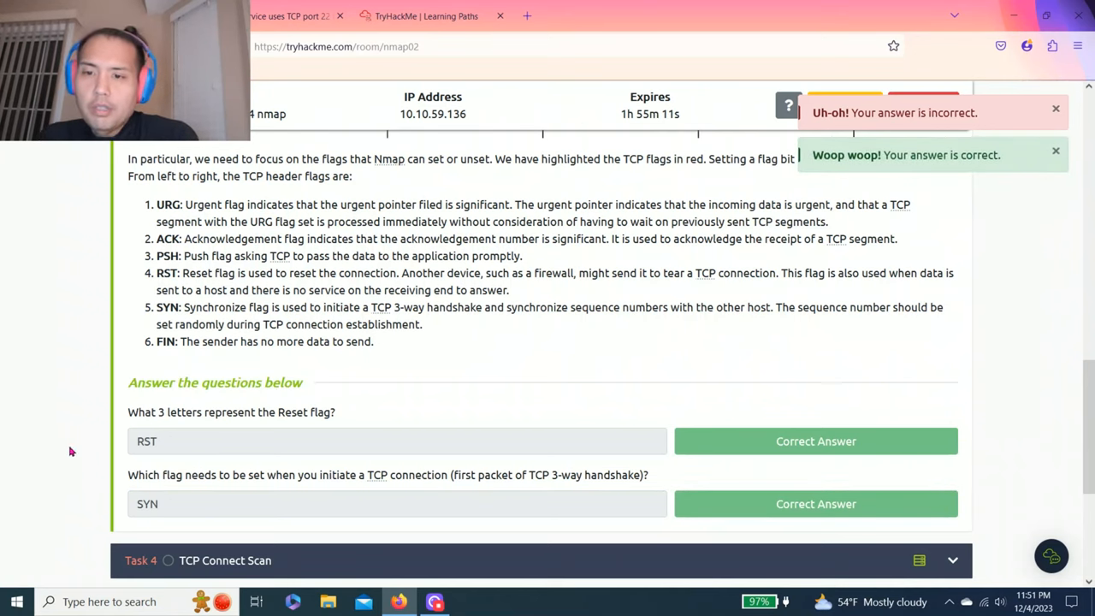
drag(323, 307, 421, 324)
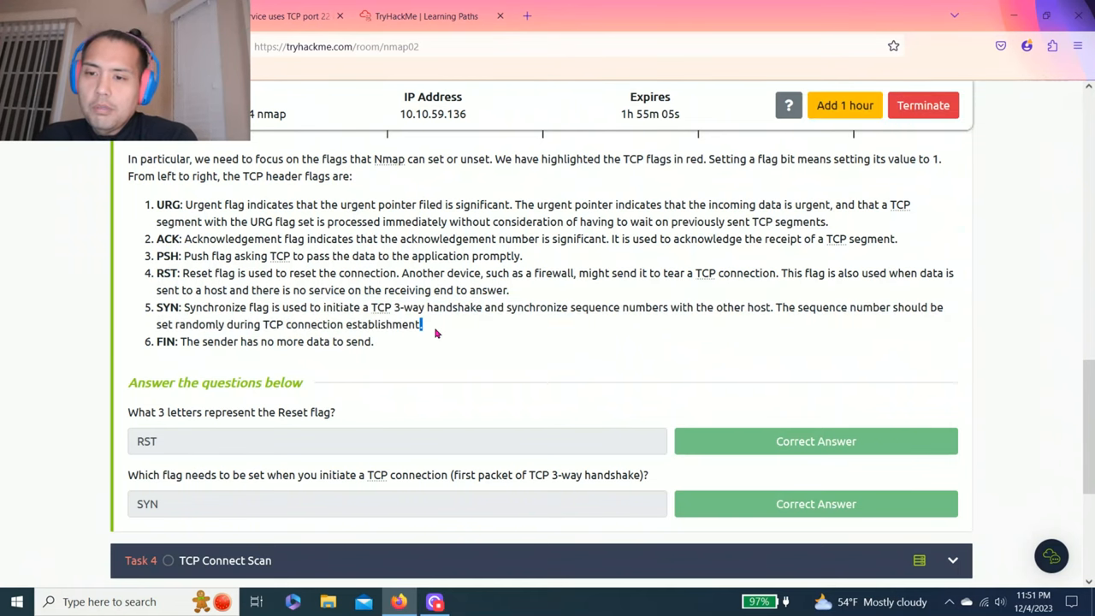
- Scroll through the Task 4 TCP Connect Scan explanation
scroll(down, 3)
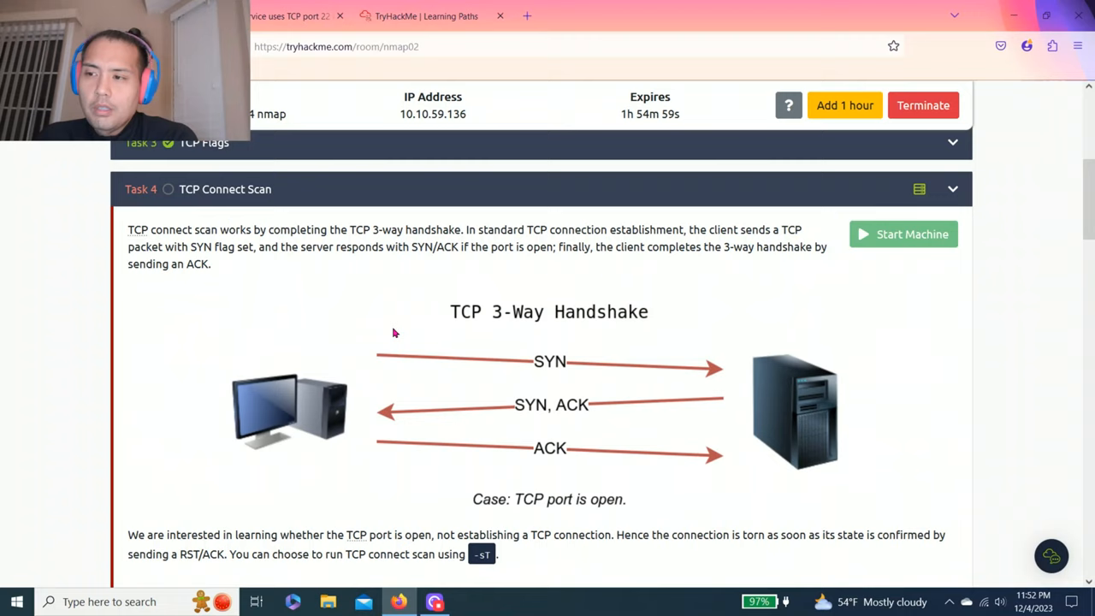
mouse_move(406, 344)
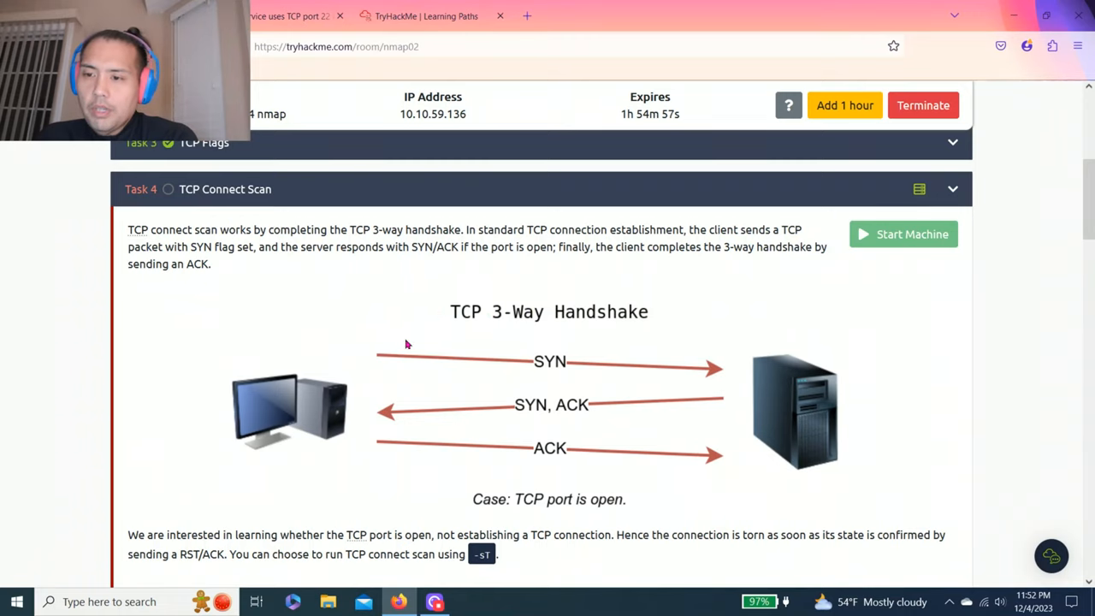
mouse_move(392, 469)
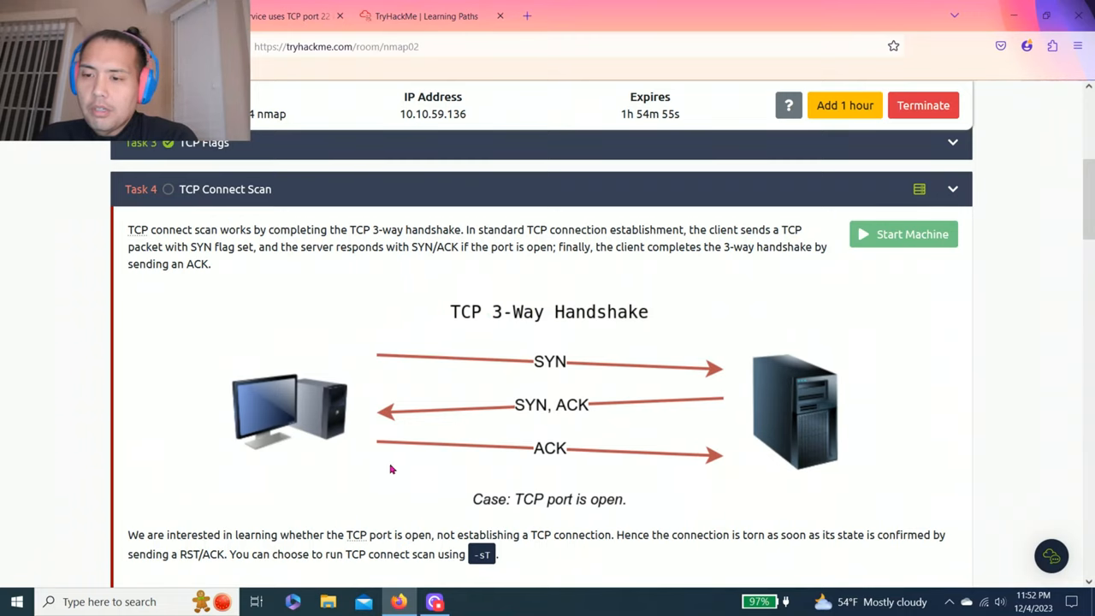
scroll(down, 3)
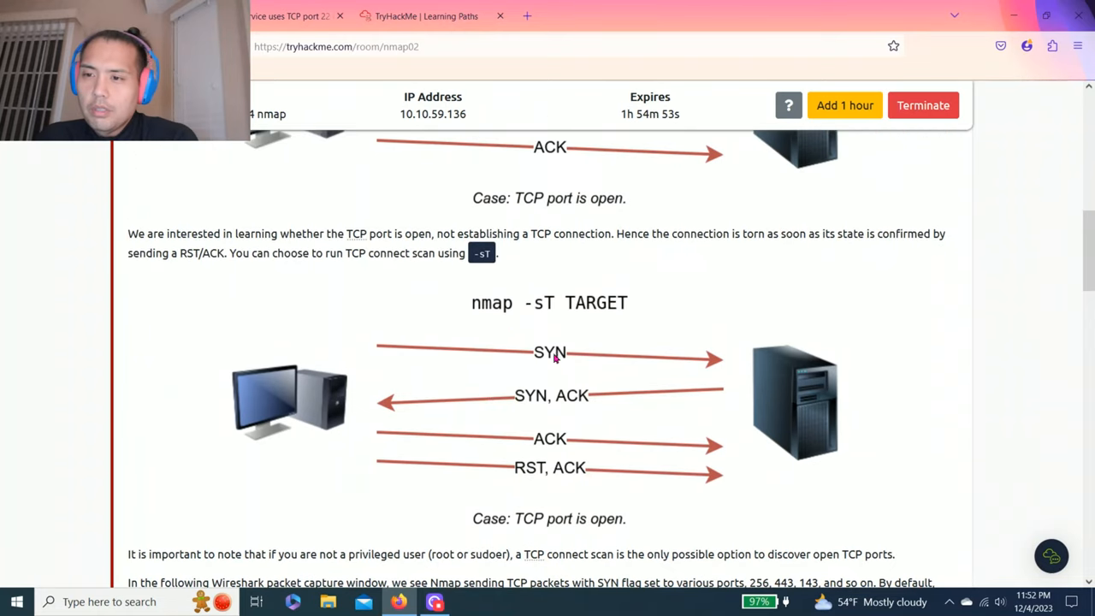
mouse_move(721, 343)
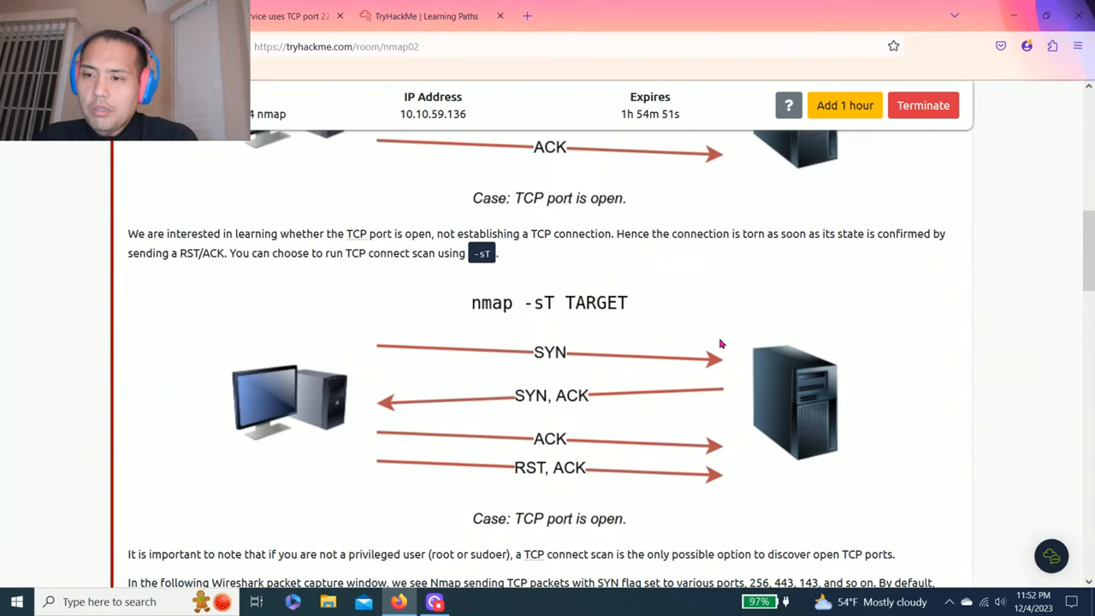
mouse_move(603, 468)
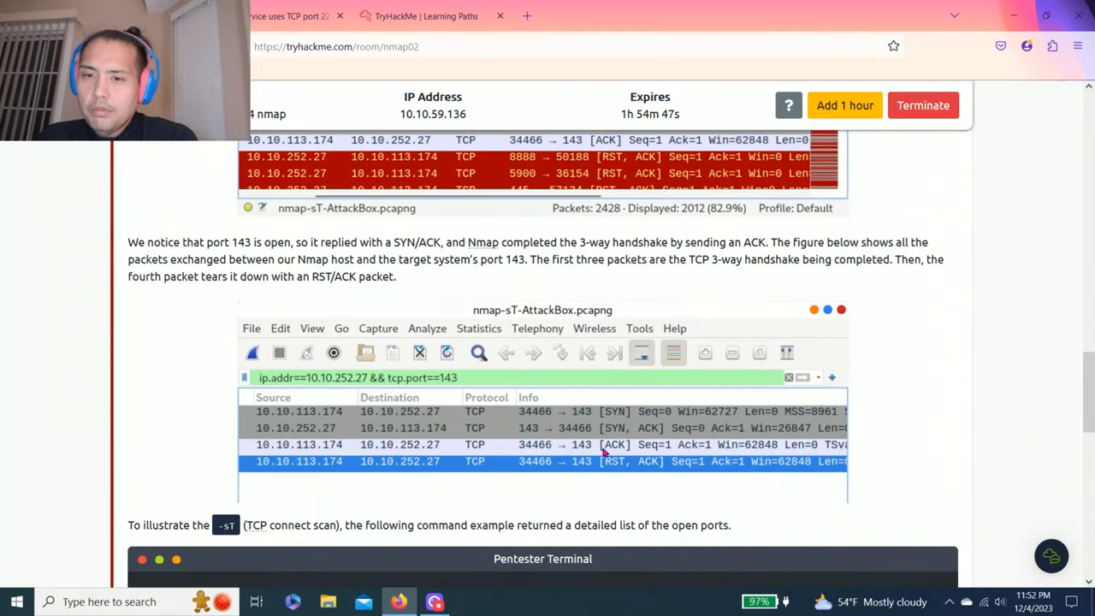
scroll(down, 3)
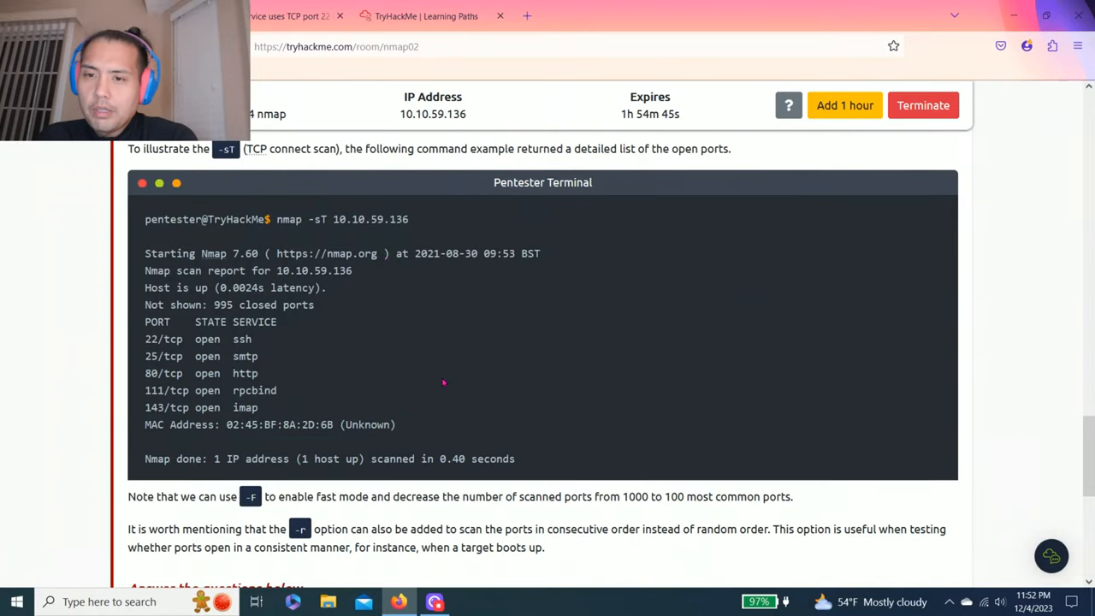
scroll(down, 3)
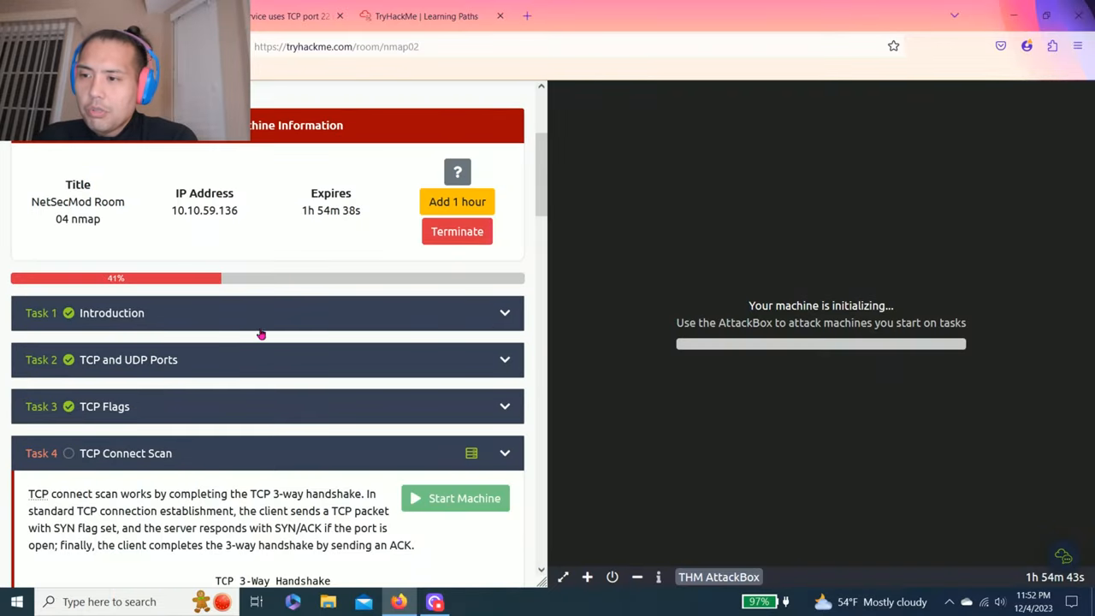
- Copy the nmap -sT connect-scan command from Task 4's question
scroll(down, 3)
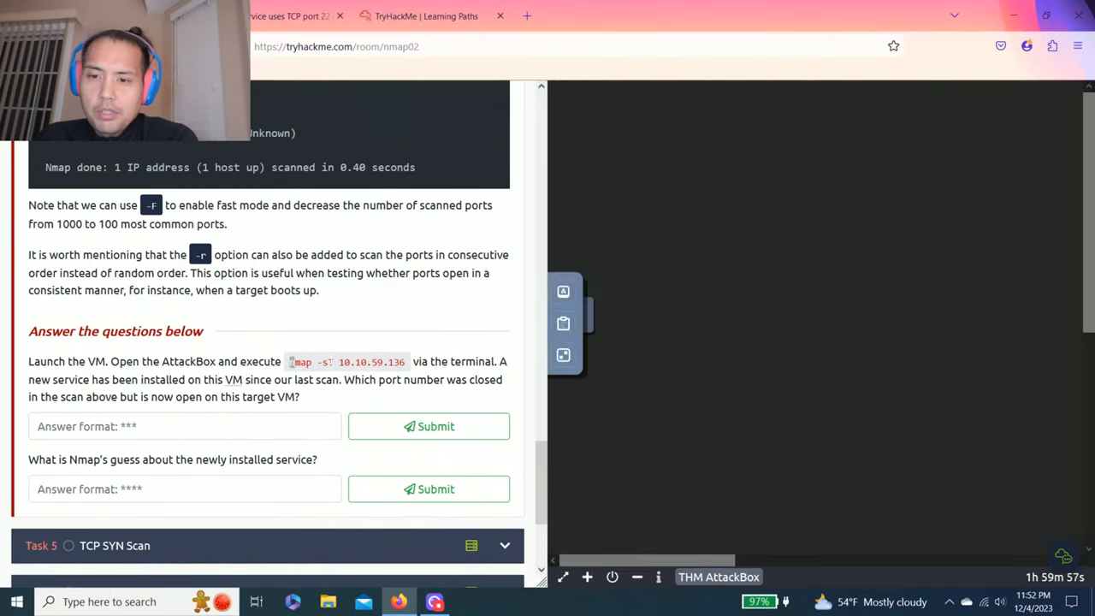
right_click(347, 361)
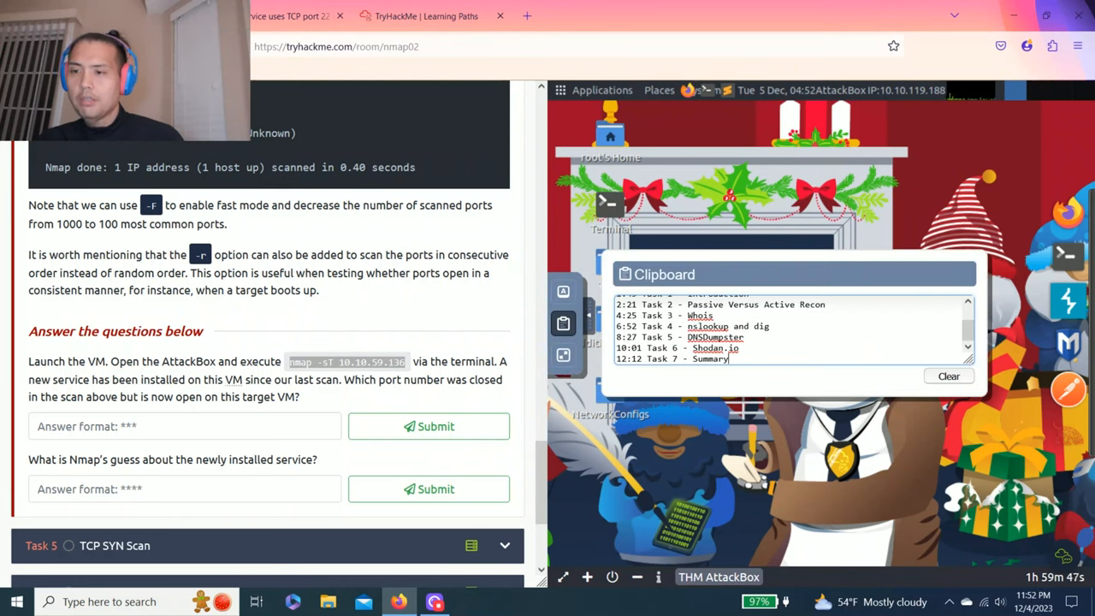
right_click(346, 361)
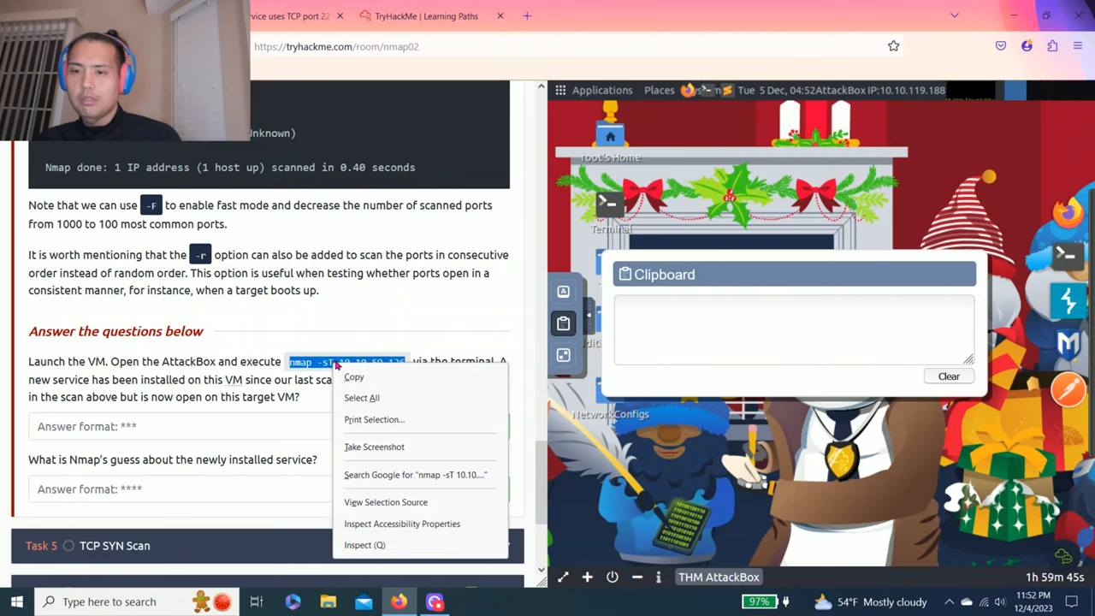
click(354, 376)
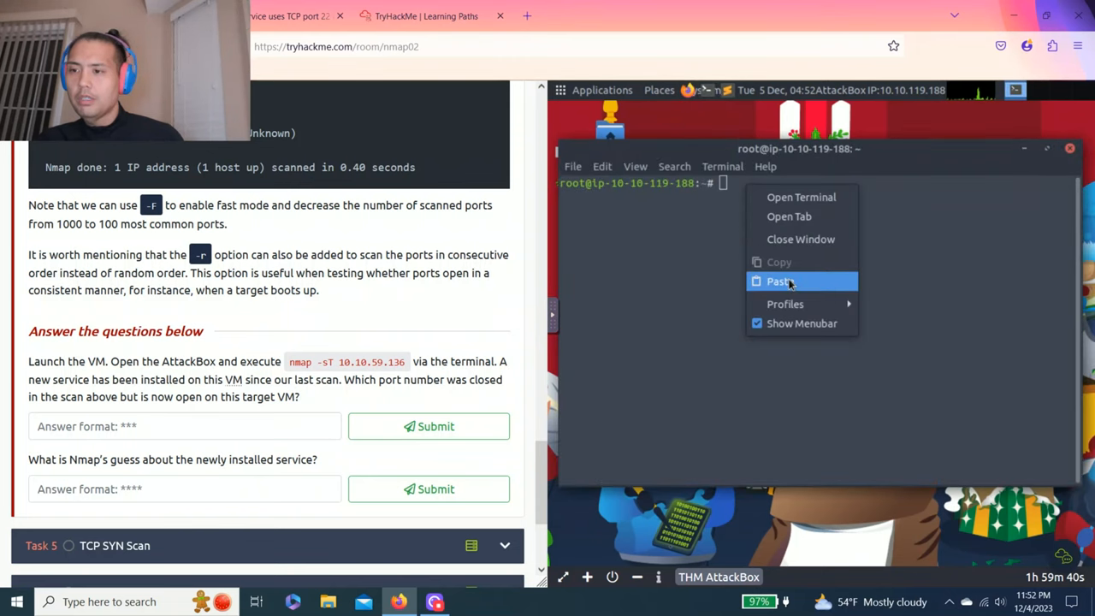
- Paste and run nmap -sT 10.10.59.136, spotting newly open port 110/tcp pop3
click(778, 281)
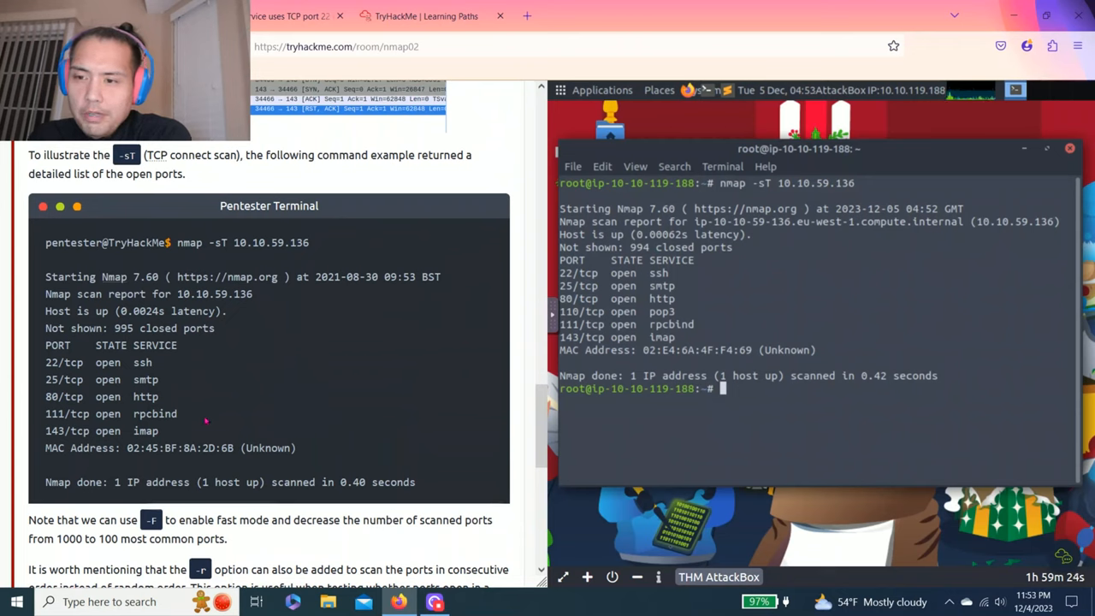
mouse_move(660, 330)
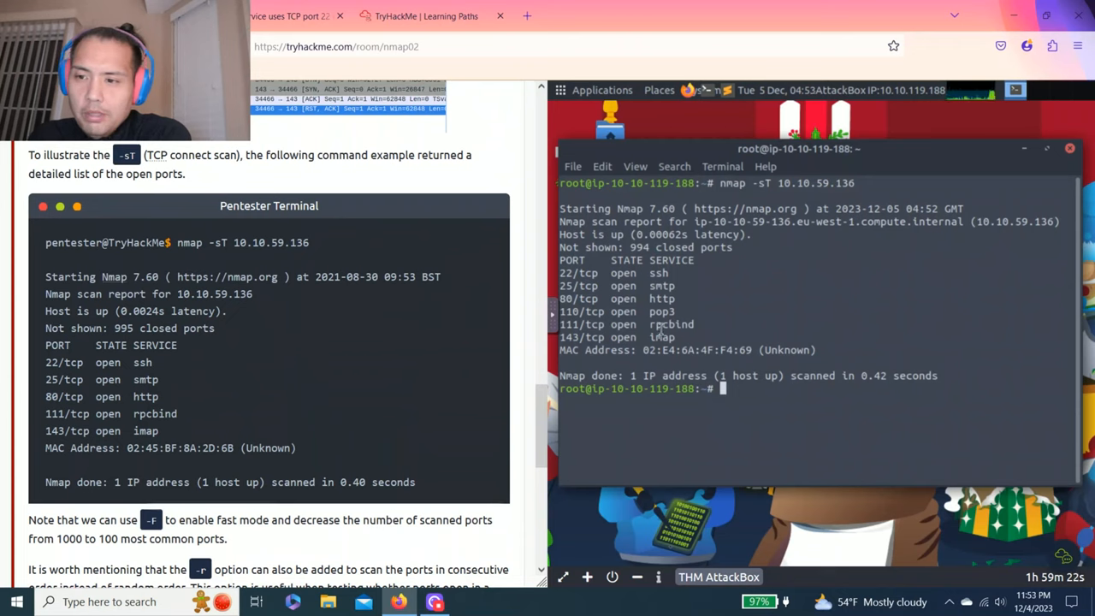
double_click(658, 312)
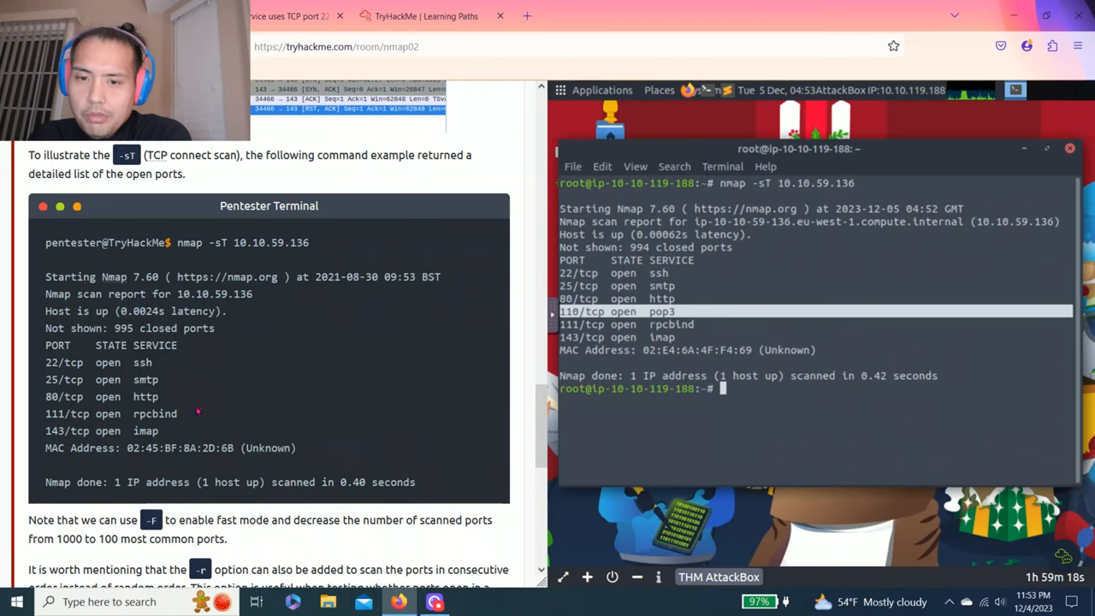
scroll(down, 3)
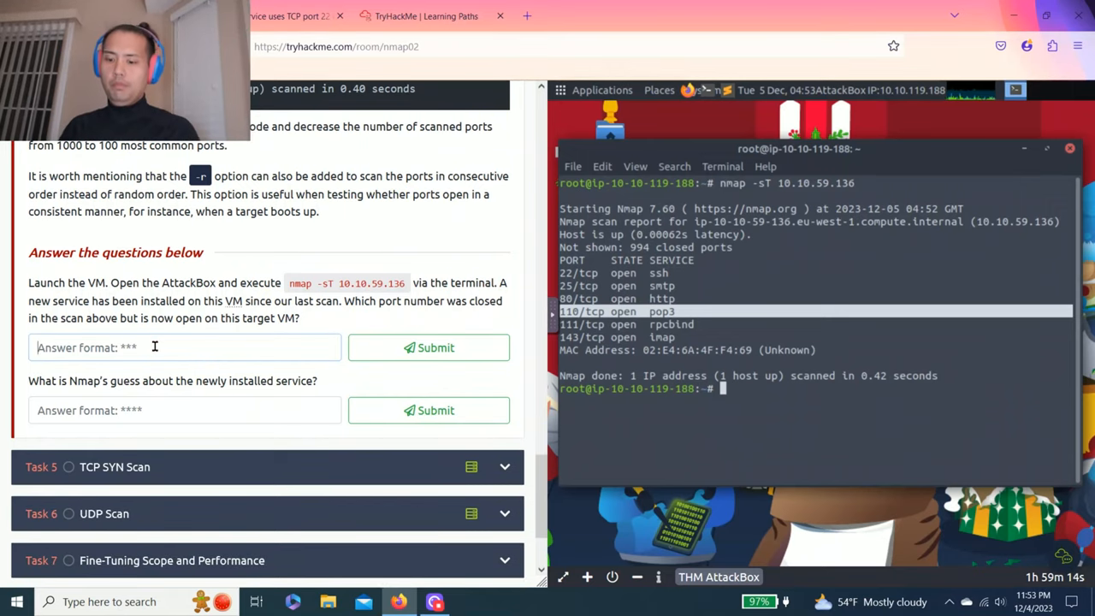
- Enter 110 and pop3 as the Task 4 answers
click(429, 348)
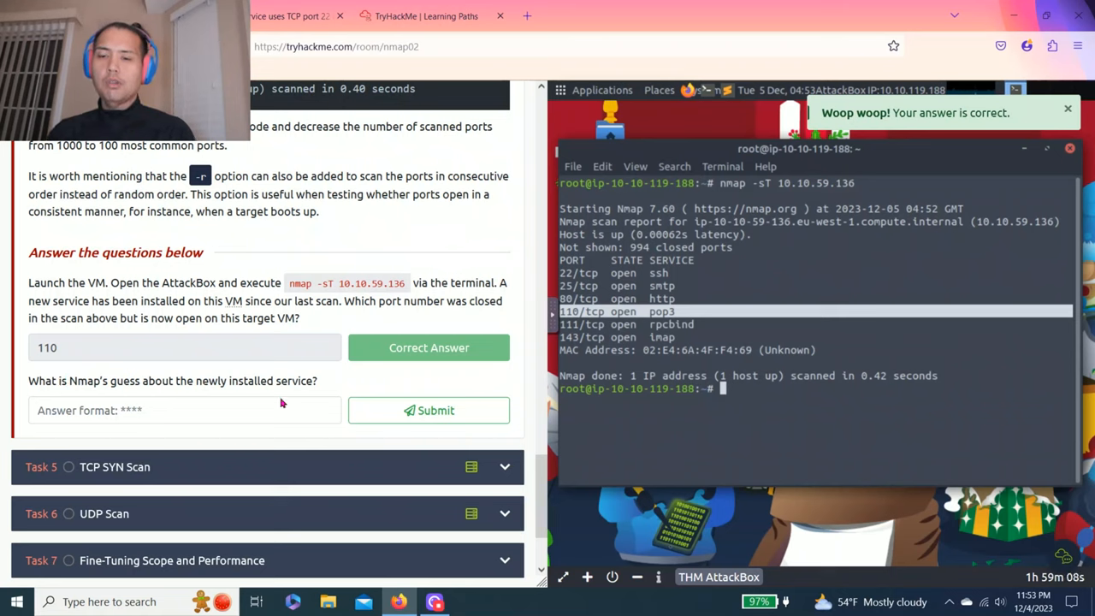
text(pop3)
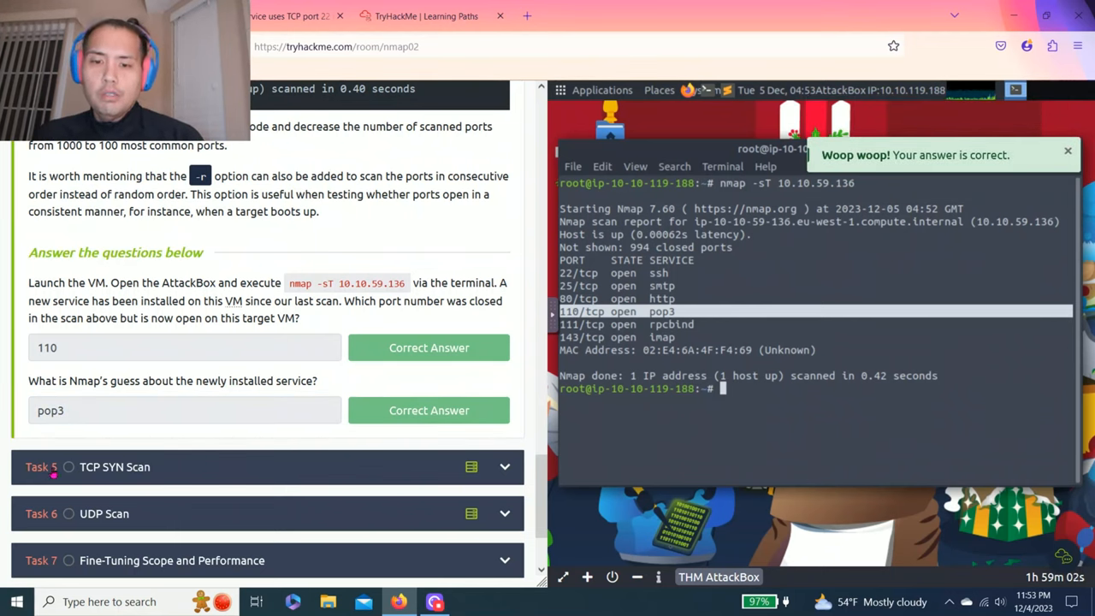
scroll(down, 3)
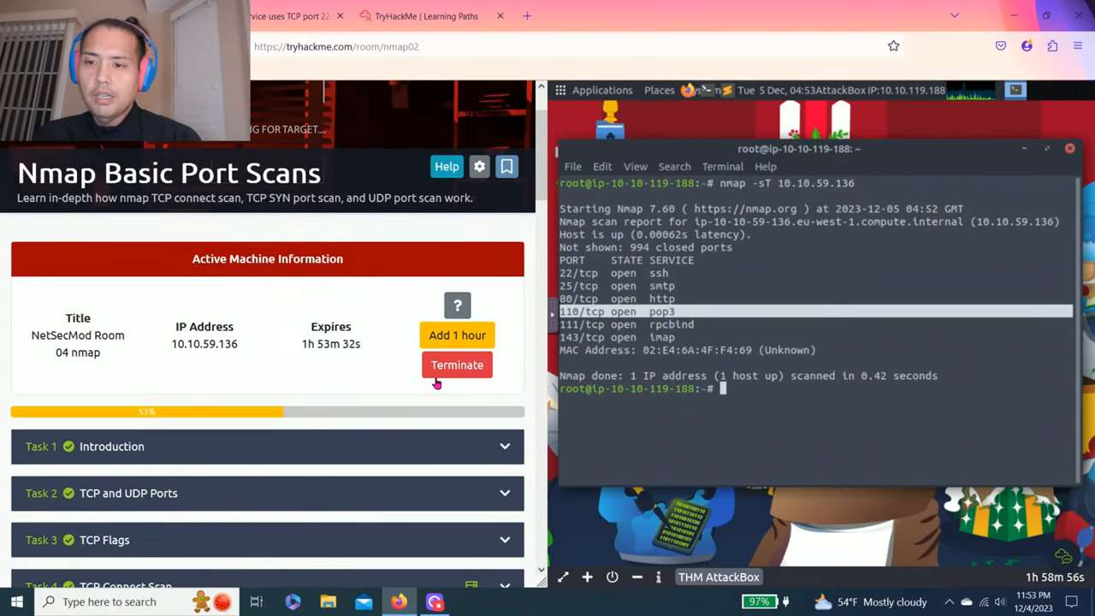
- Terminate the old target and start NetSecMod Room 04 nmap VM2 for Task 5
click(457, 364)
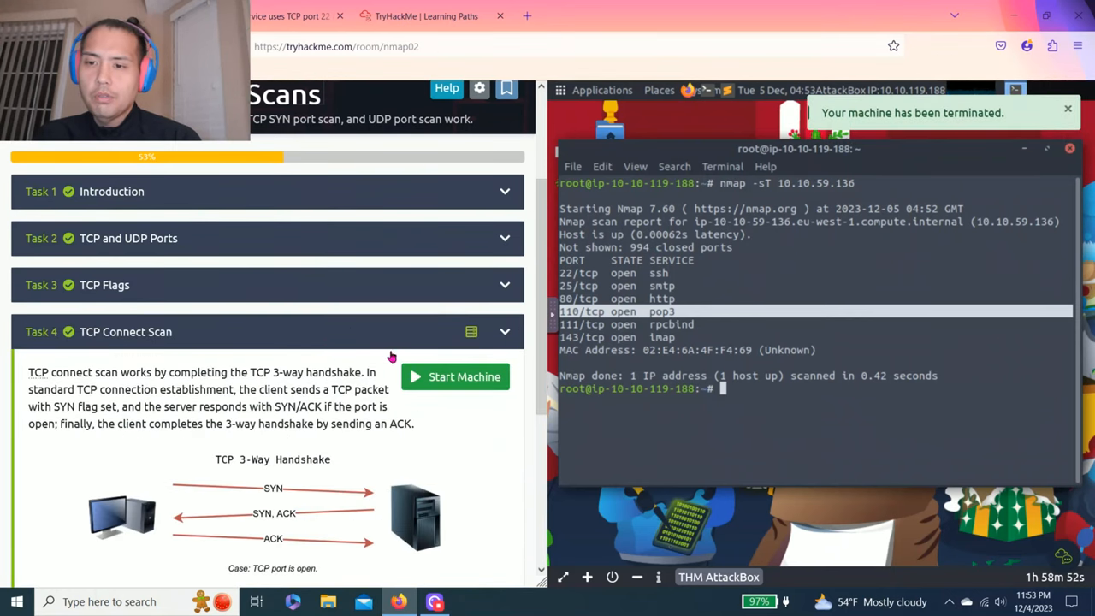
scroll(down, 3)
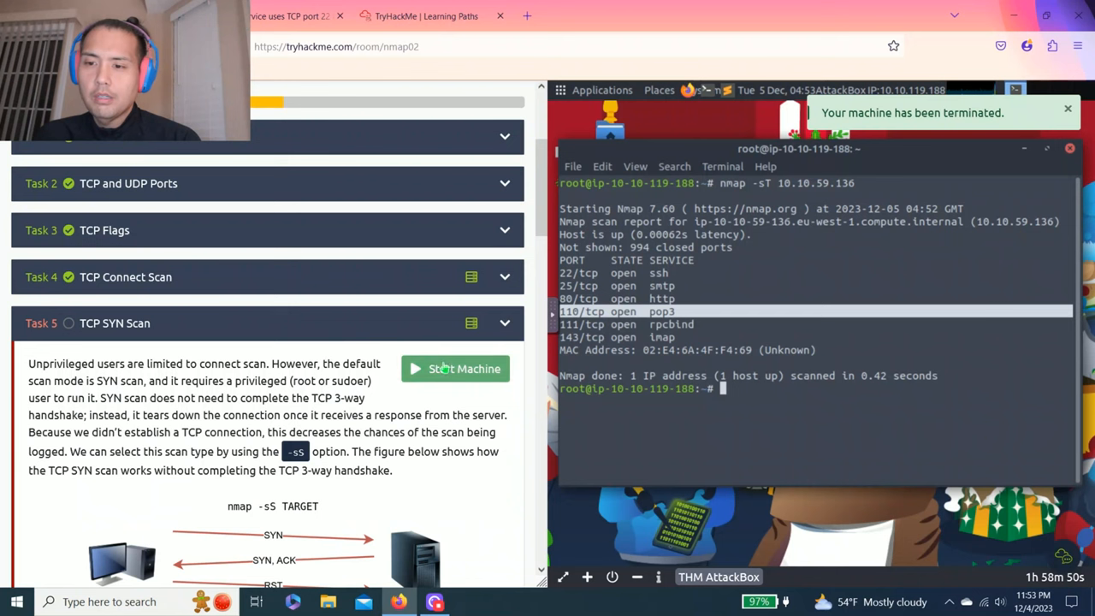
click(455, 369)
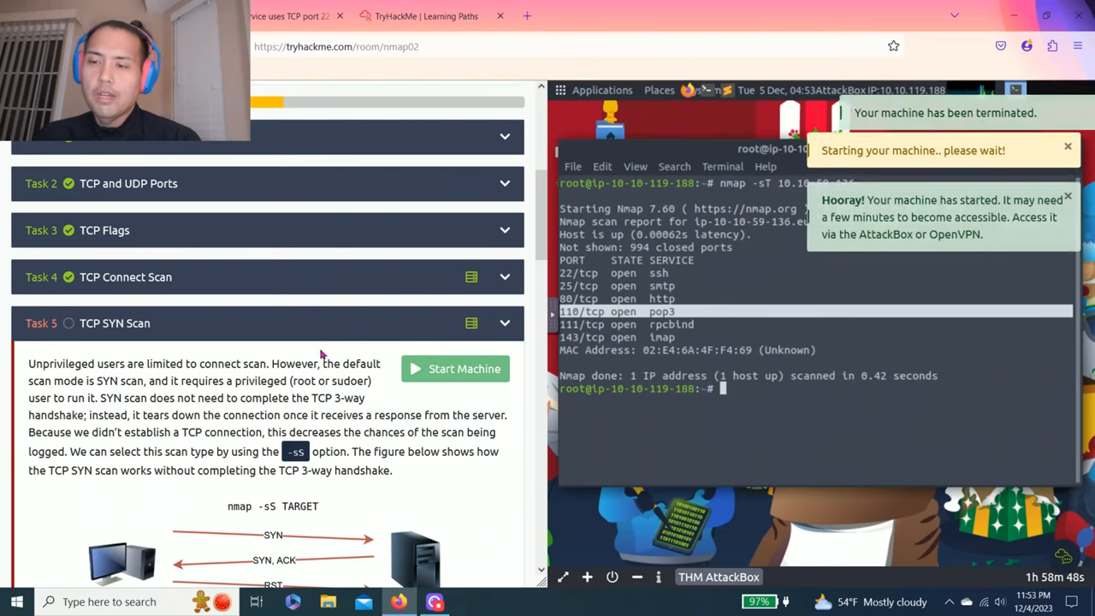
- Read through Task 5's TCP SYN scan content and questions
scroll(down, 3)
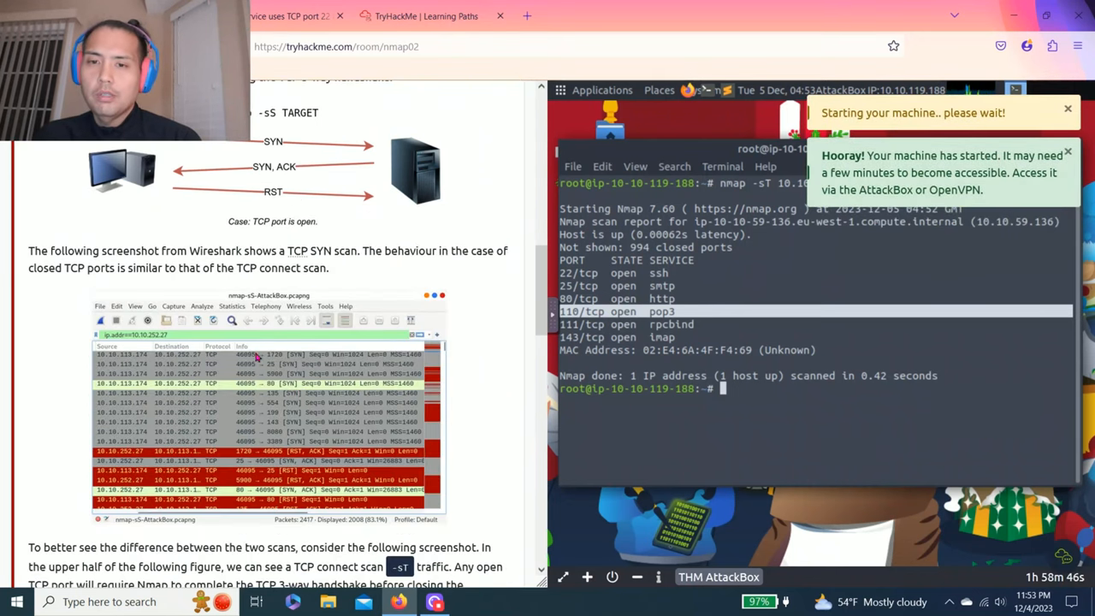
scroll(down, 3)
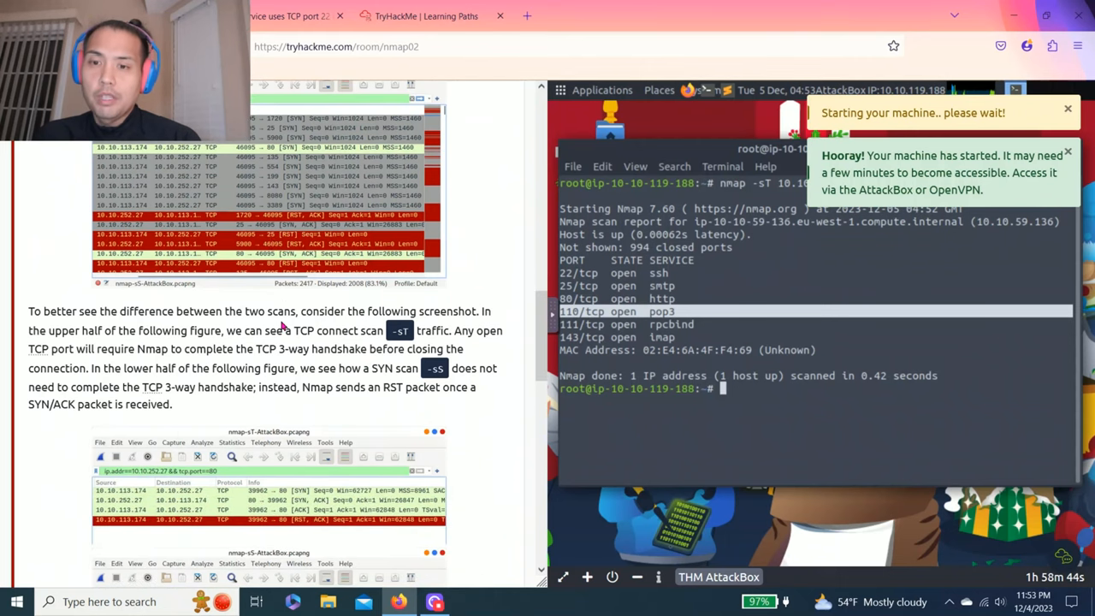
scroll(down, 3)
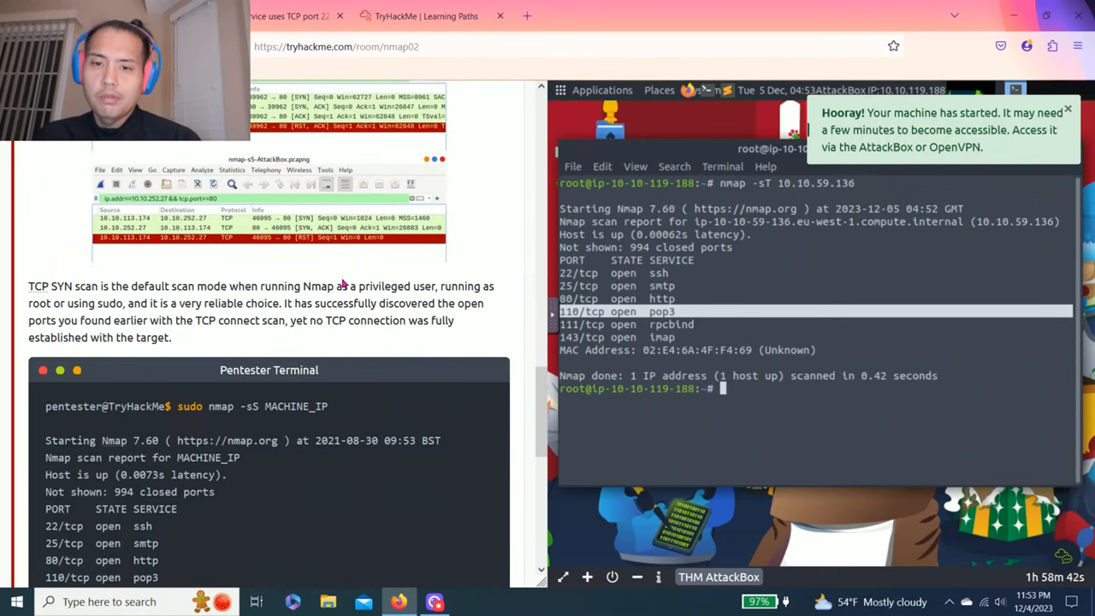
scroll(down, 3)
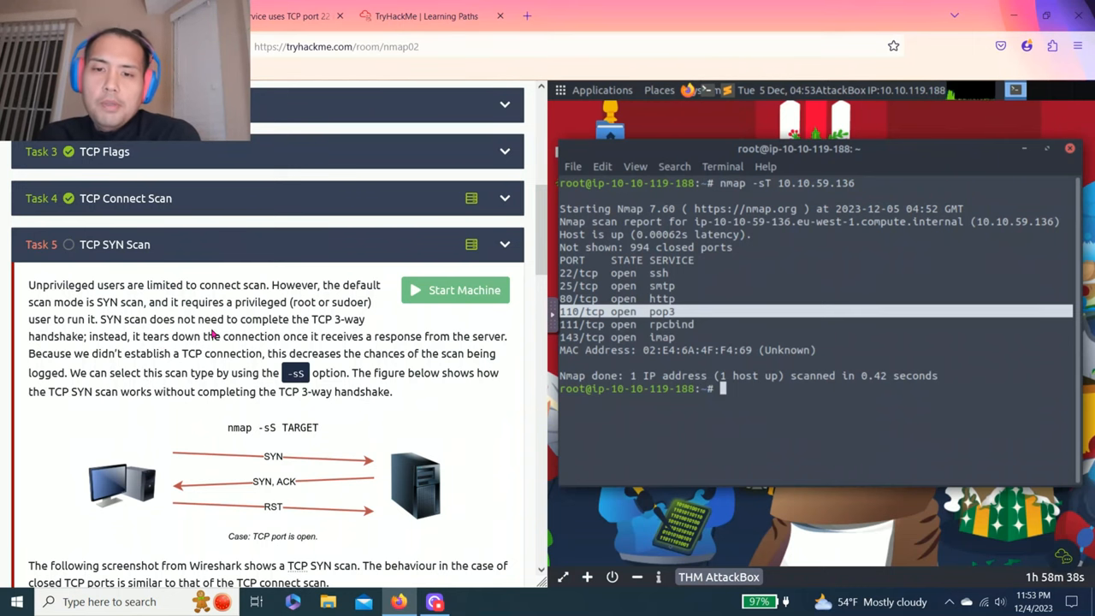
scroll(down, 3)
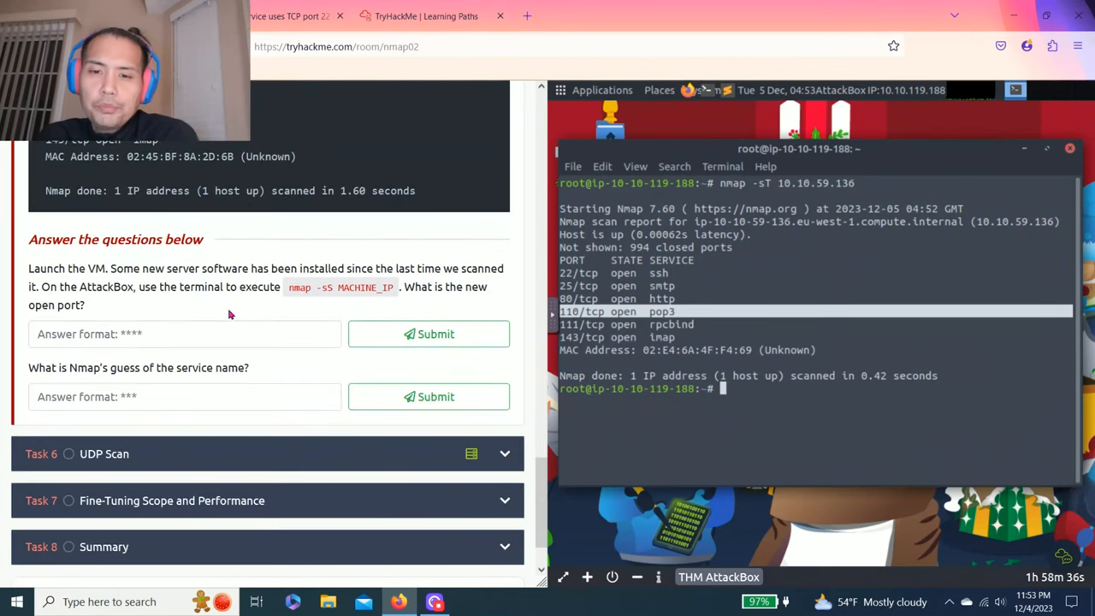
scroll(down, 3)
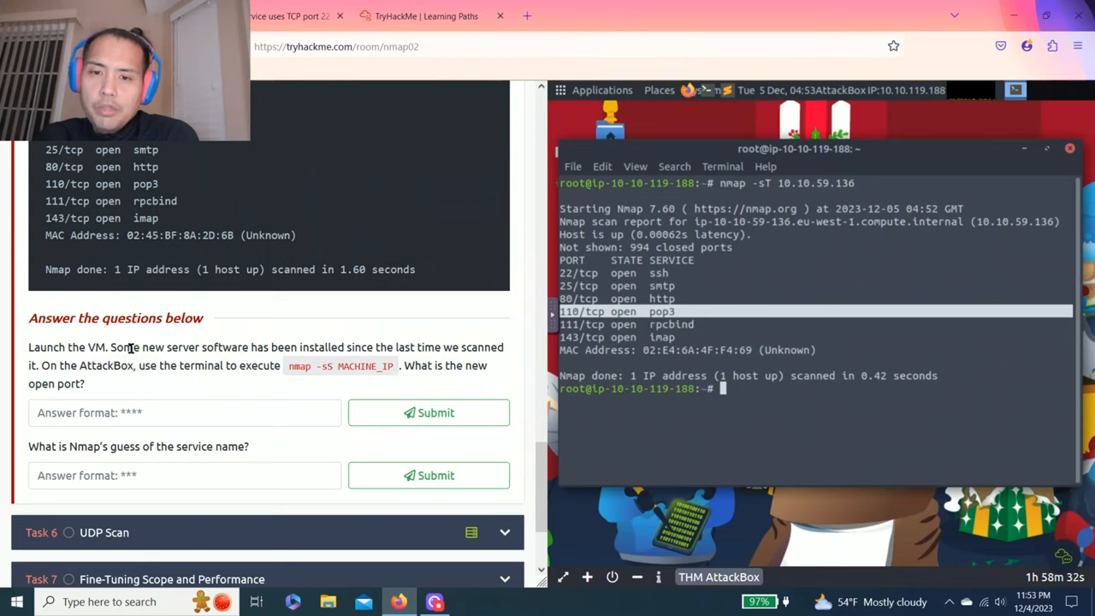
drag(134, 347, 346, 346)
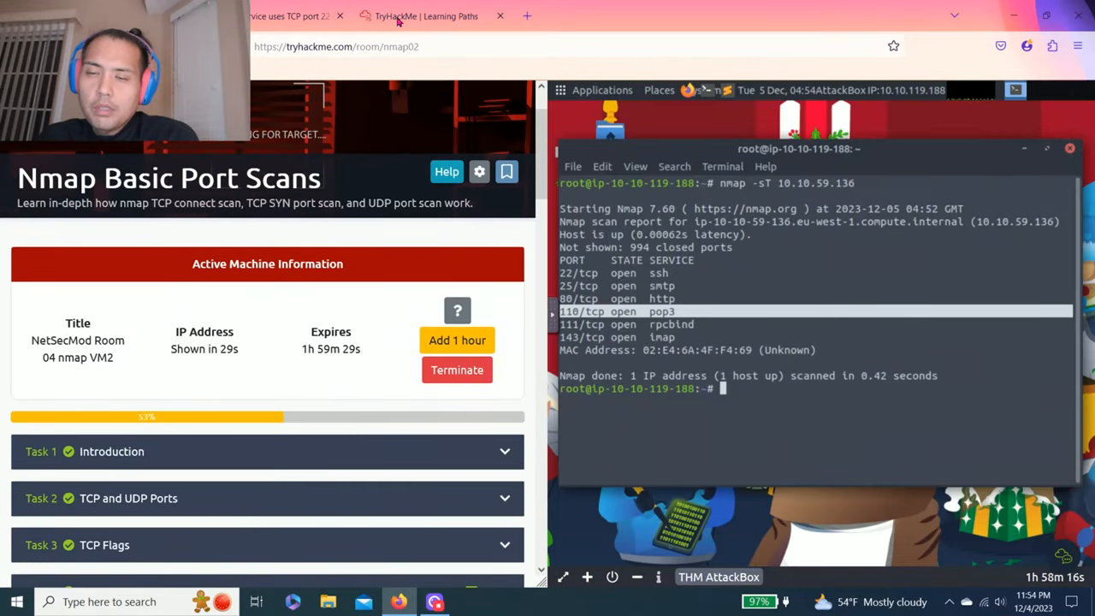
- Close the search results tab and browse the CompTIA Pentest+ learning path list
click(290, 15)
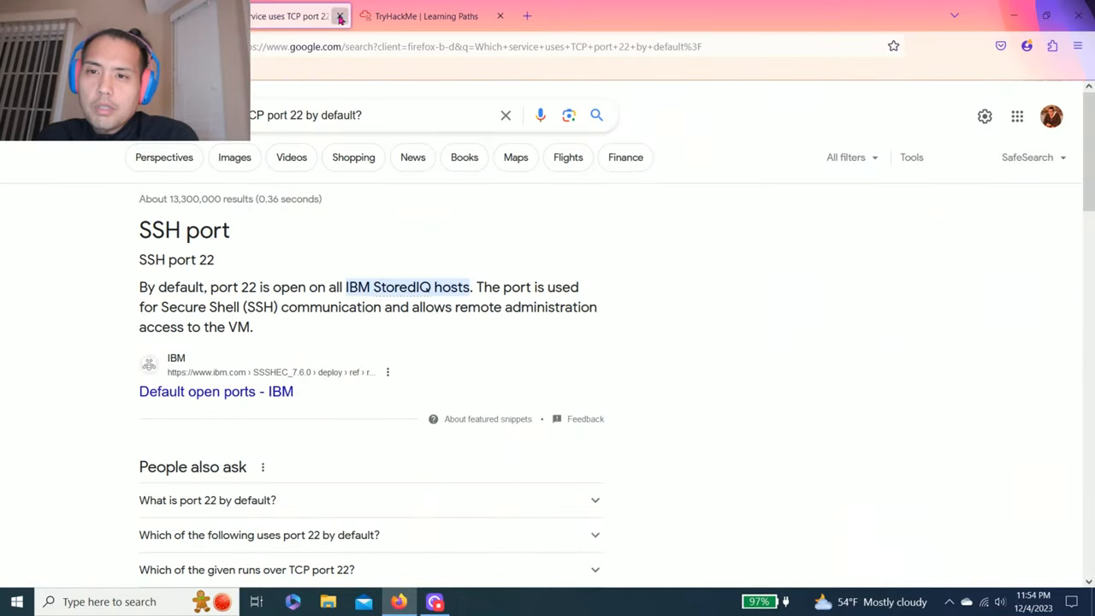
click(339, 15)
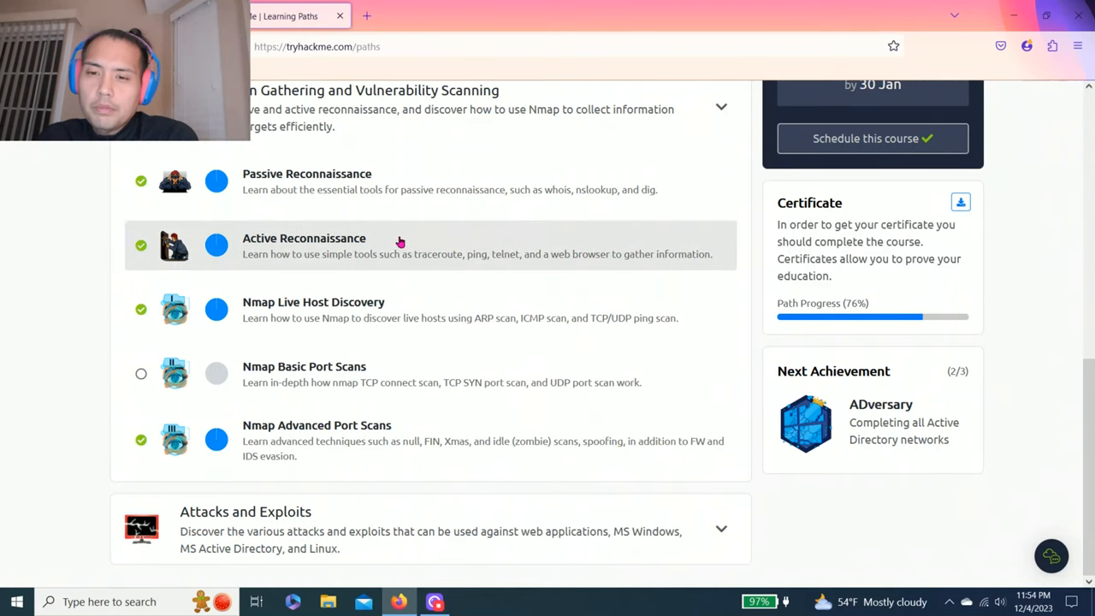
mouse_move(332, 552)
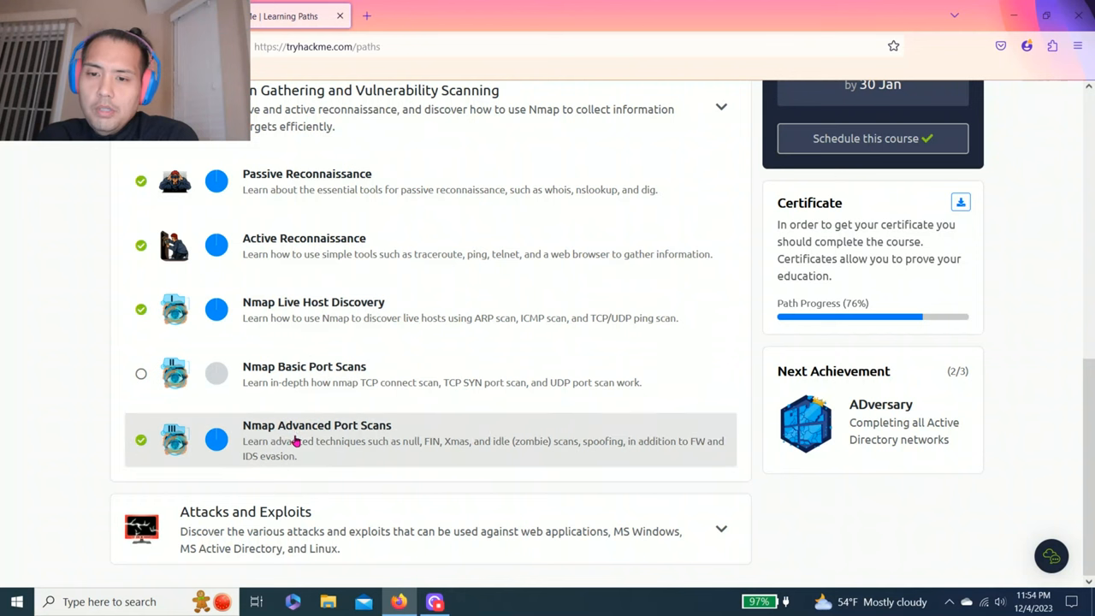
scroll(down, 3)
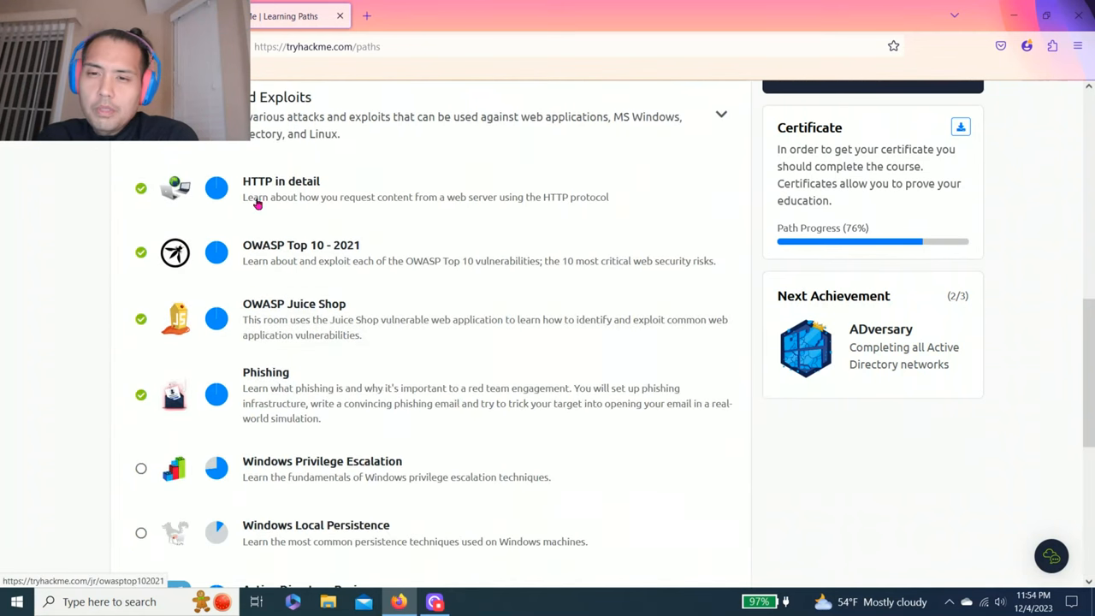
mouse_move(297, 252)
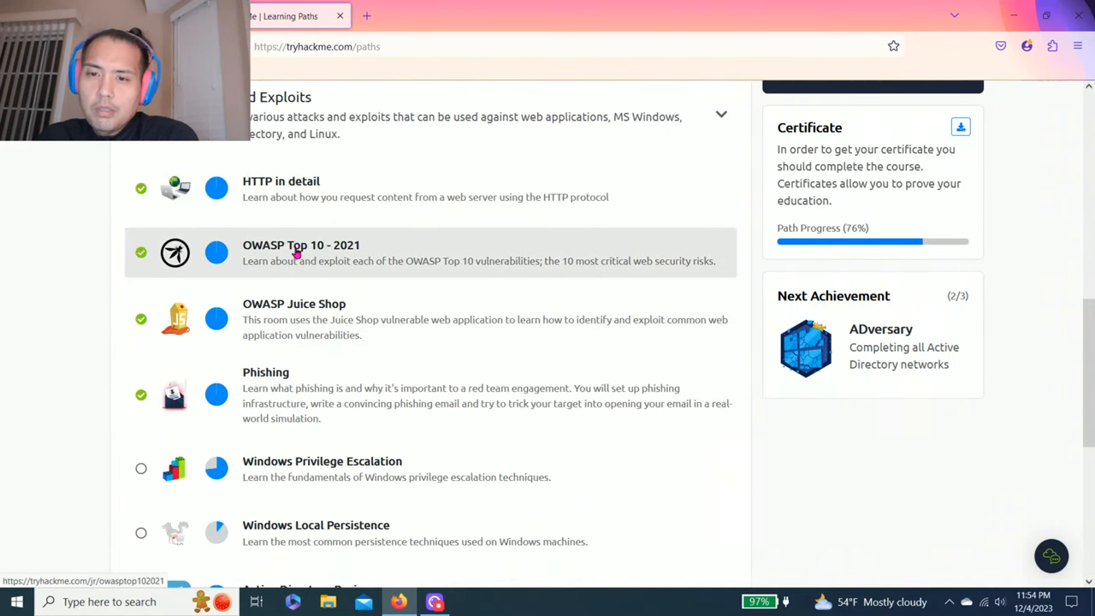
mouse_move(270, 319)
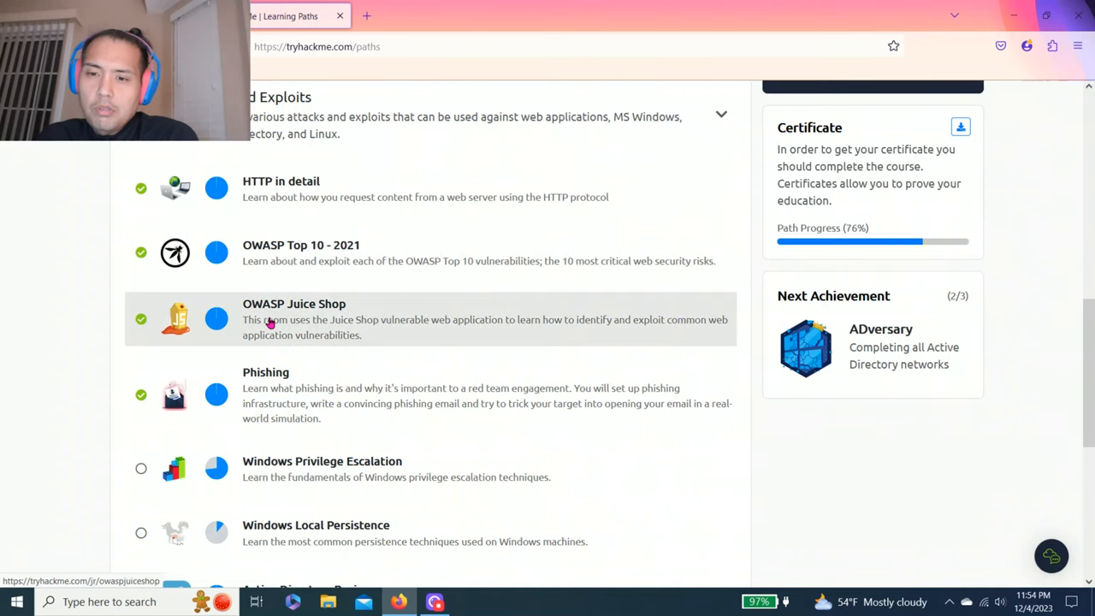
scroll(down, 3)
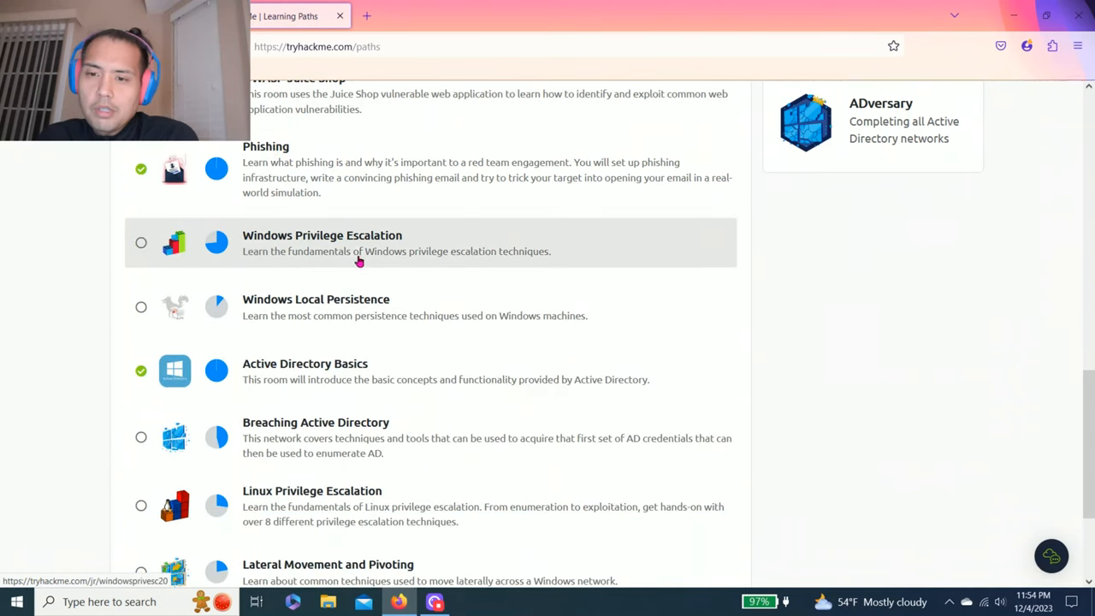
scroll(down, 3)
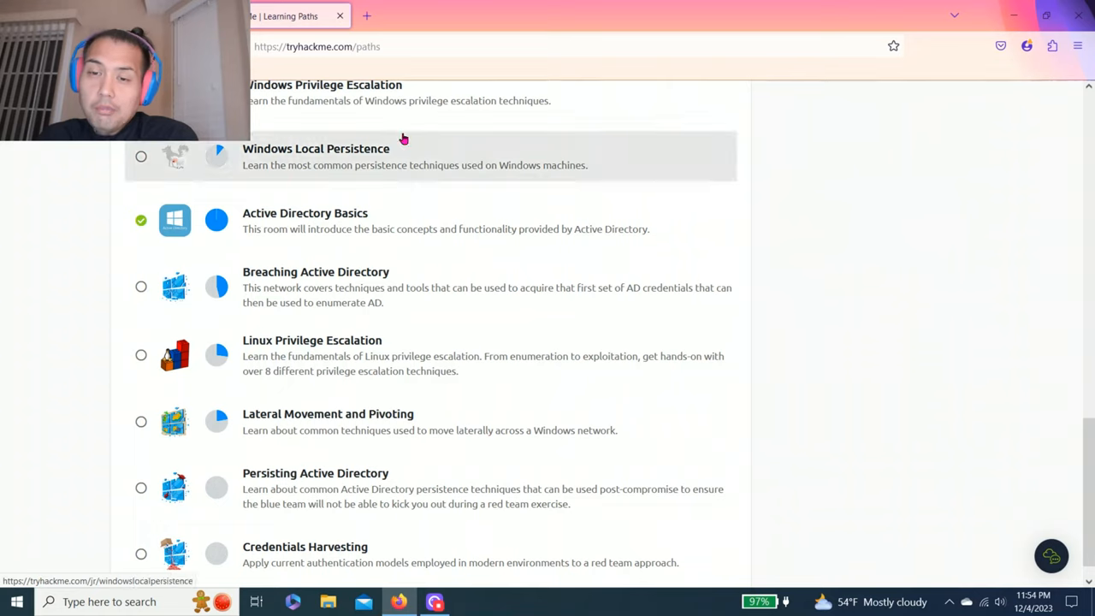
mouse_move(459, 455)
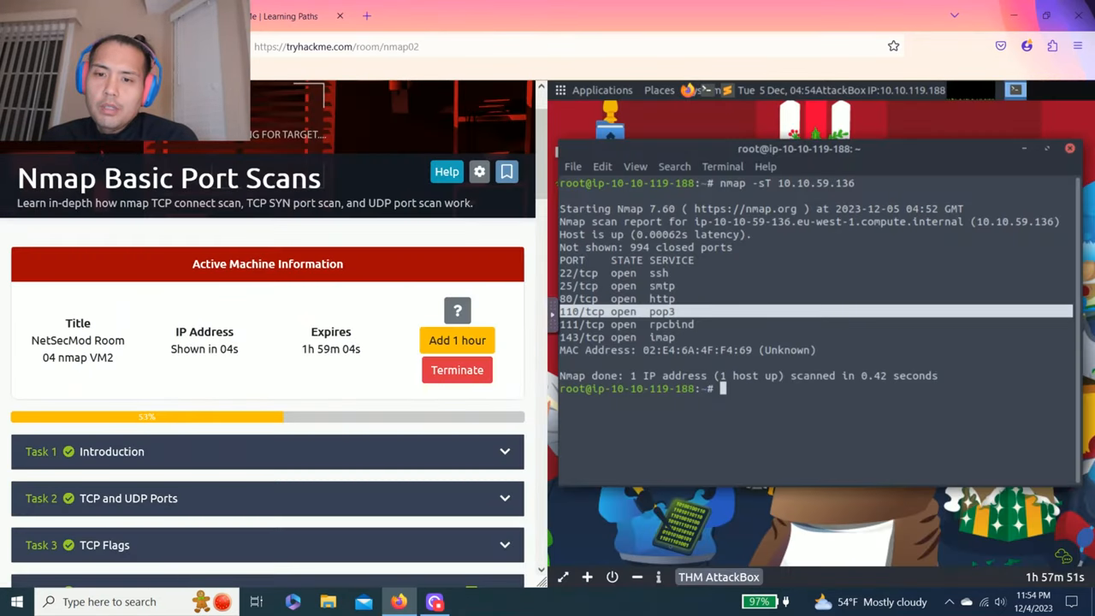
scroll(down, 3)
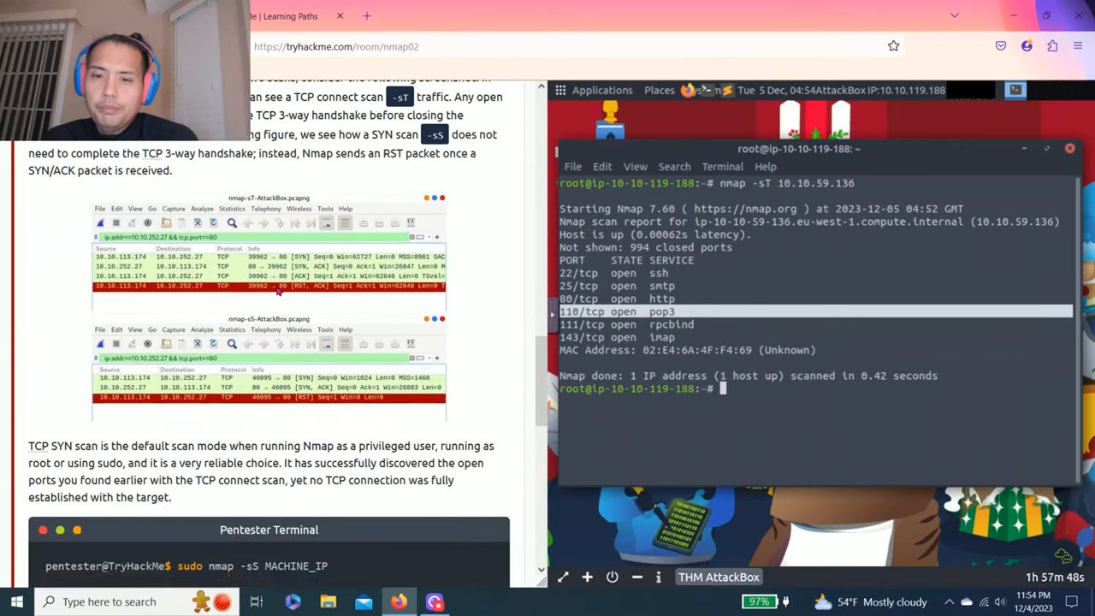
scroll(down, 3)
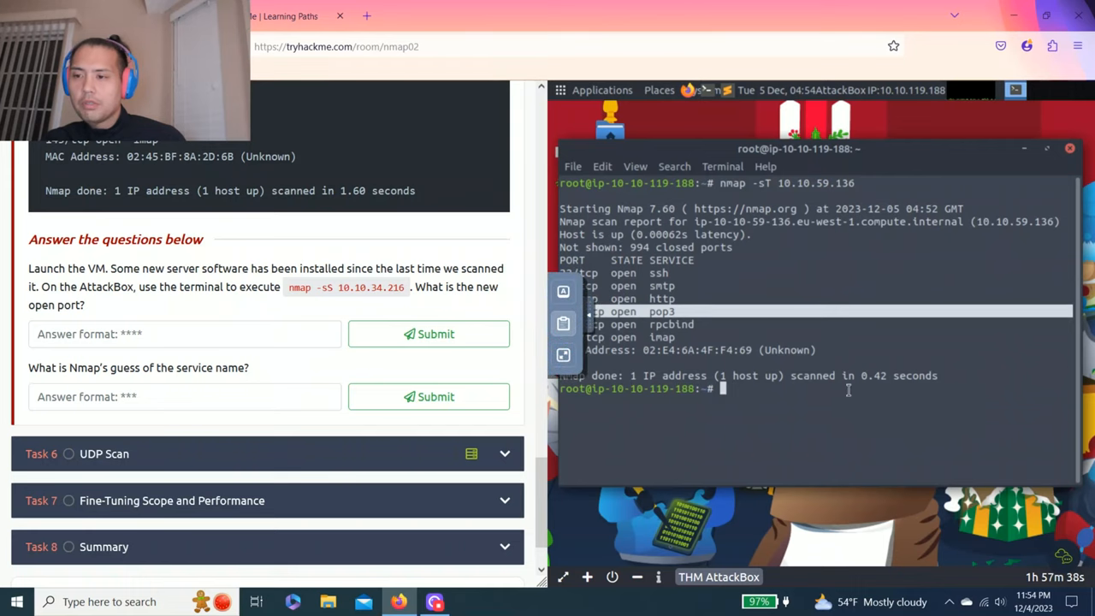
- Run nmap -sS on the target and submit 6667 and irc for Task 5
click(563, 324)
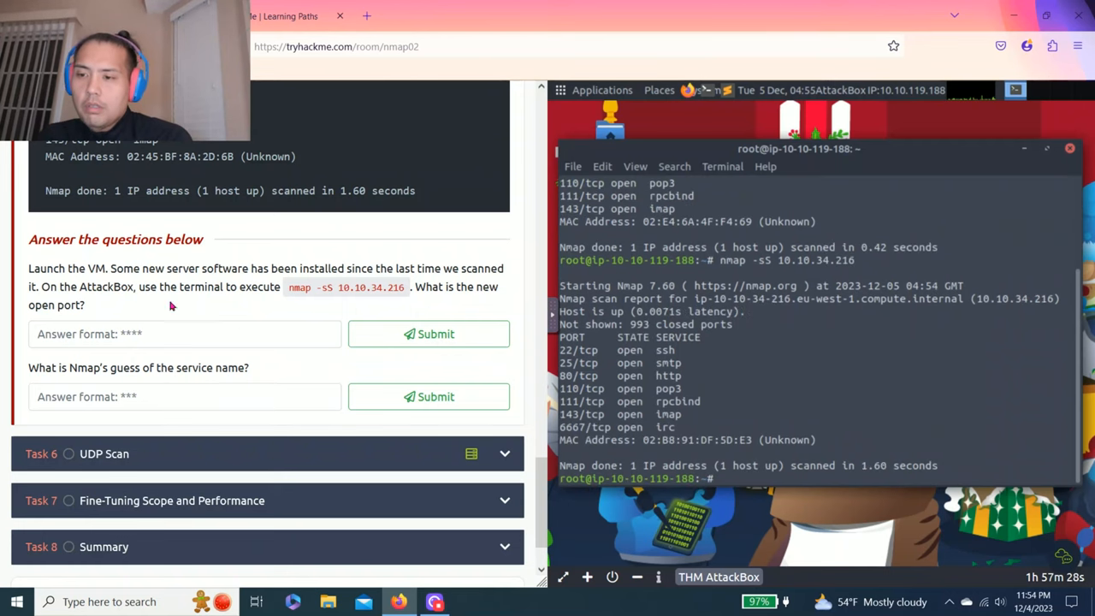
scroll(down, 3)
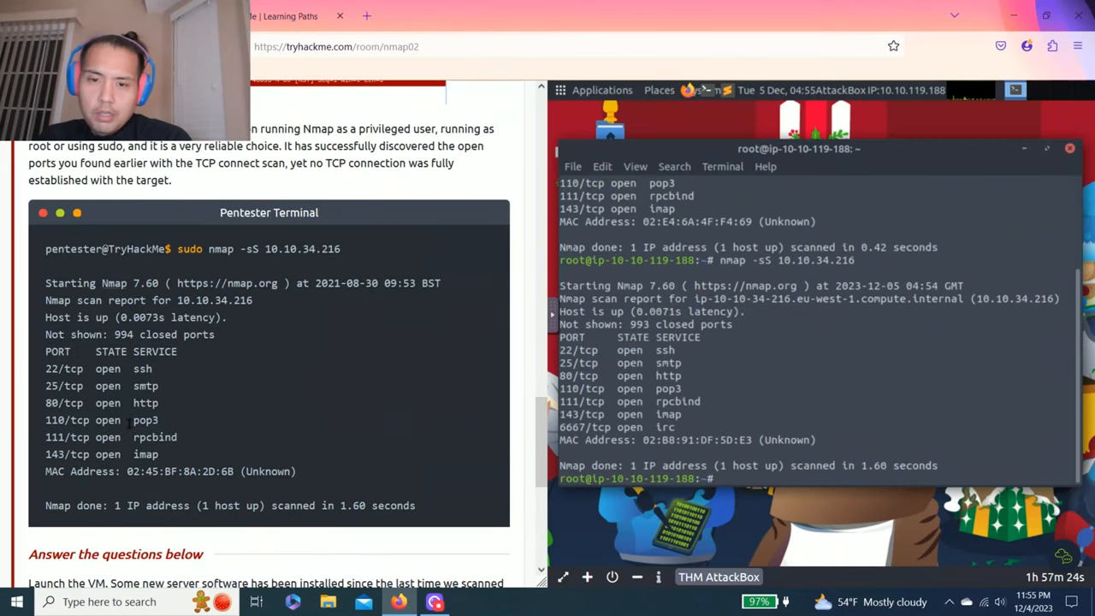
scroll(down, 3)
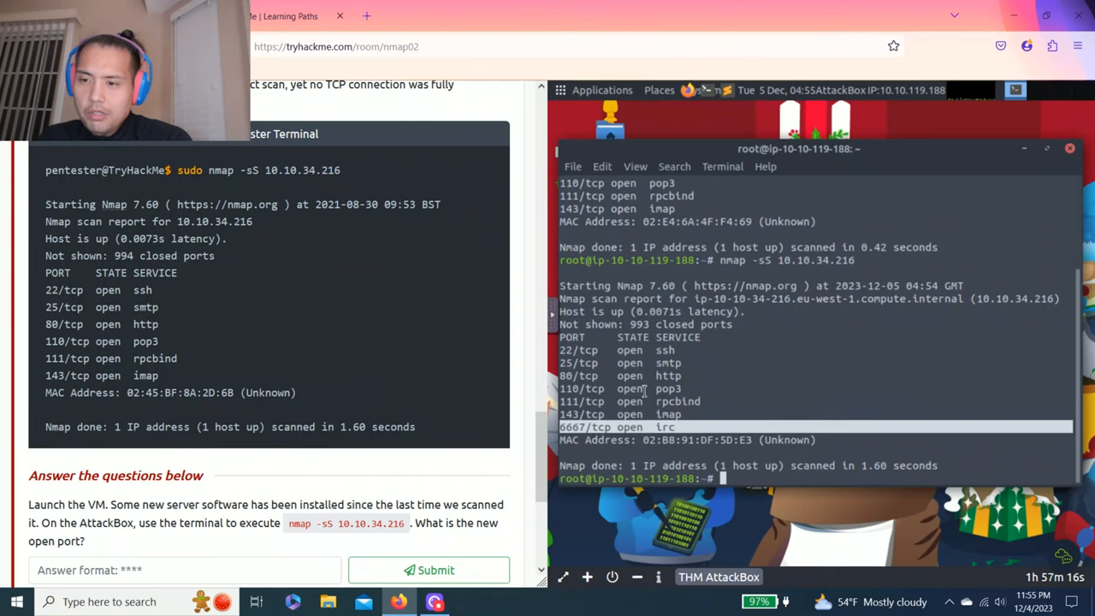
scroll(down, 3)
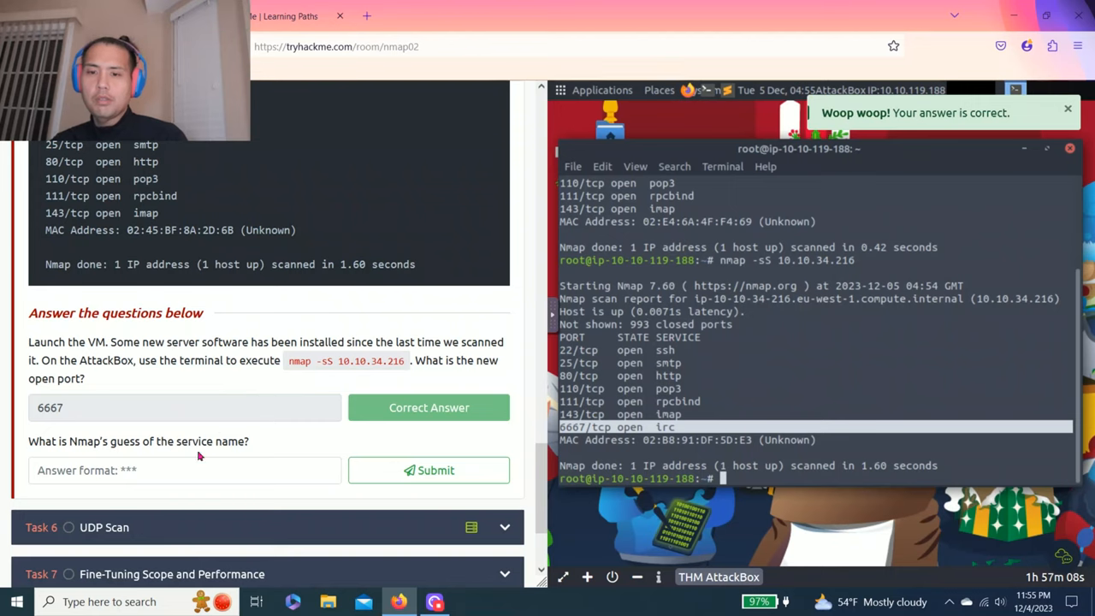
click(184, 470)
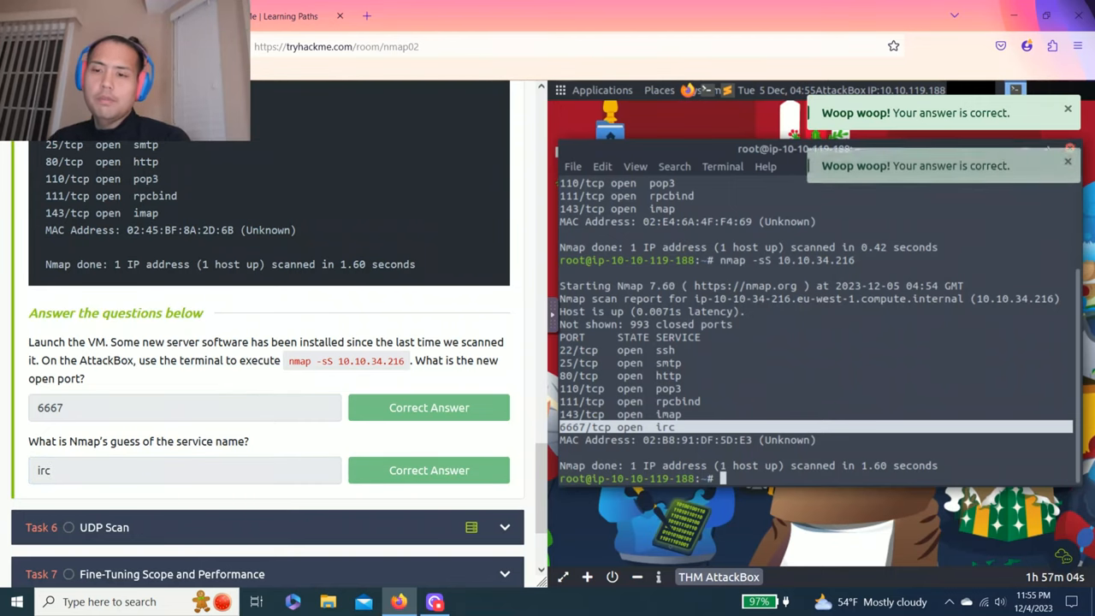
scroll(down, 3)
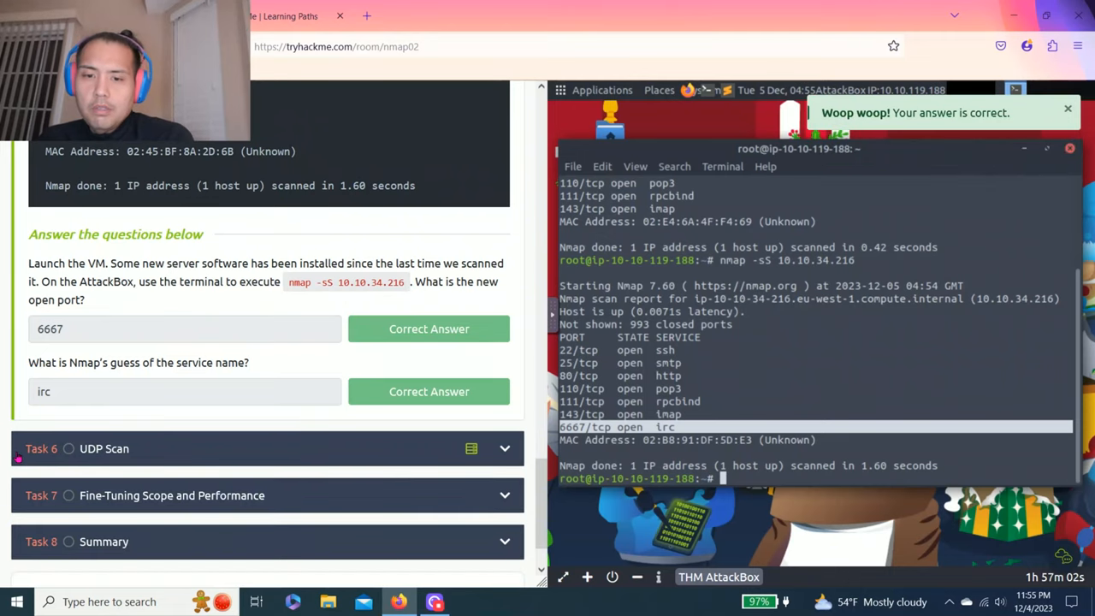
- Terminate the old target and start NetSecMod Room 04 nmap VM3 for Task 6
scroll(down, 3)
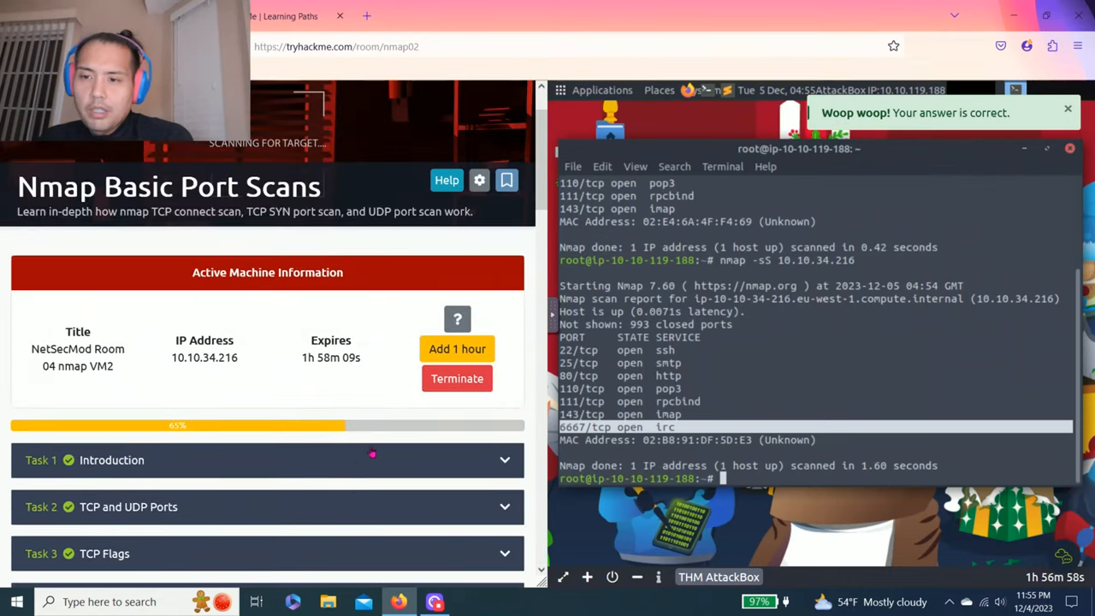
click(456, 378)
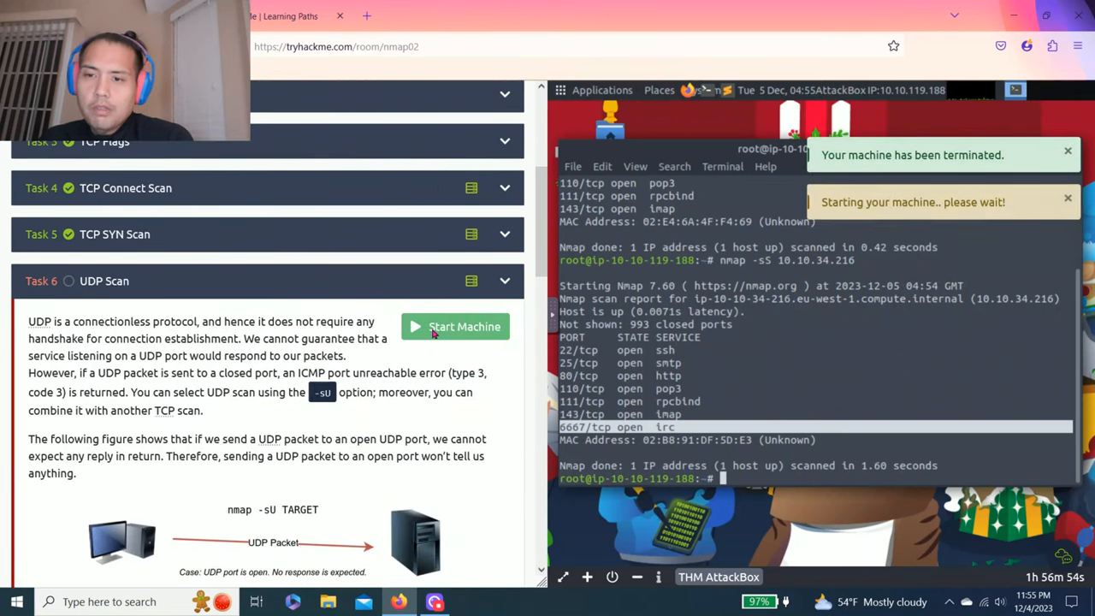
click(454, 326)
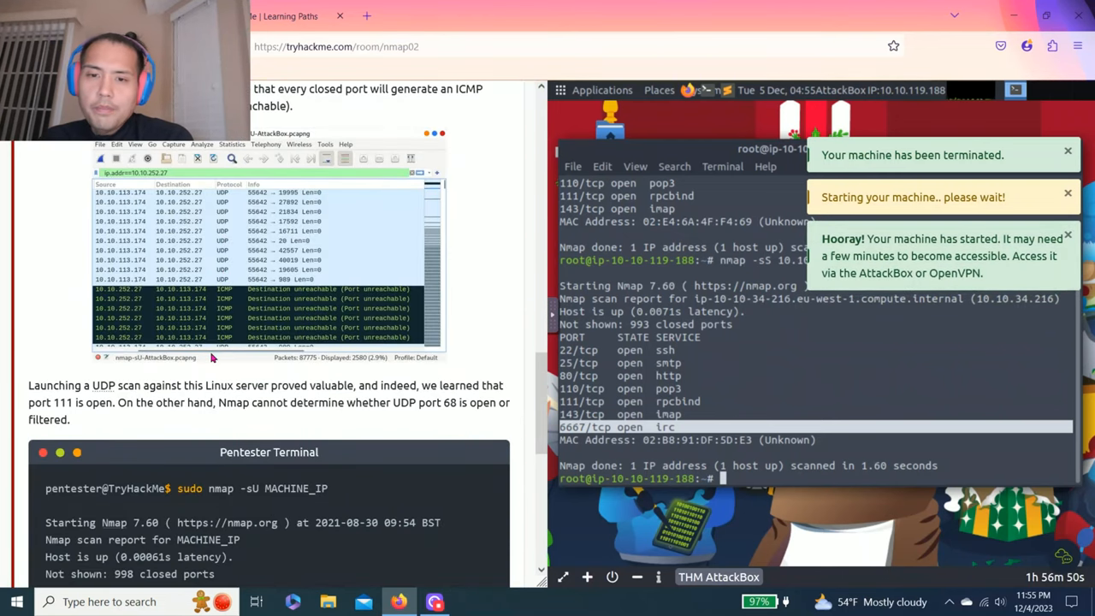
- Read the hint for the newly open UDP port question, then close it
scroll(down, 3)
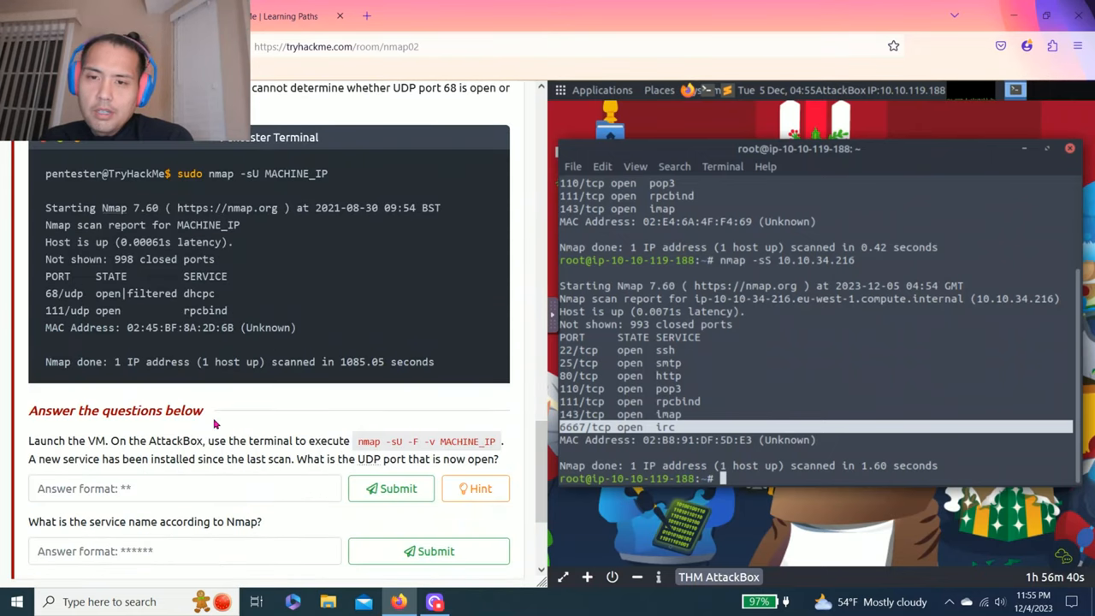
scroll(down, 3)
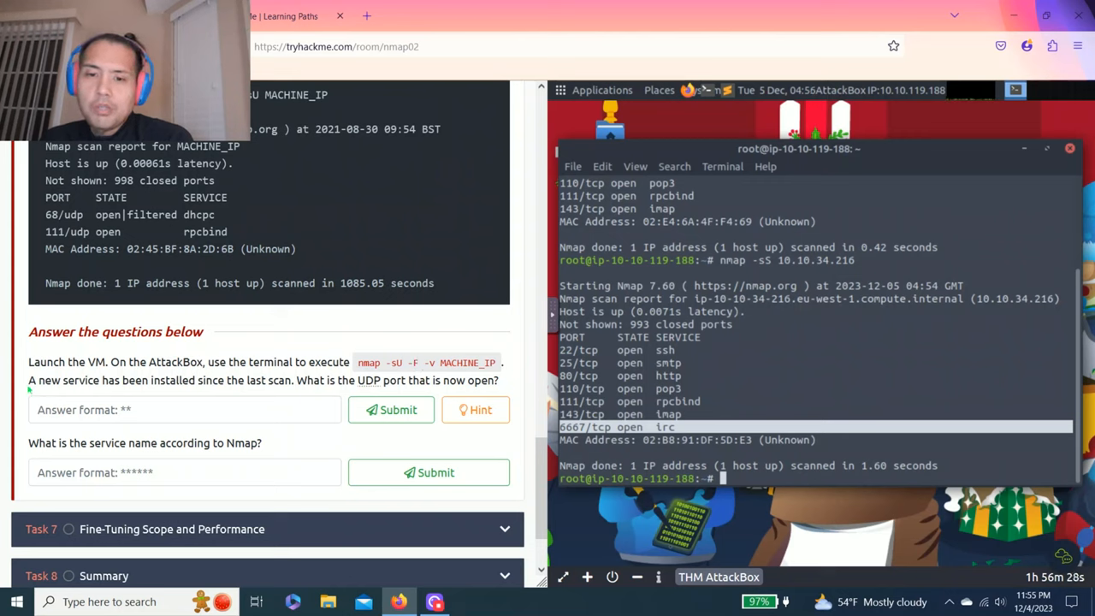
drag(128, 379, 235, 380)
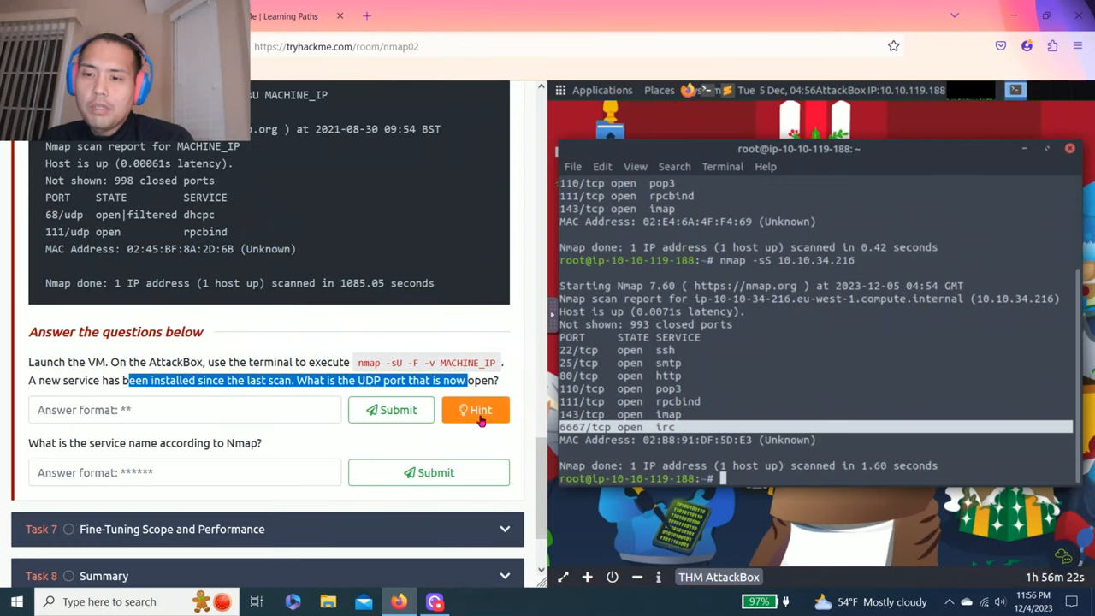
click(476, 410)
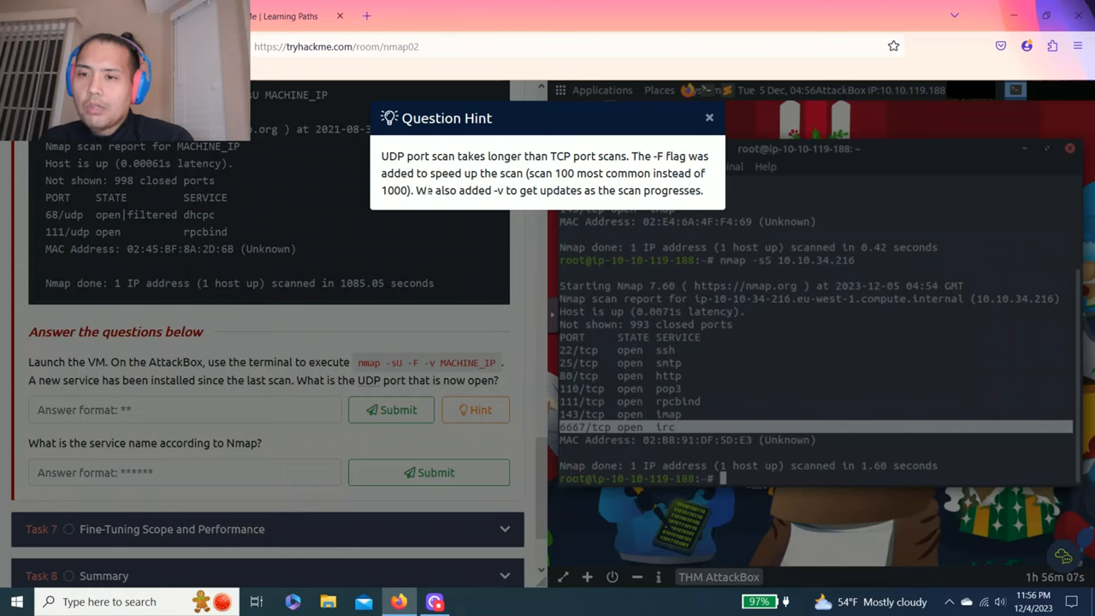
mouse_move(534, 188)
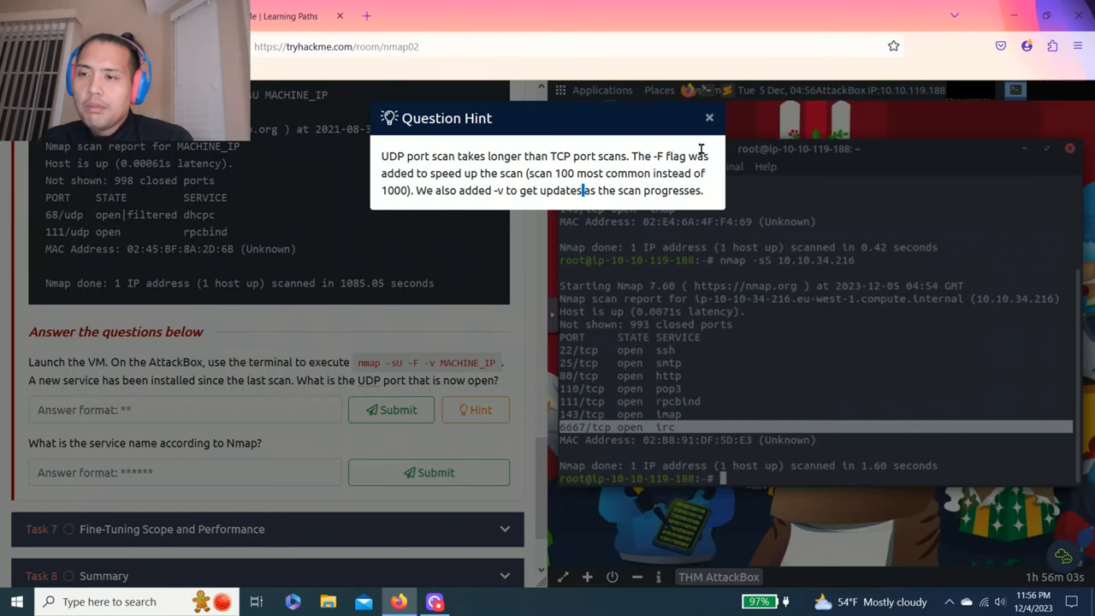
click(709, 117)
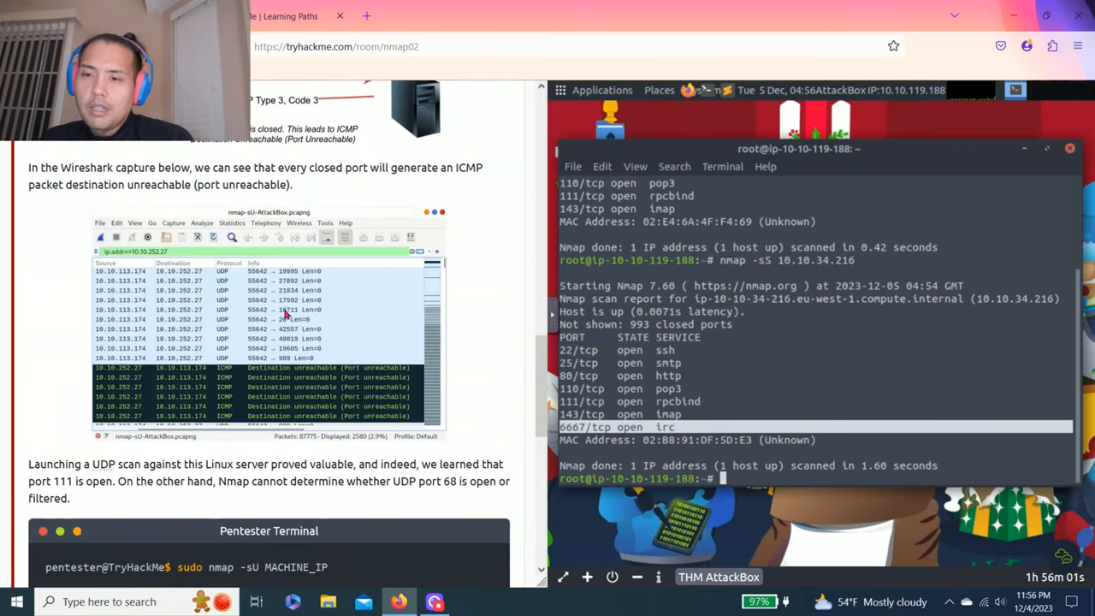
scroll(down, 3)
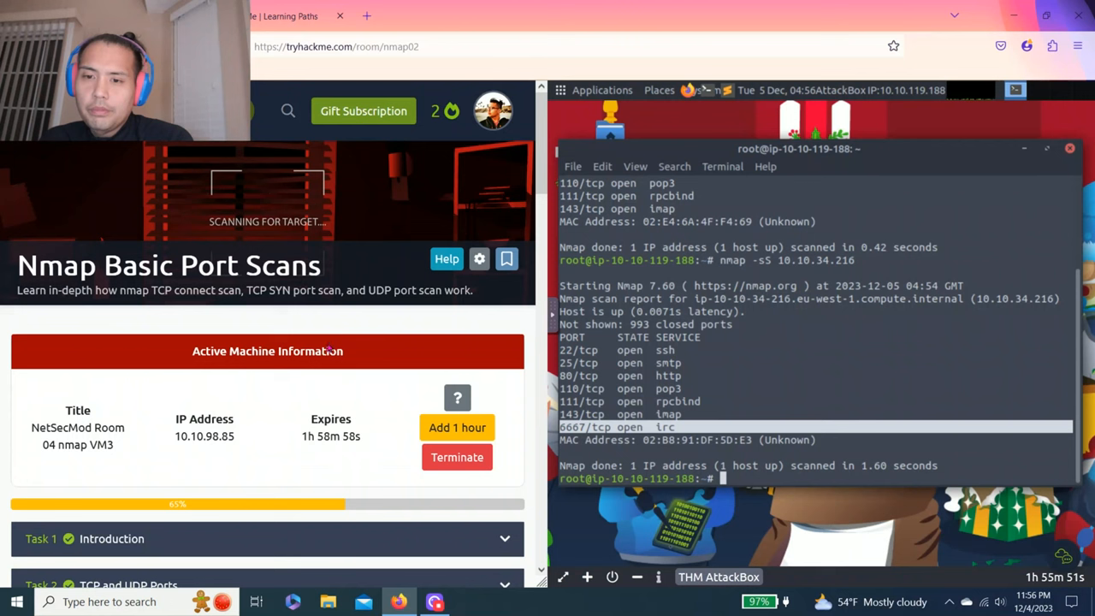
- Run nmap -sU -F -v 10.10.98.85 in the AttackBox terminal
scroll(down, 3)
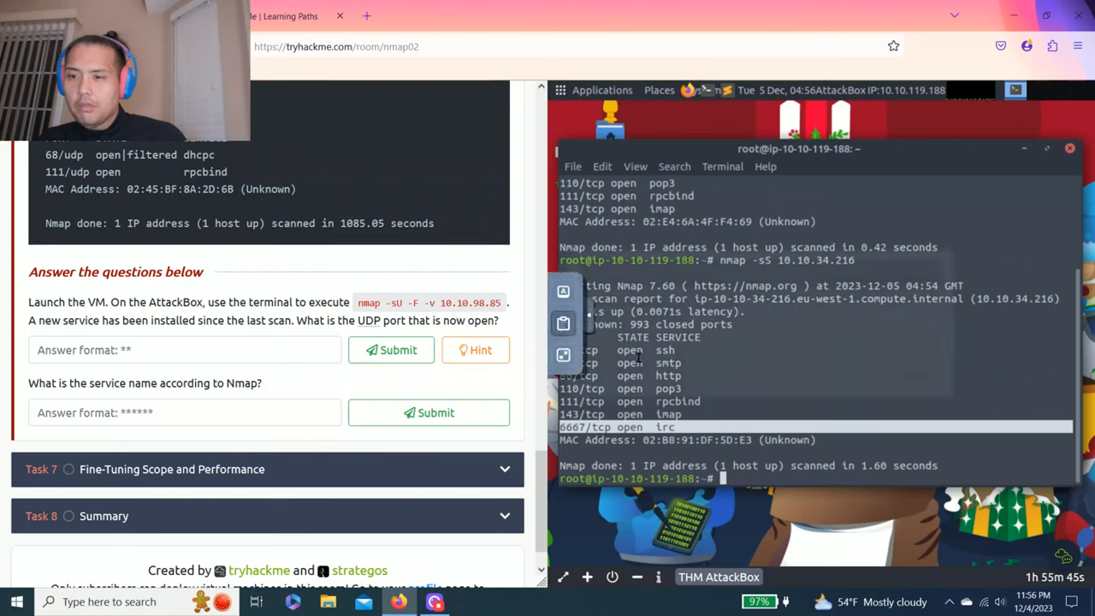
click(563, 323)
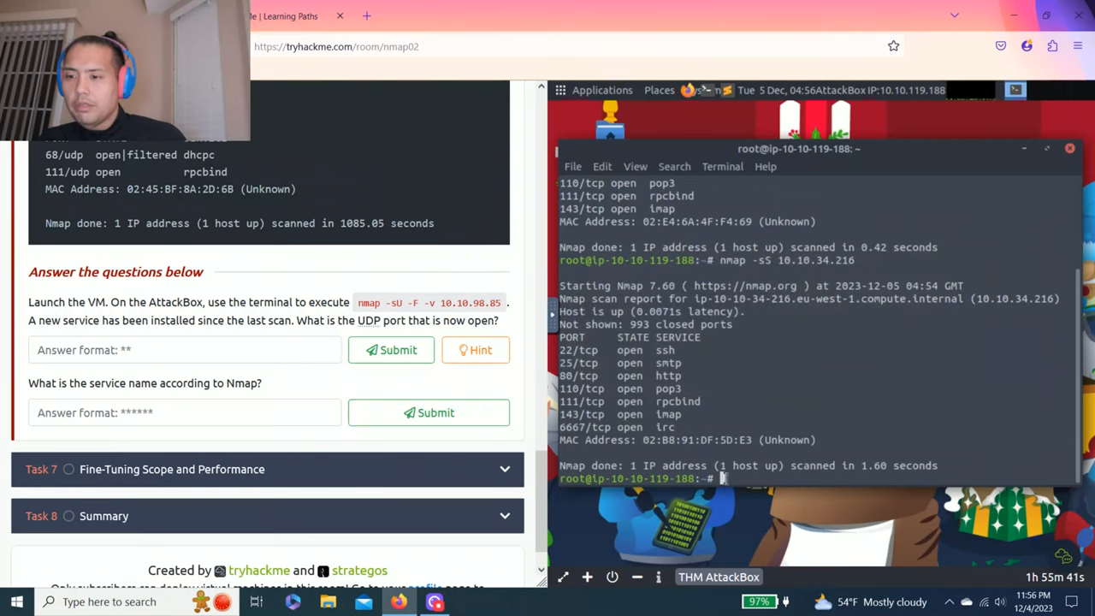
text(nmap -sU -F -v 10.10.98.85)
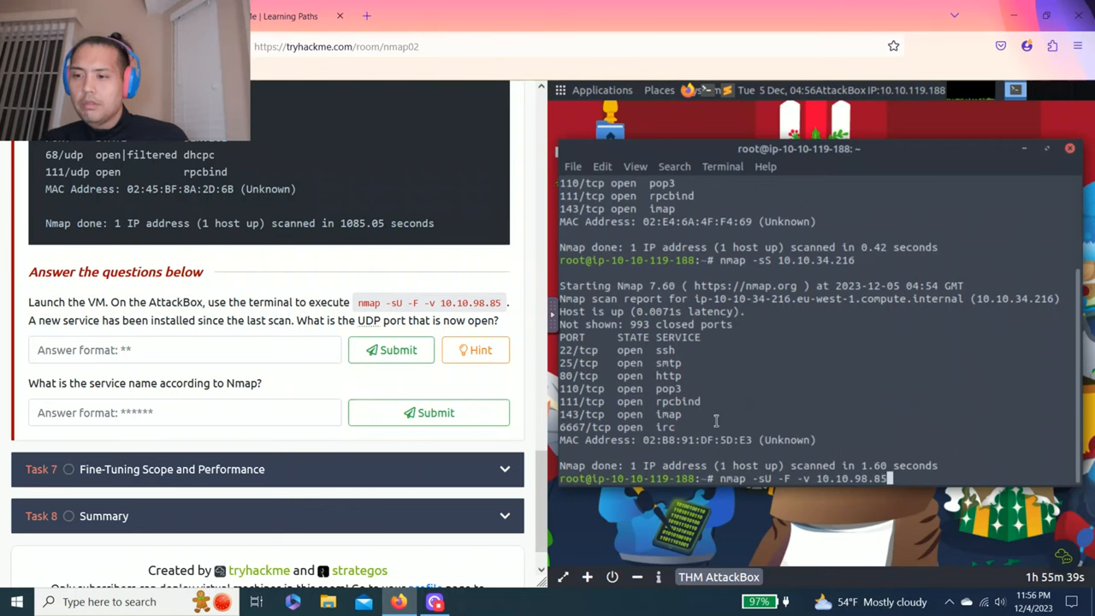
key(Return)
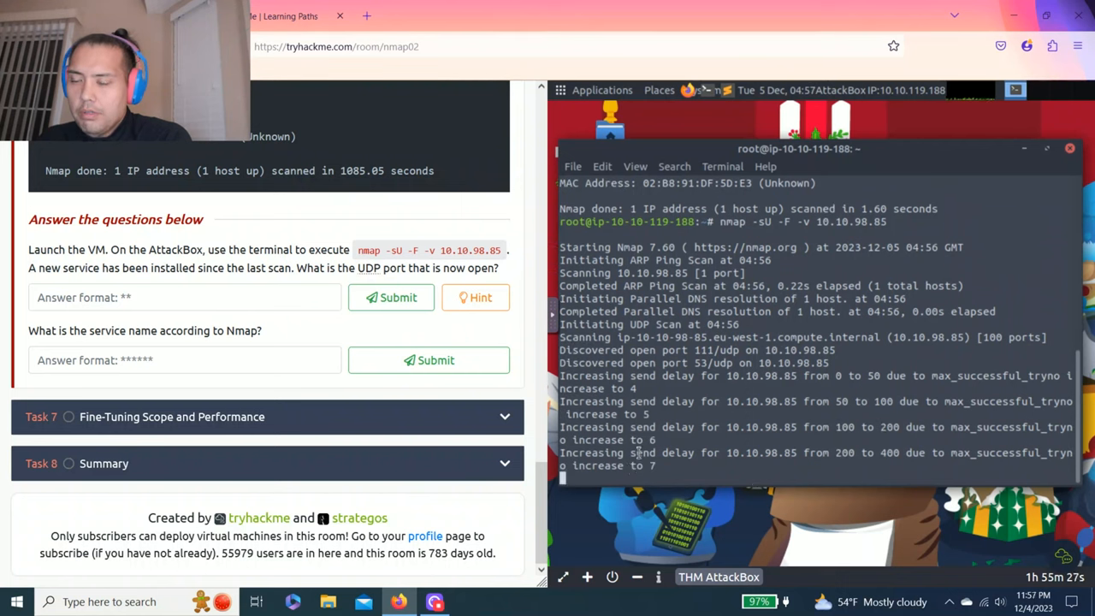
click(290, 16)
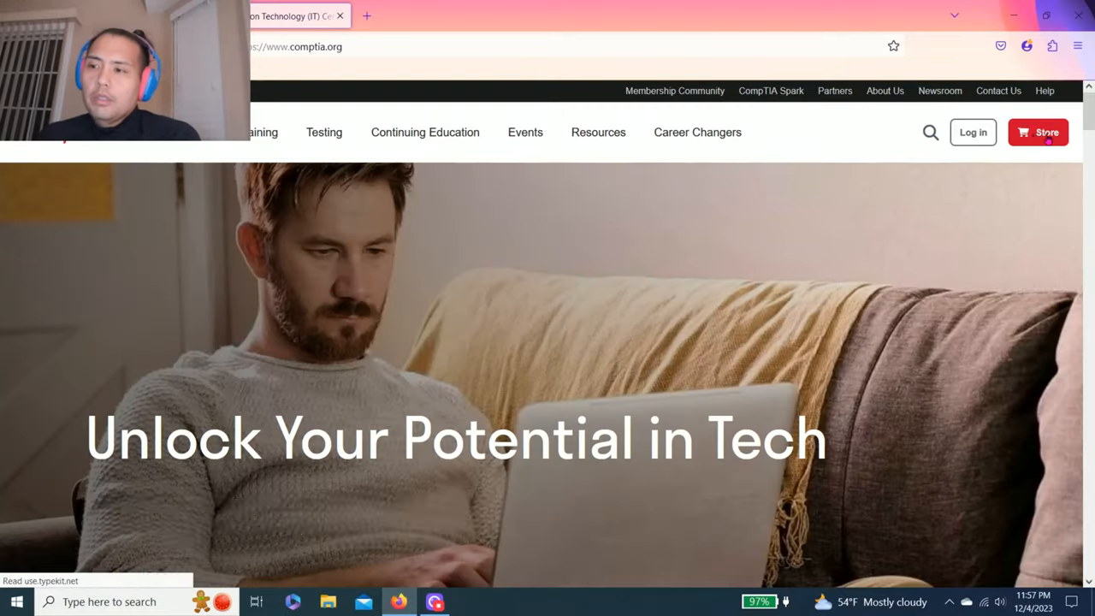
- Sign in to CompTIA and view the active certifications list in CertMetrics
click(972, 132)
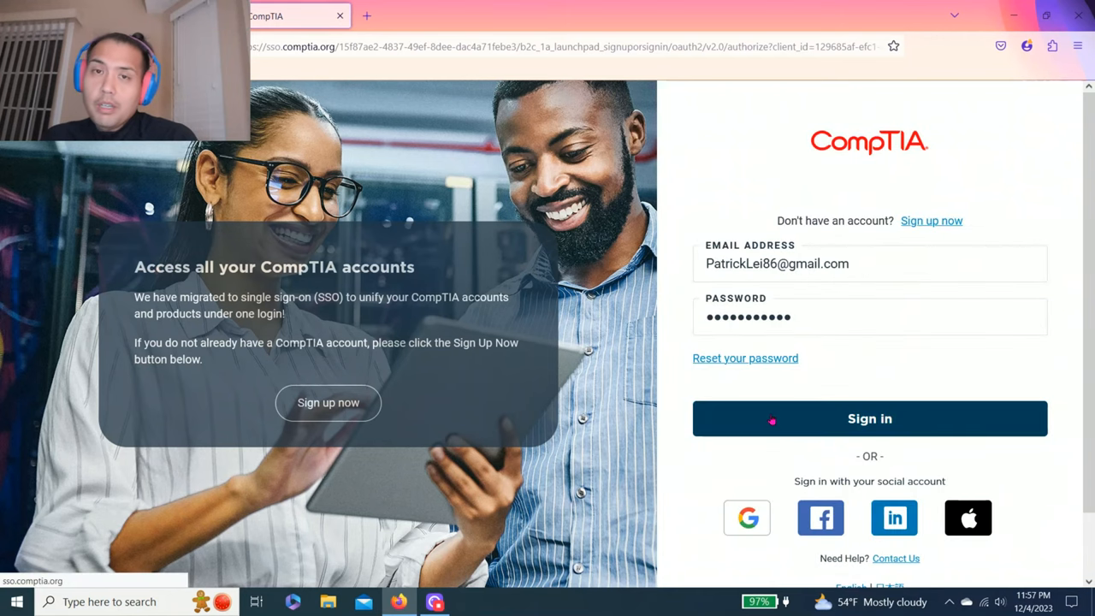
click(869, 418)
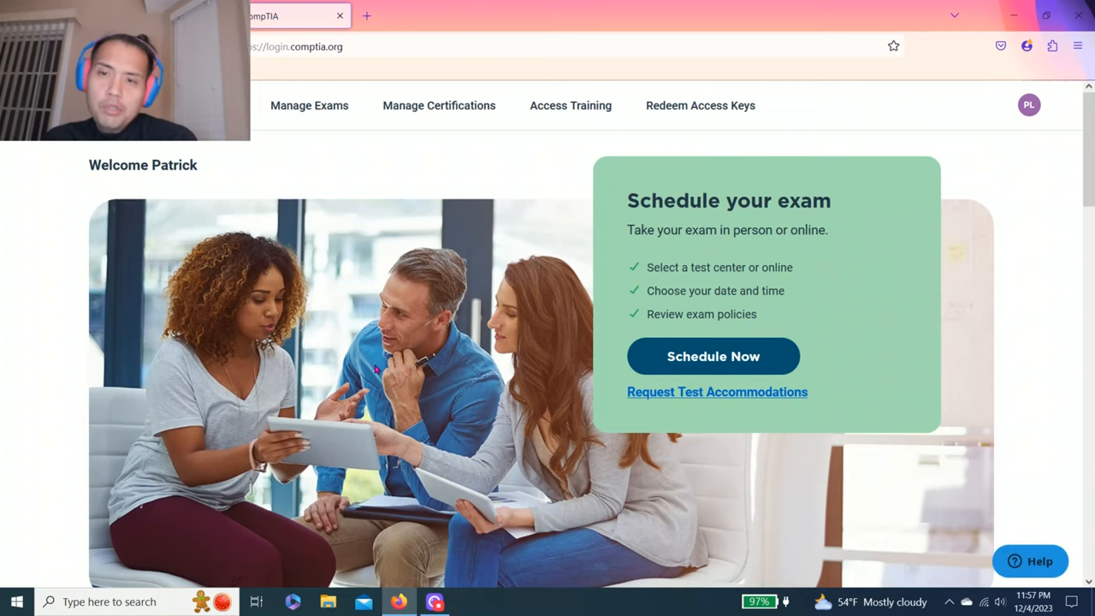
scroll(down, 3)
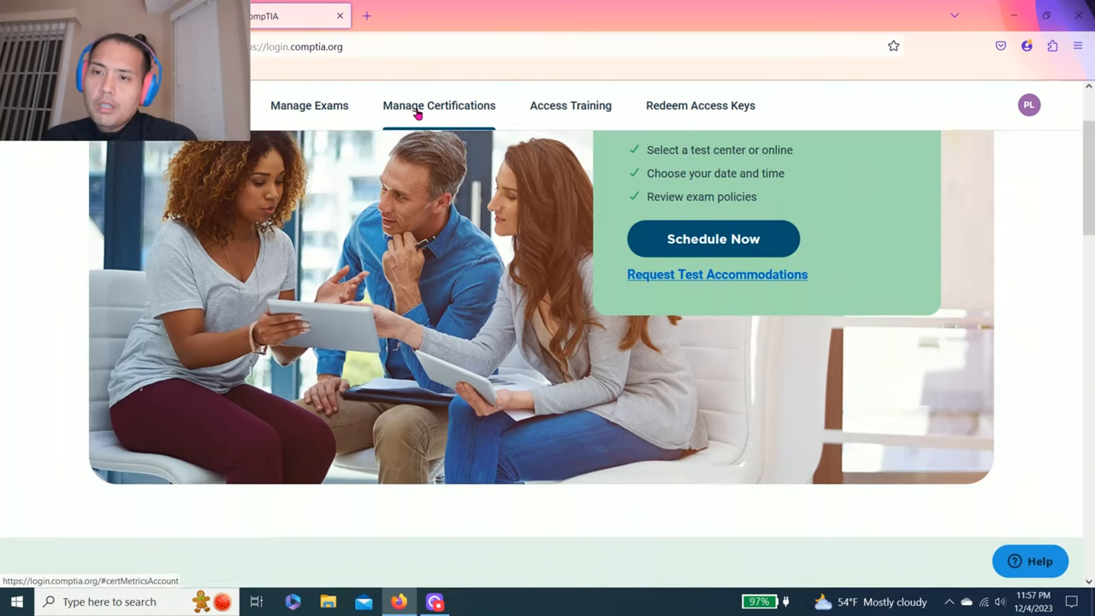
click(438, 105)
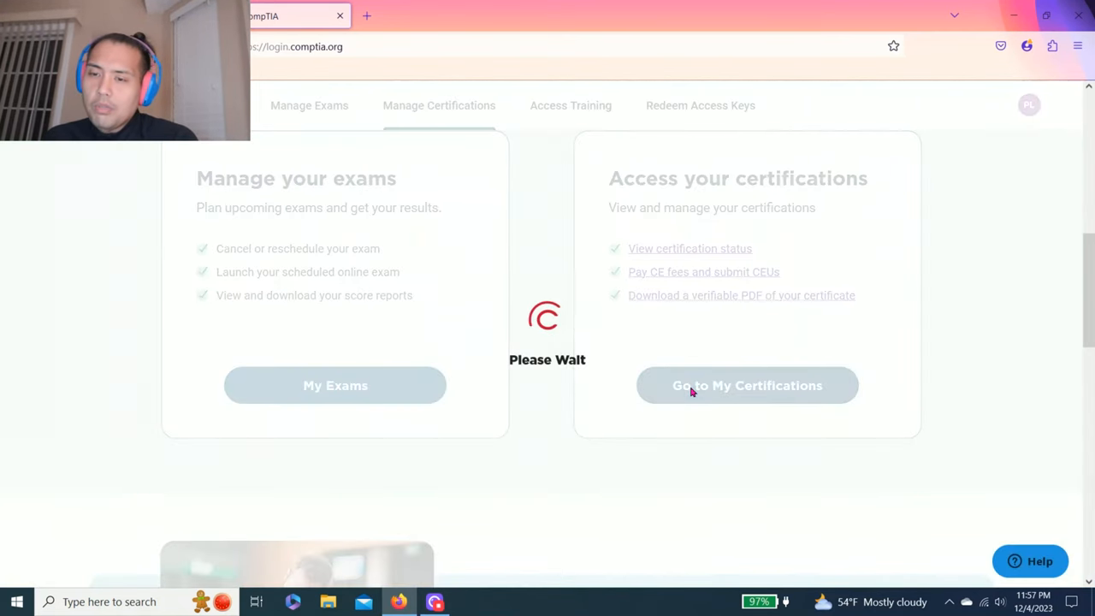
click(746, 385)
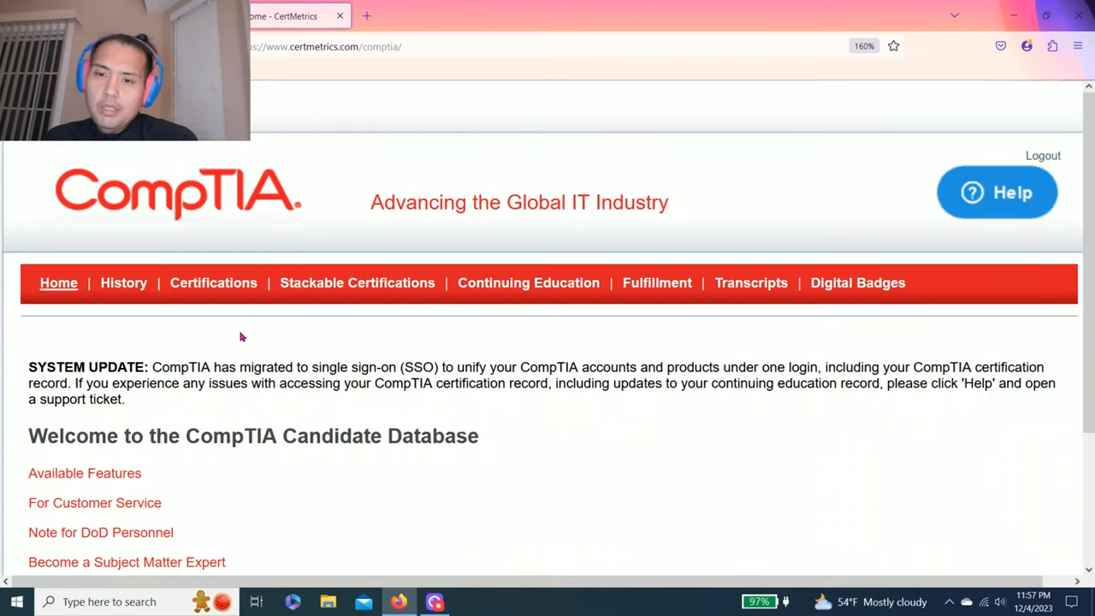
click(213, 282)
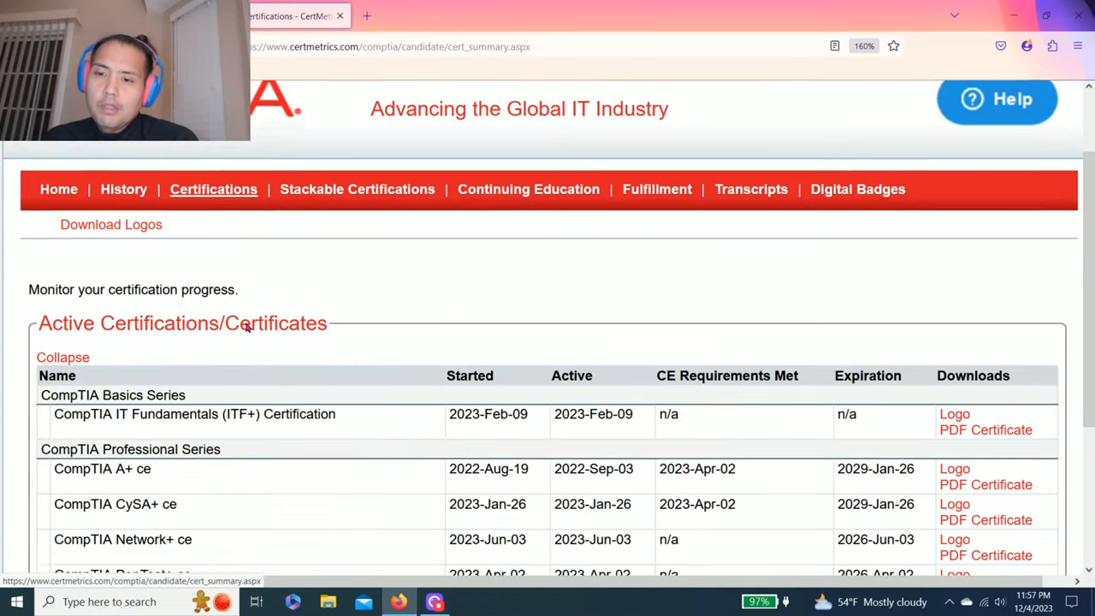
scroll(down, 3)
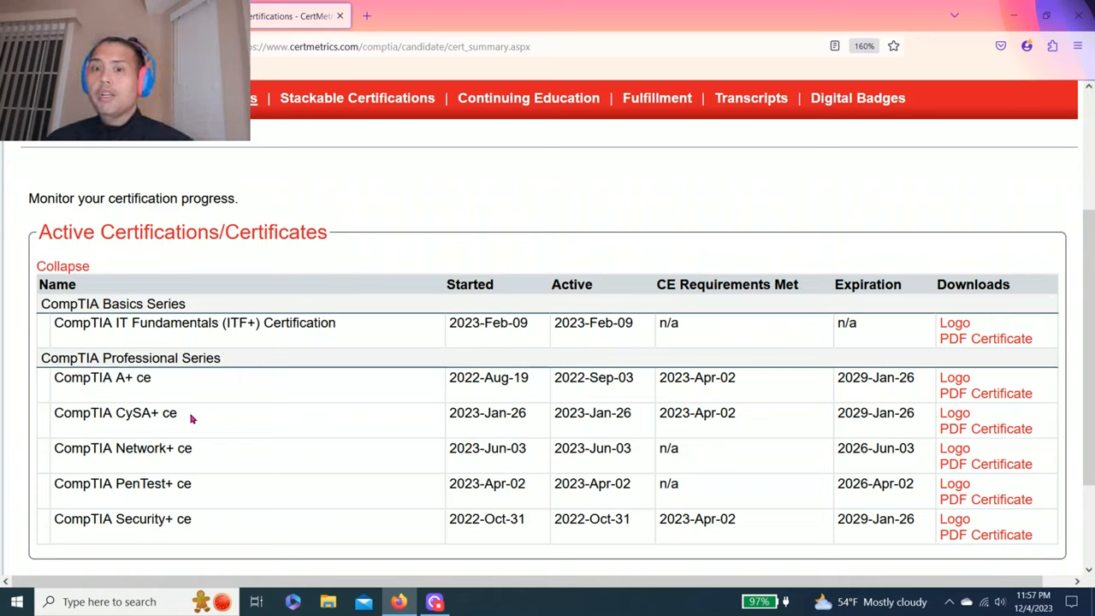
mouse_move(6, 506)
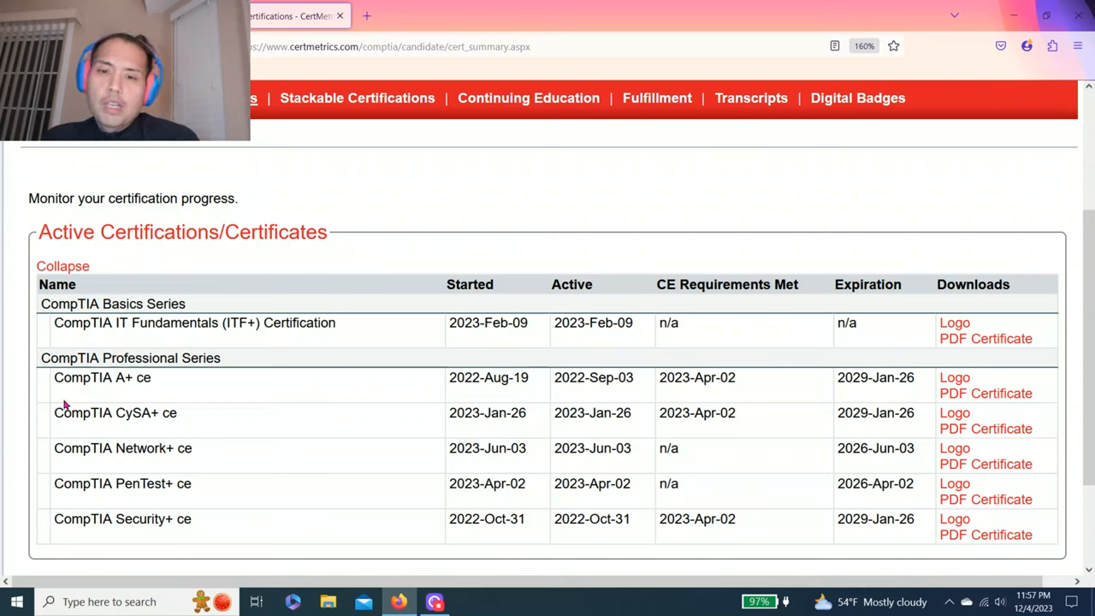
mouse_move(69, 427)
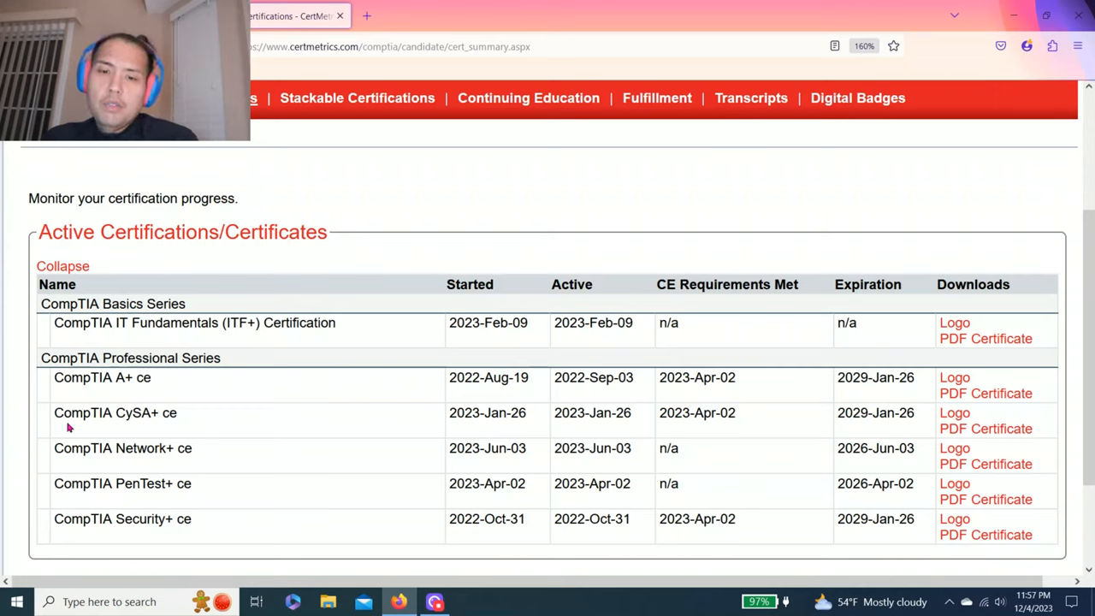
mouse_move(40, 422)
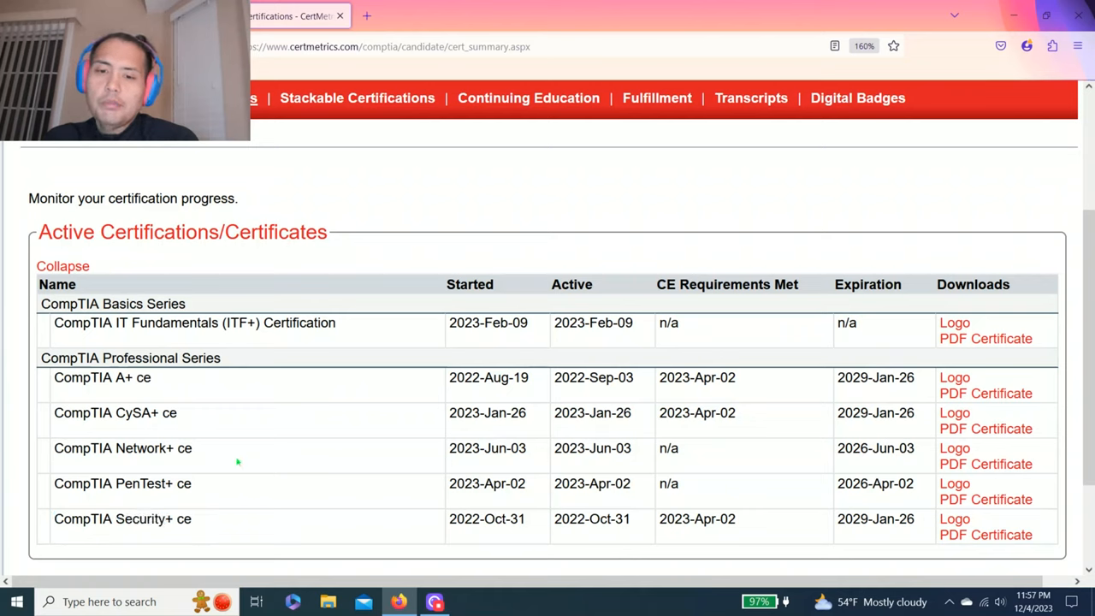
double_click(115, 413)
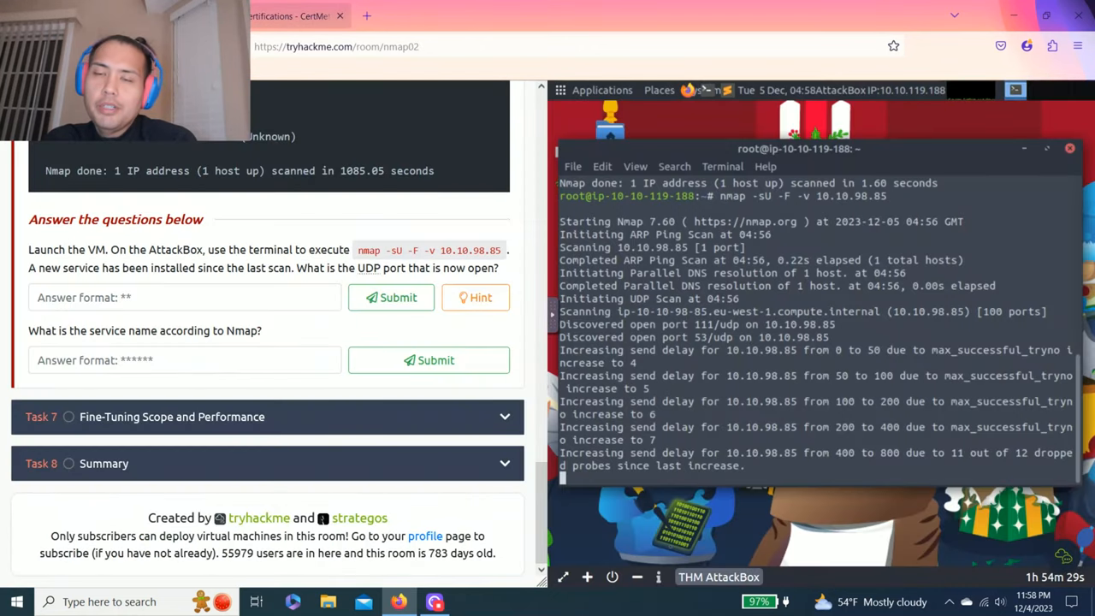
- Switch back to the TryHackMe room tab to check the UDP scan results
click(291, 15)
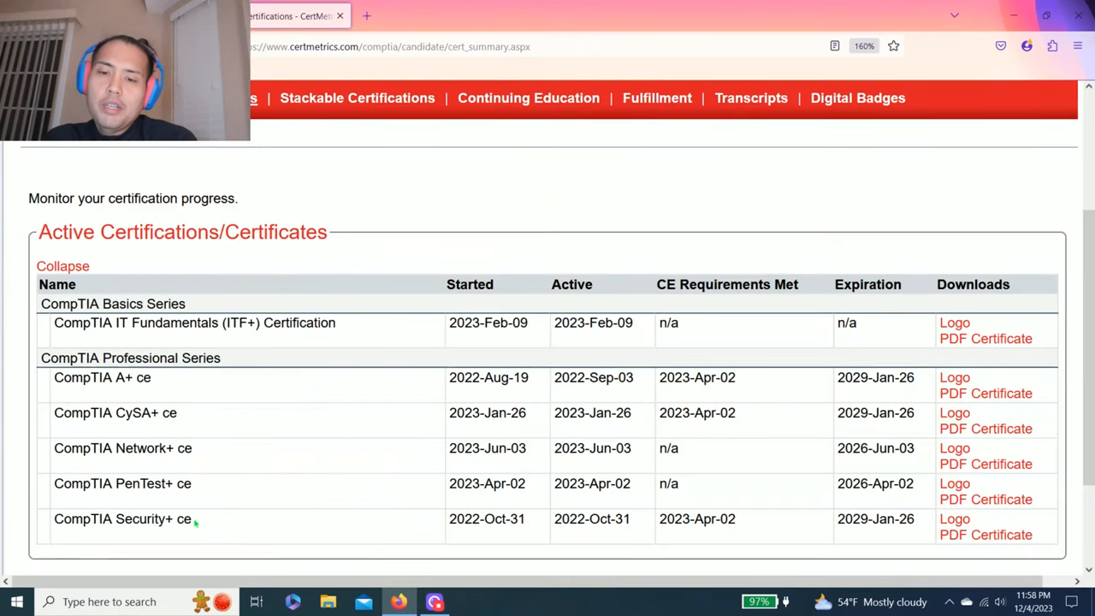
mouse_move(240, 519)
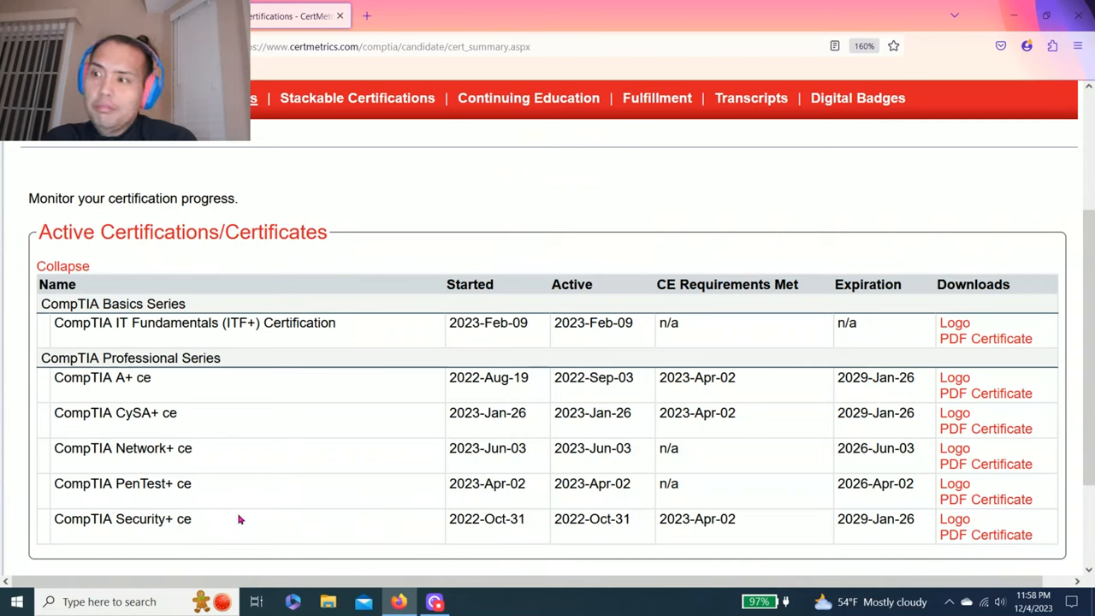
mouse_move(104, 442)
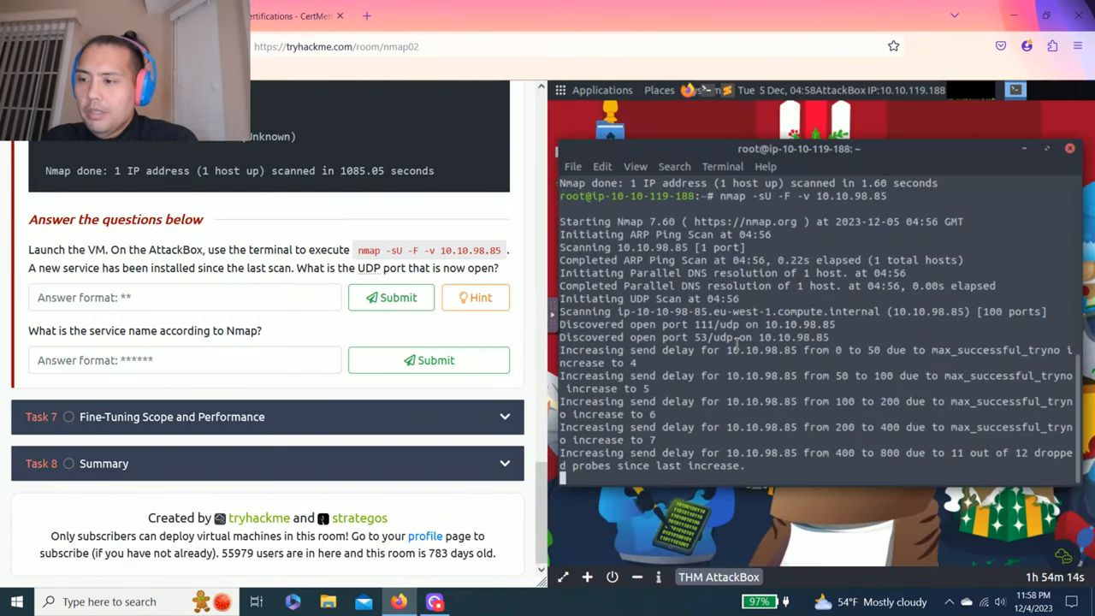
mouse_move(781, 449)
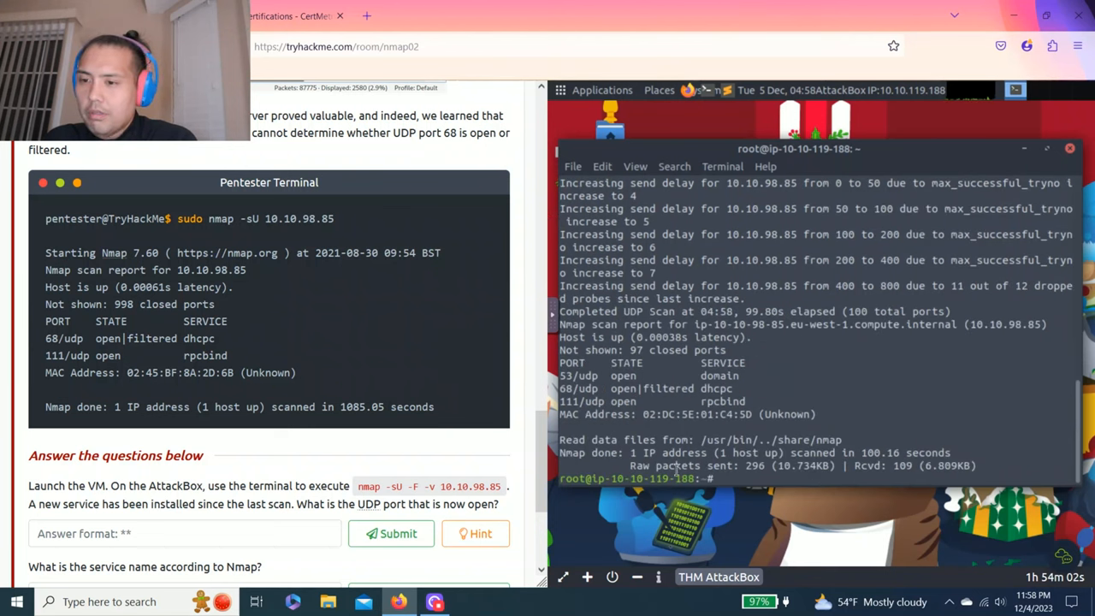
- Submit 53 as the newly opened UDP port and move on to Task 7
scroll(down, 3)
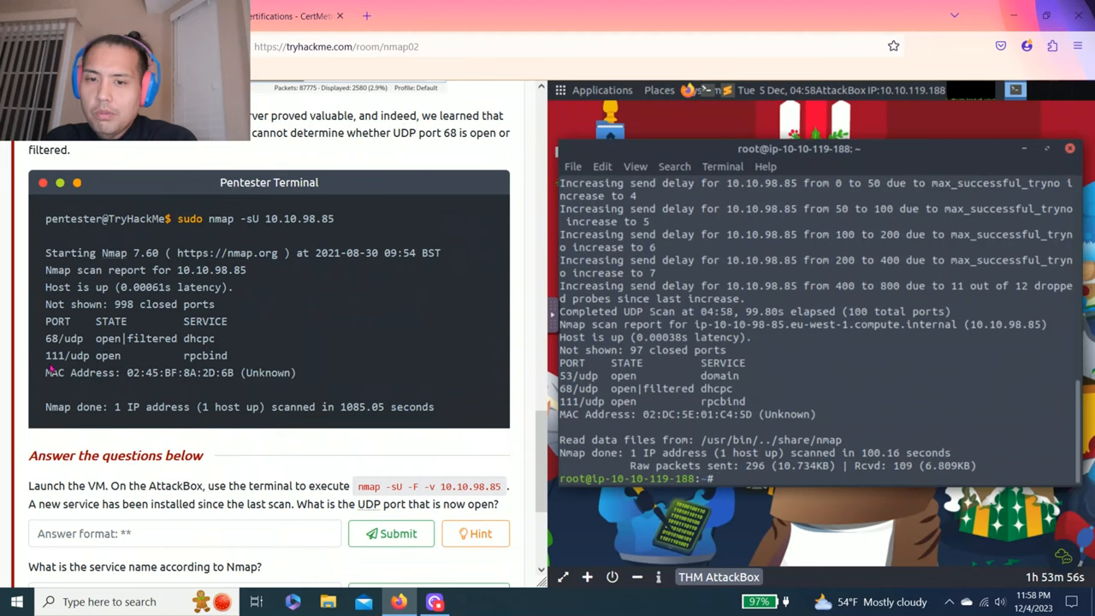
scroll(down, 3)
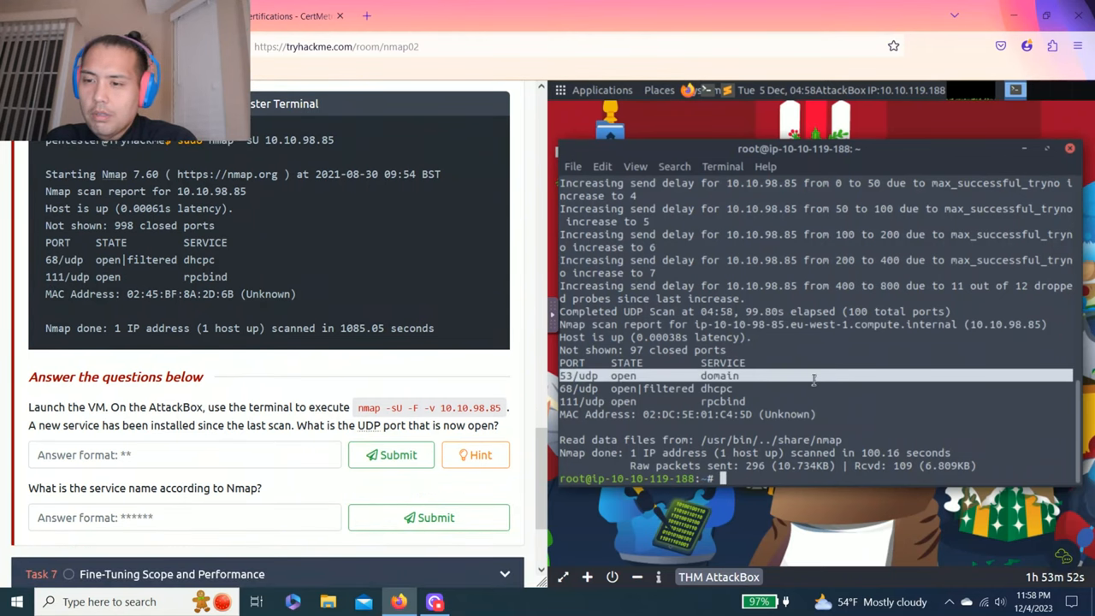
scroll(down, 3)
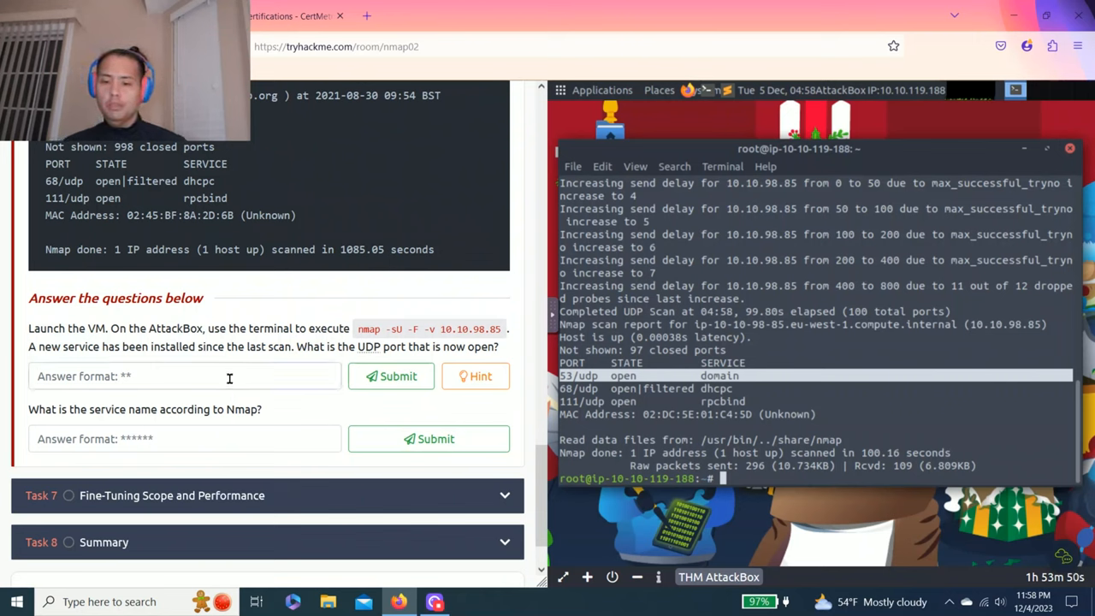
text(53)
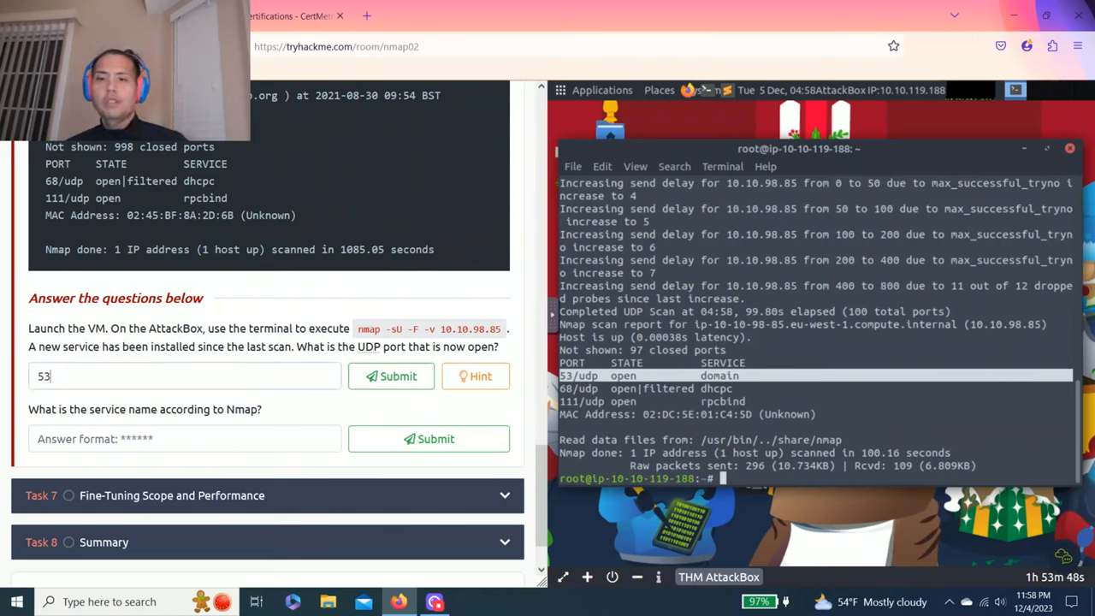
click(391, 375)
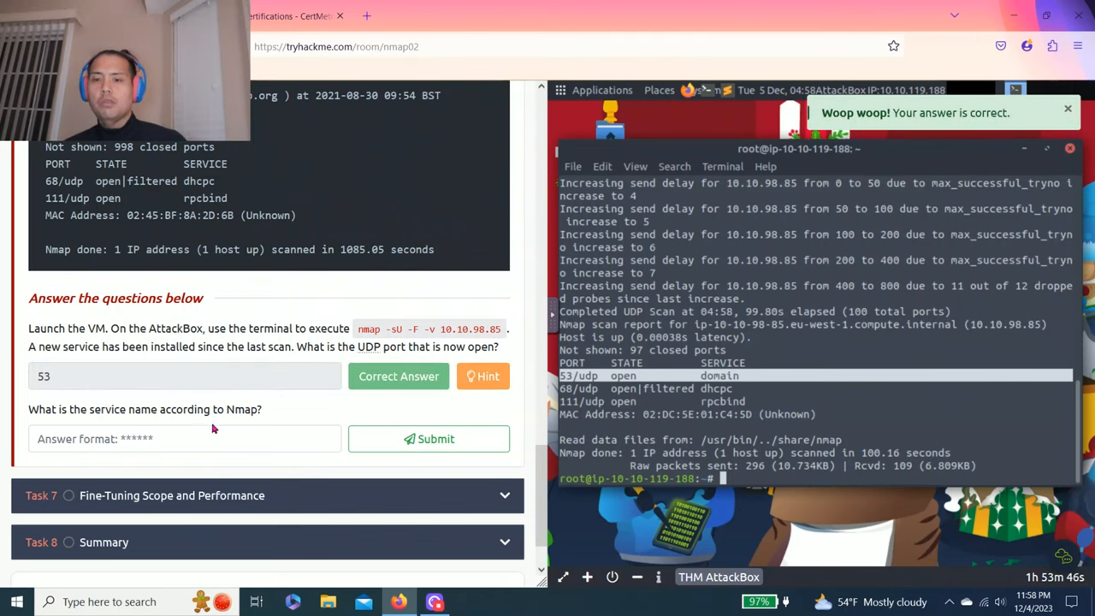
click(184, 438)
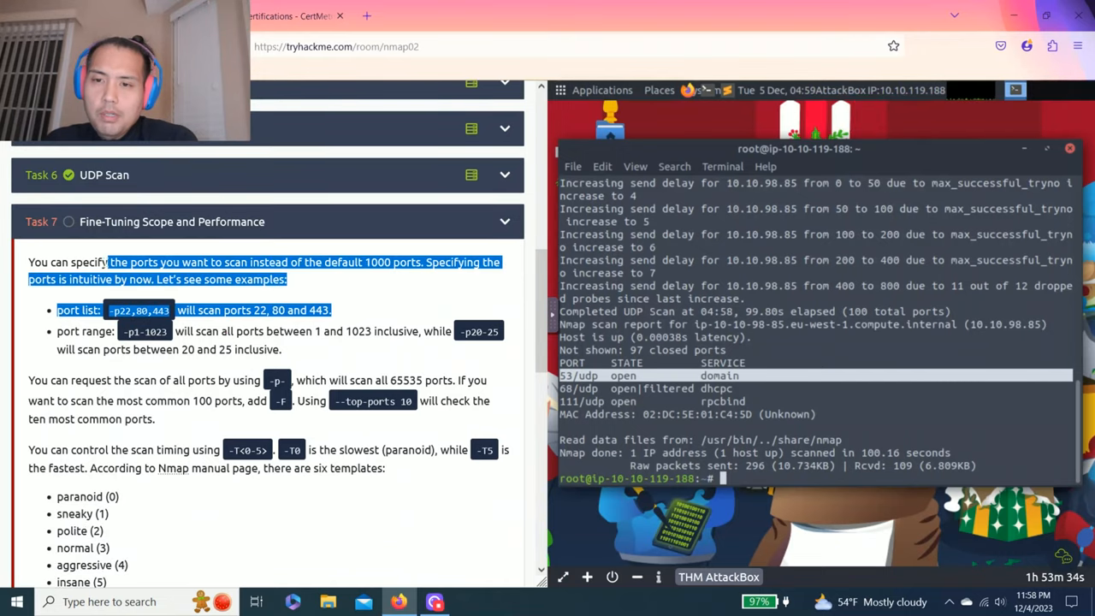
- Read Task 7 and view the -p hint for the TCP ports 5000–5500 question
scroll(down, 3)
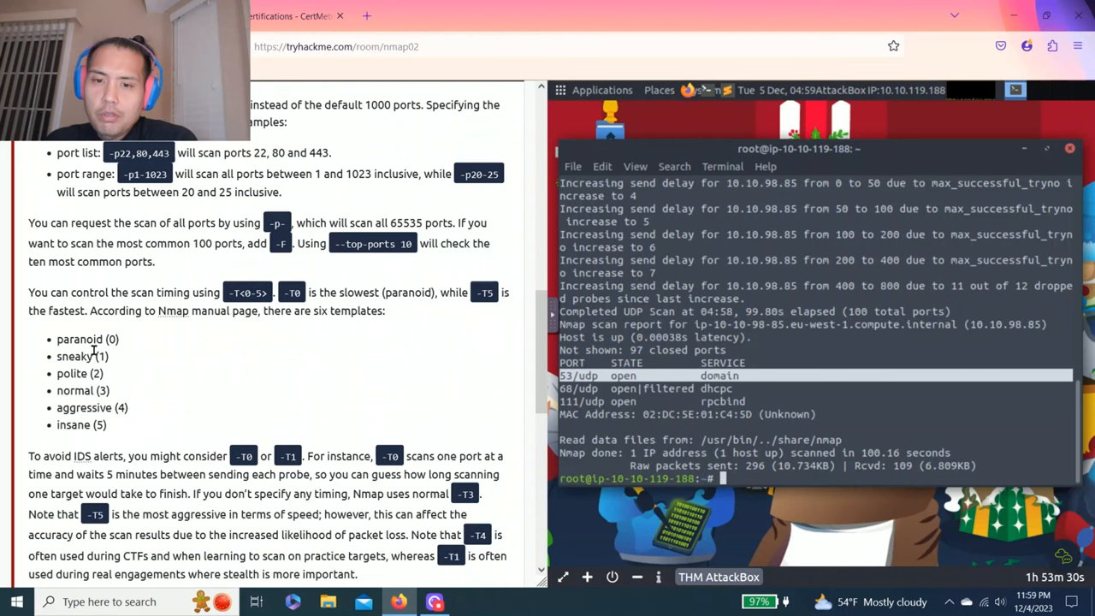
scroll(down, 3)
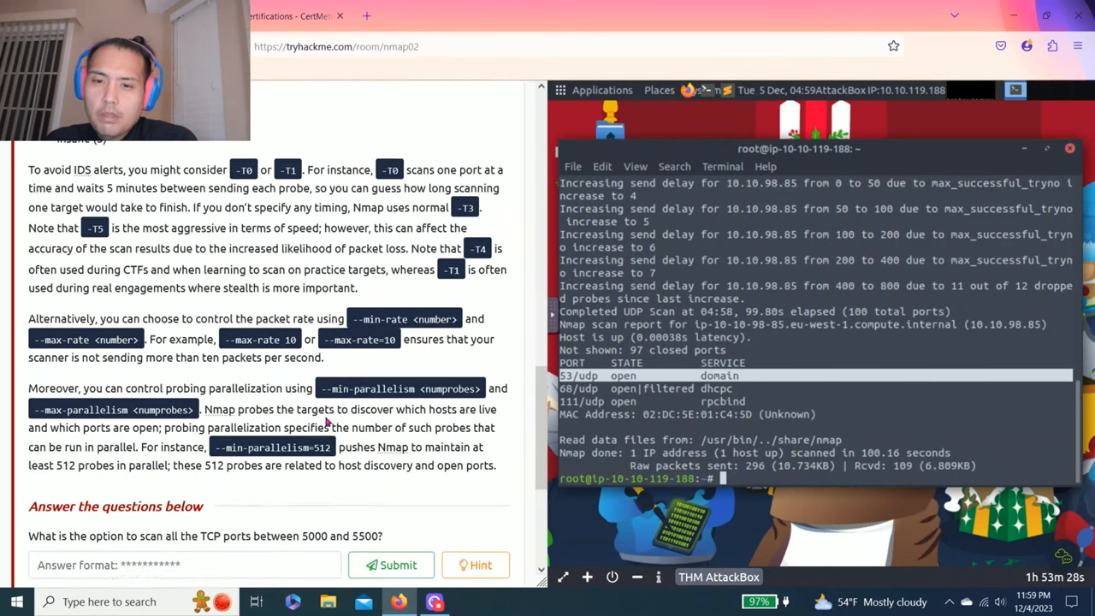
scroll(down, 3)
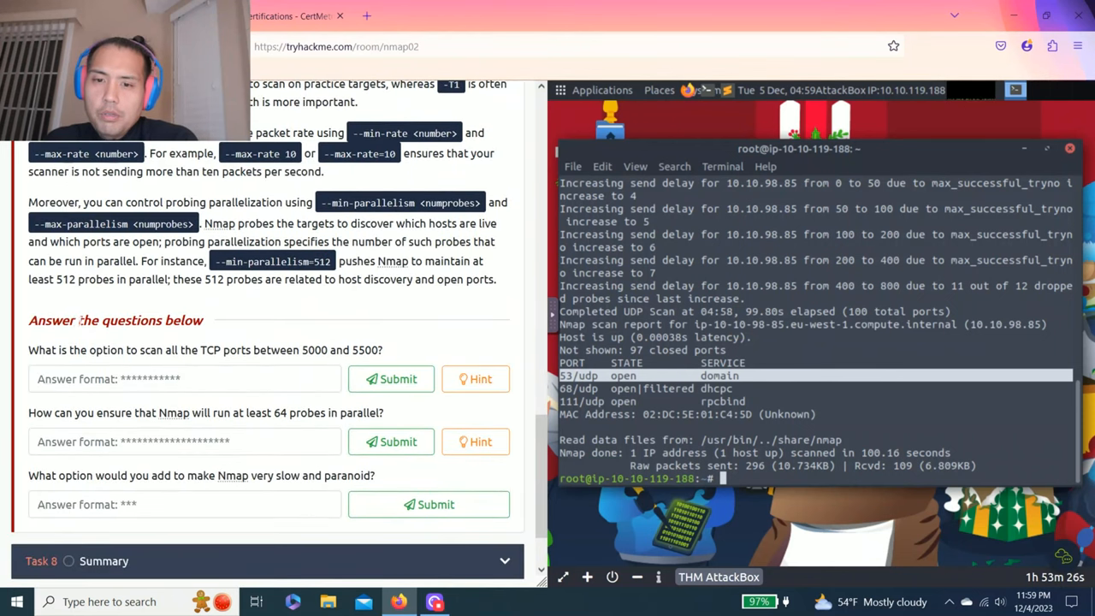
drag(62, 350, 167, 350)
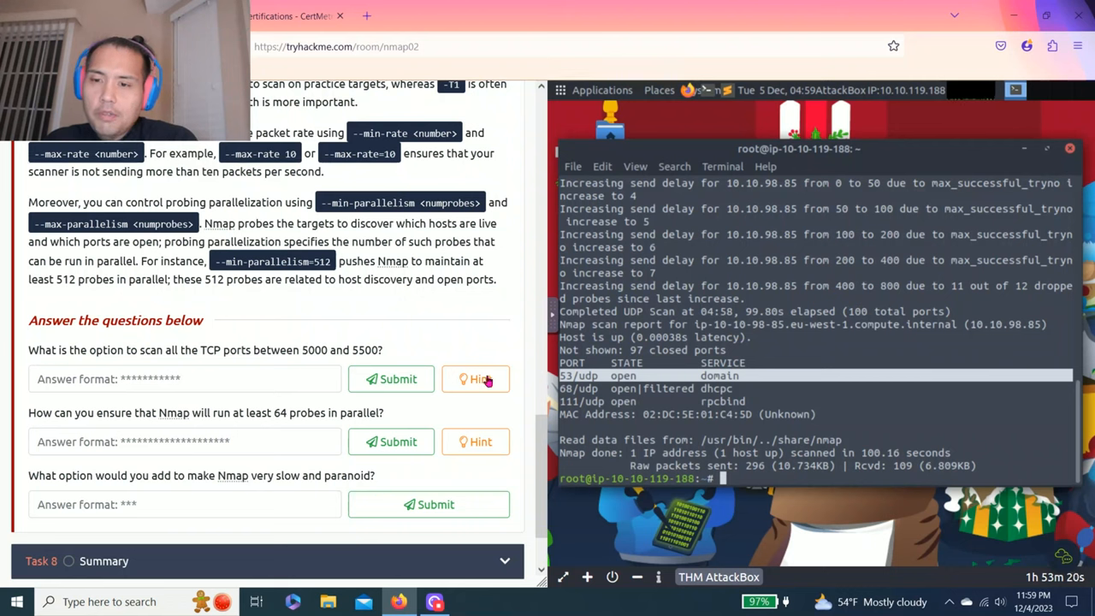
click(475, 379)
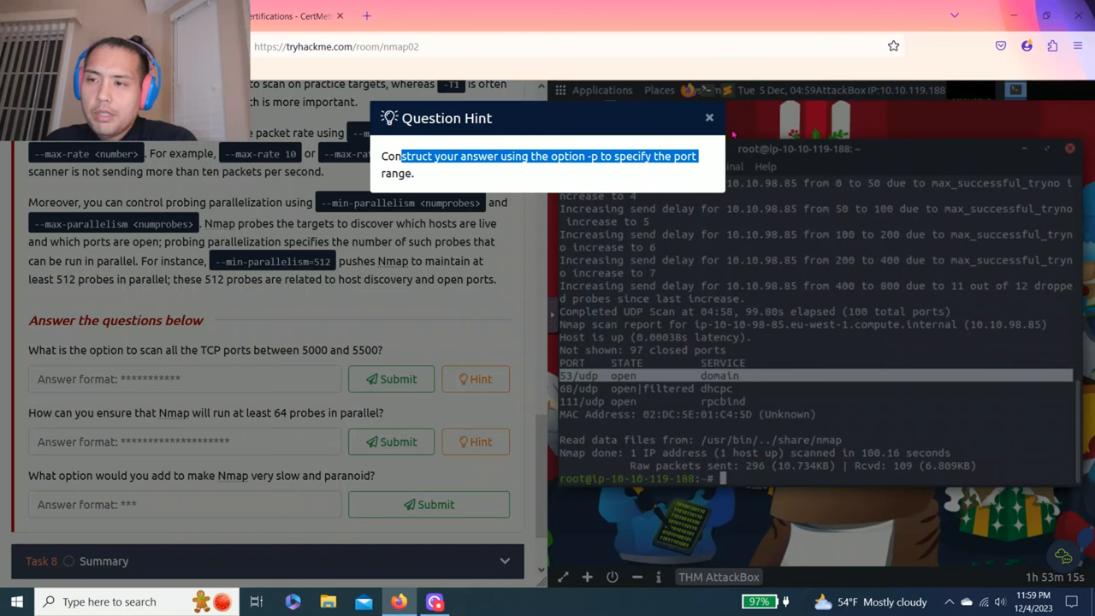
click(708, 117)
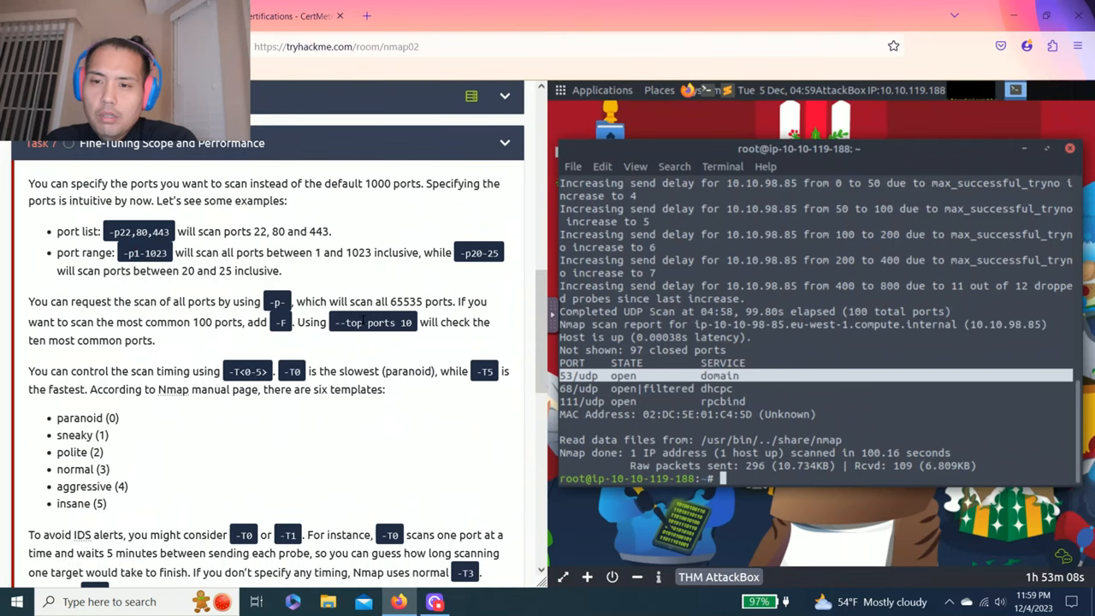
- Highlight the -p1-1023 port range example and scroll down to the questions
scroll(down, 3)
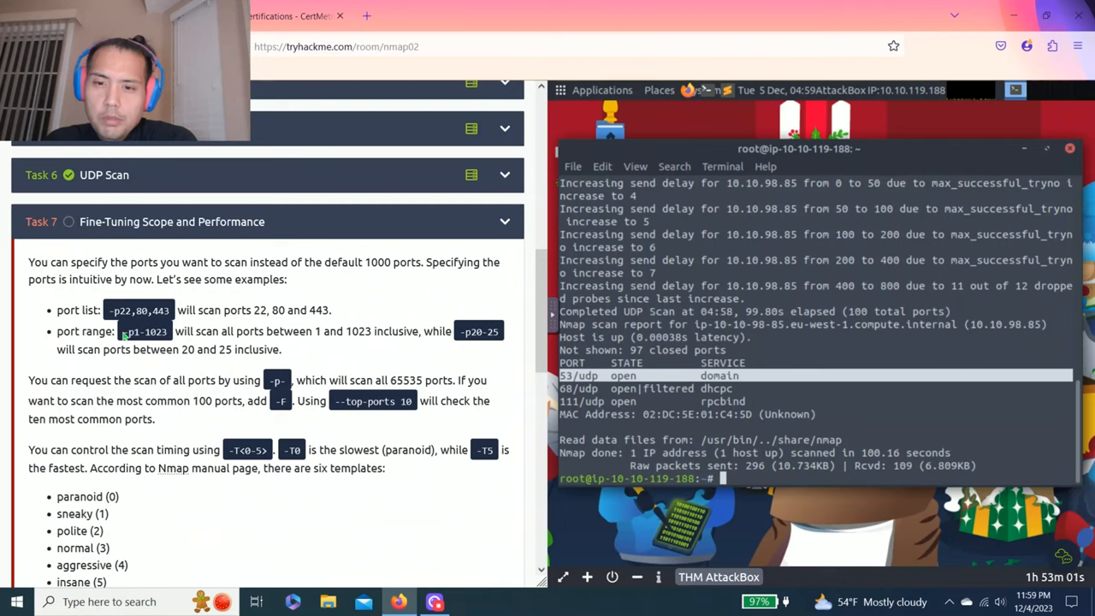
double_click(144, 331)
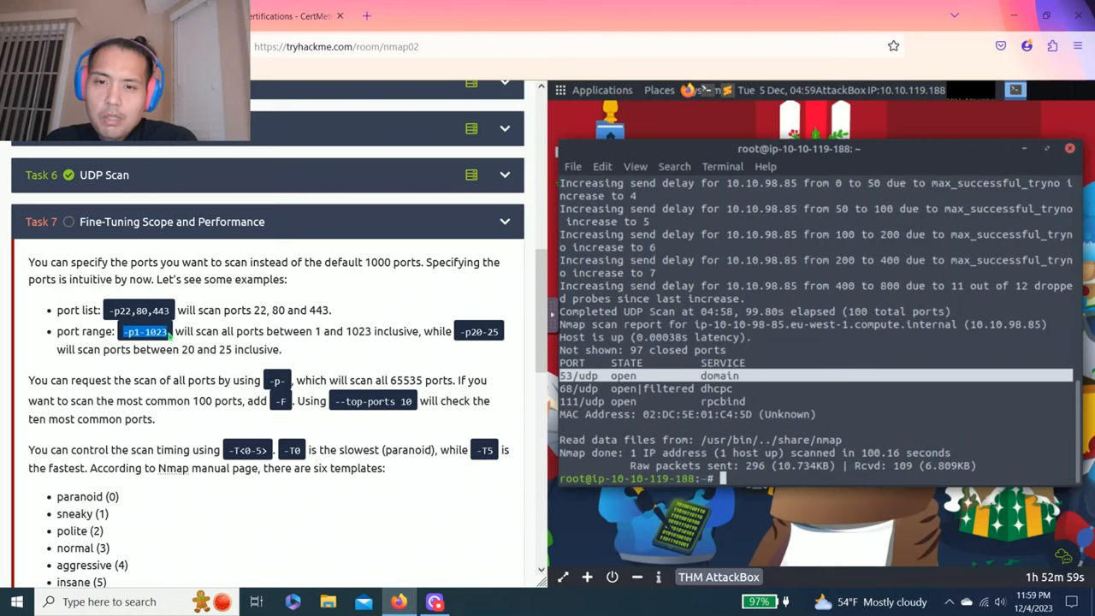
drag(173, 331, 315, 331)
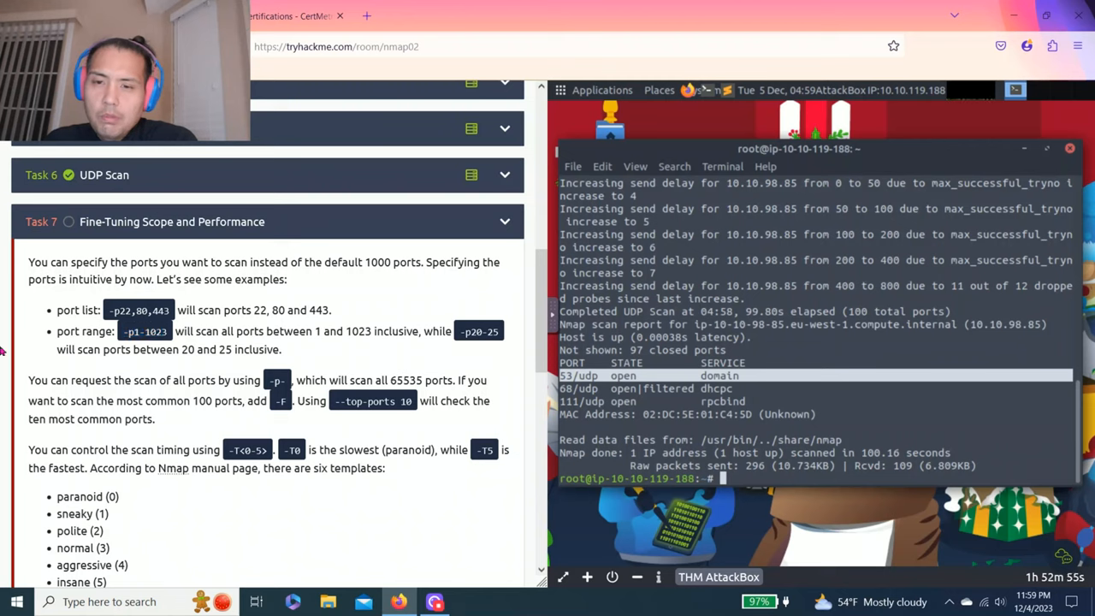
double_click(143, 331)
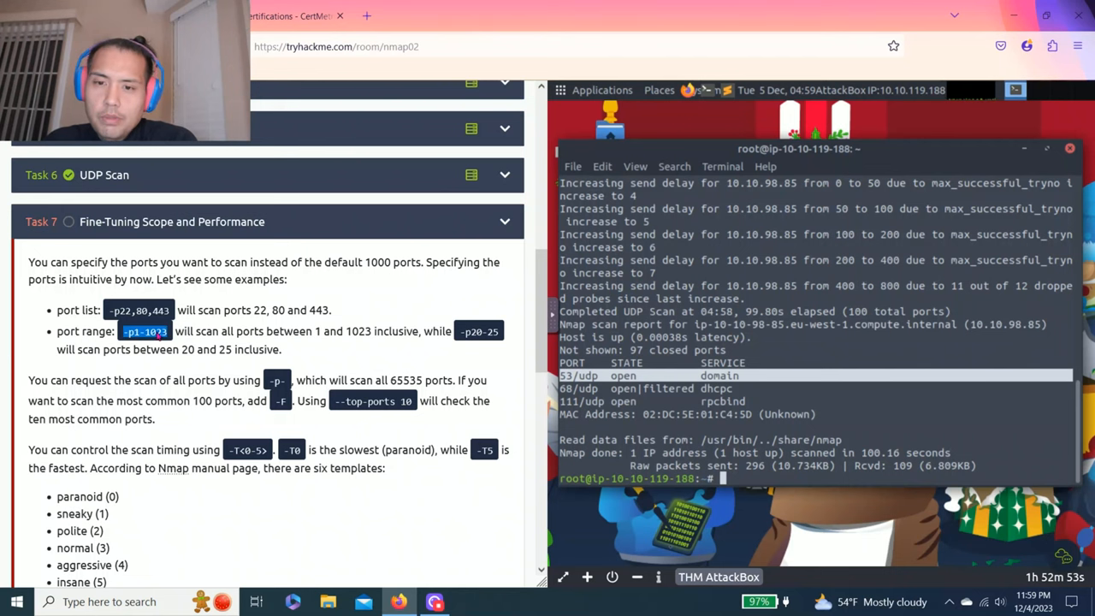
scroll(down, 3)
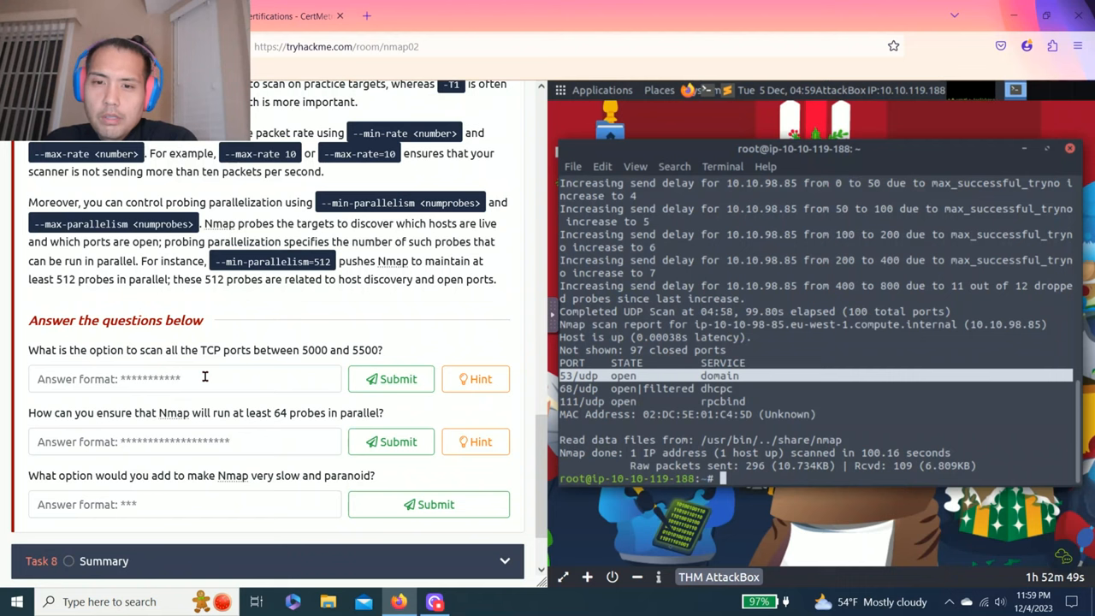
- Submit -p5000-5500 as the option for scanning TCP ports 5000 to 5500
click(184, 378)
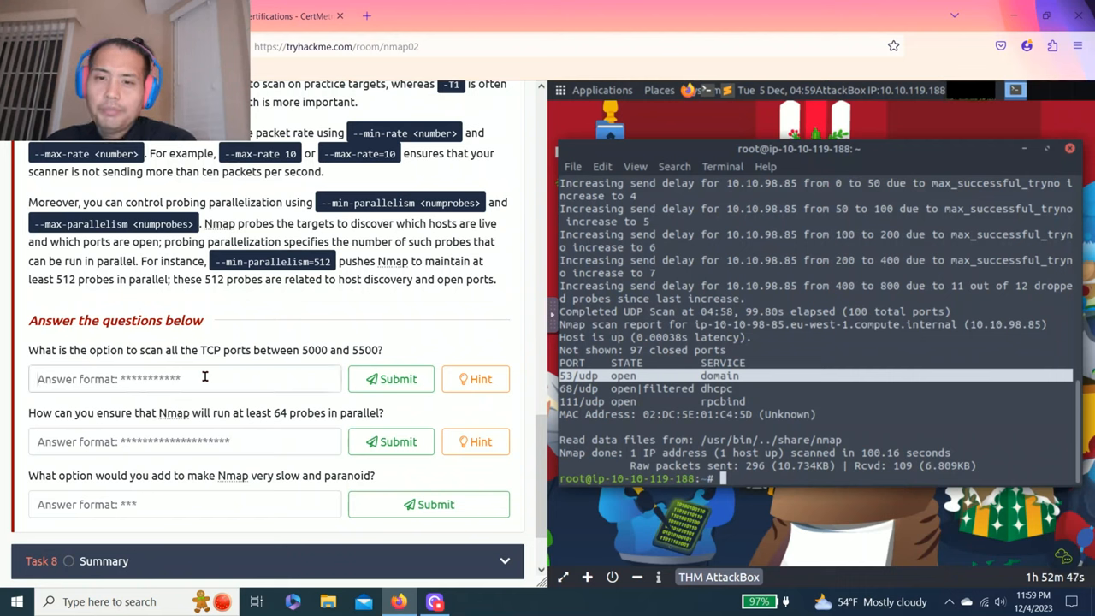
text(-p1-1023)
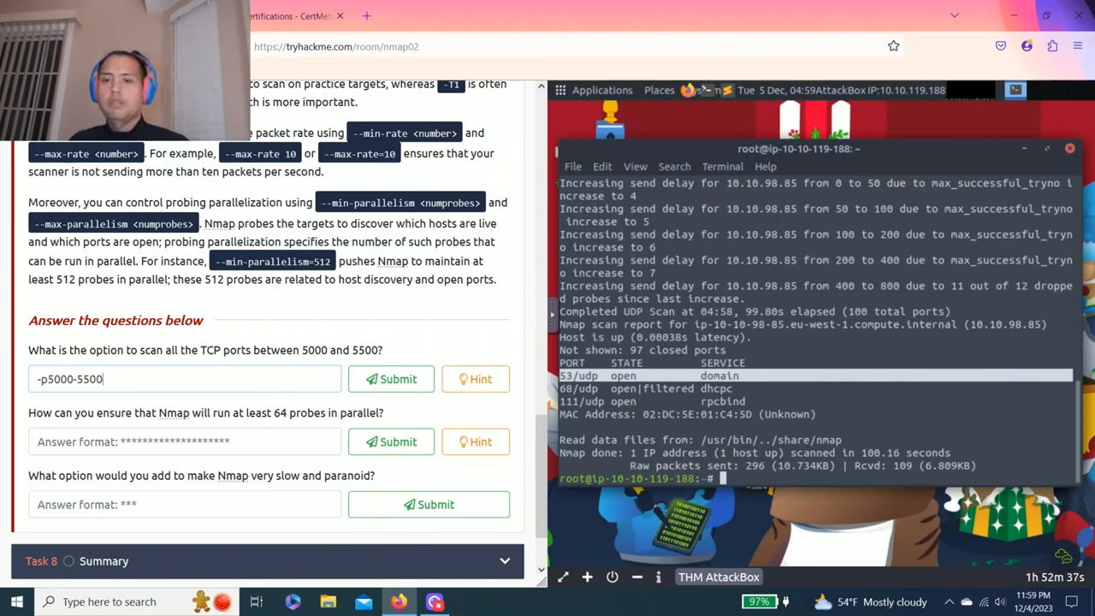
click(390, 379)
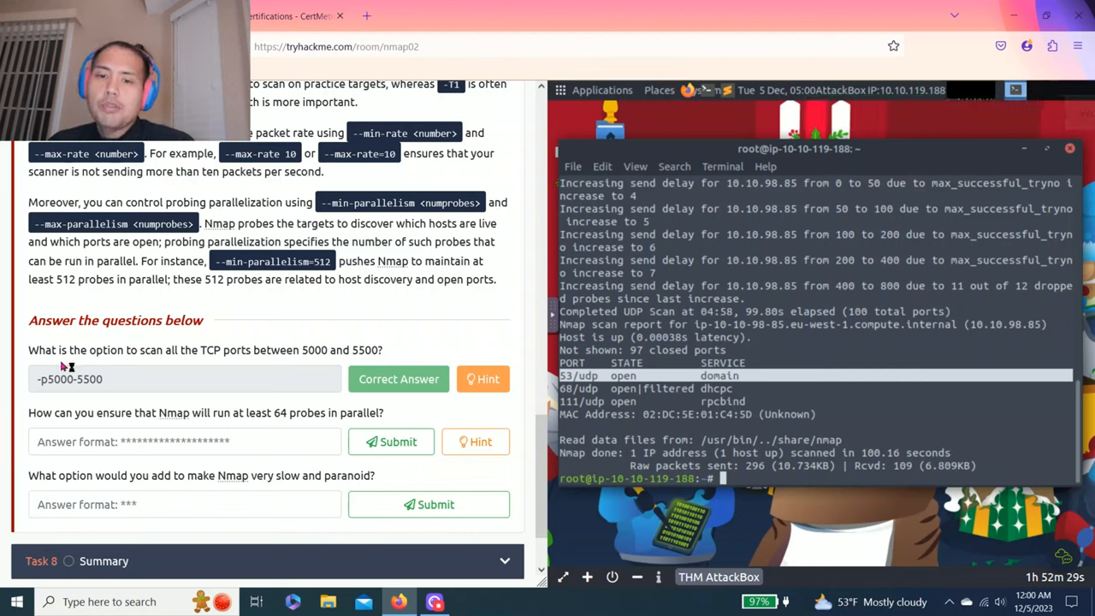
double_click(48, 412)
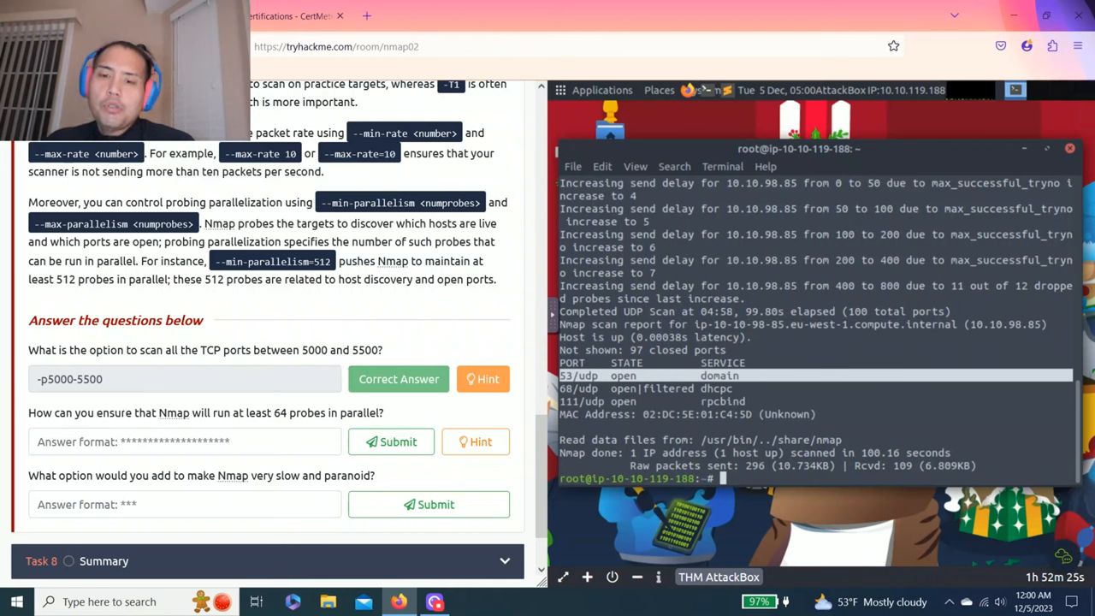
- Check the parallelism hint and submit --min-parallelism=64 for the 64-probes question
drag(121, 413, 295, 412)
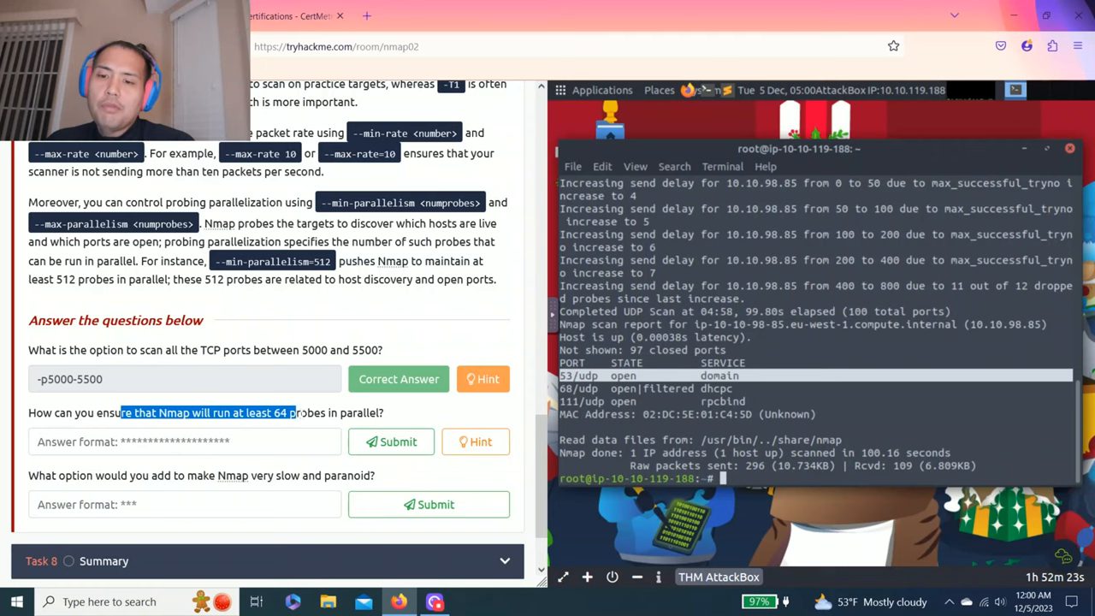
click(475, 441)
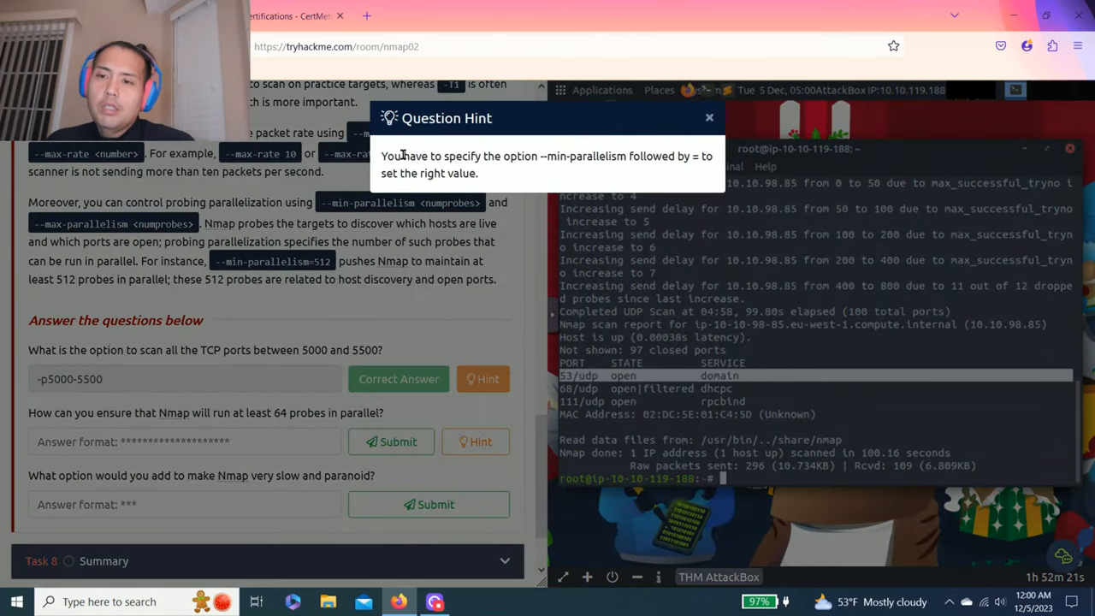
drag(383, 155, 537, 156)
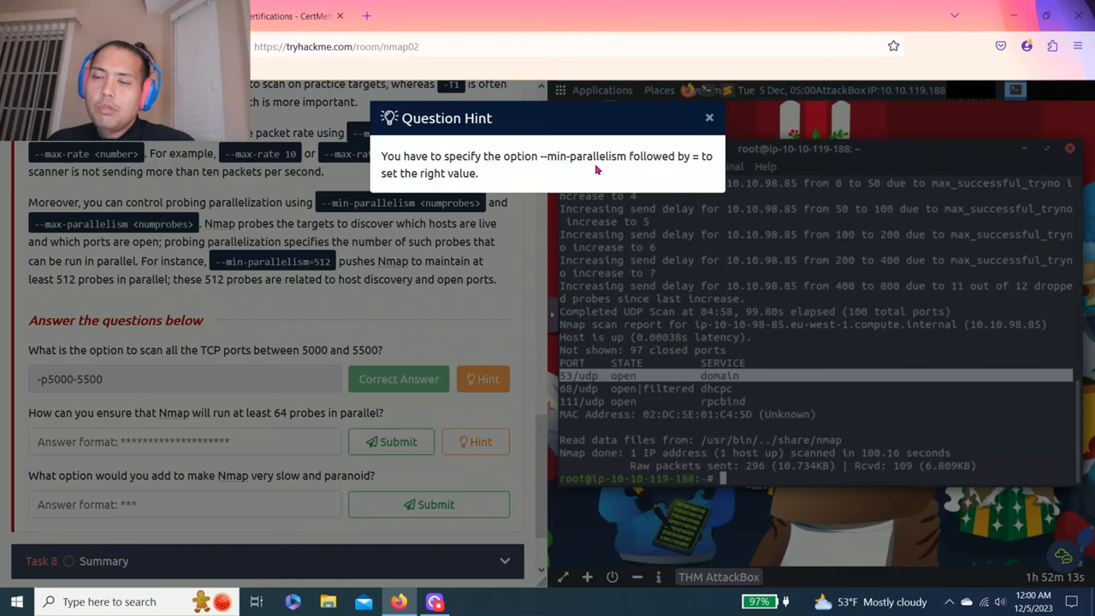
click(709, 117)
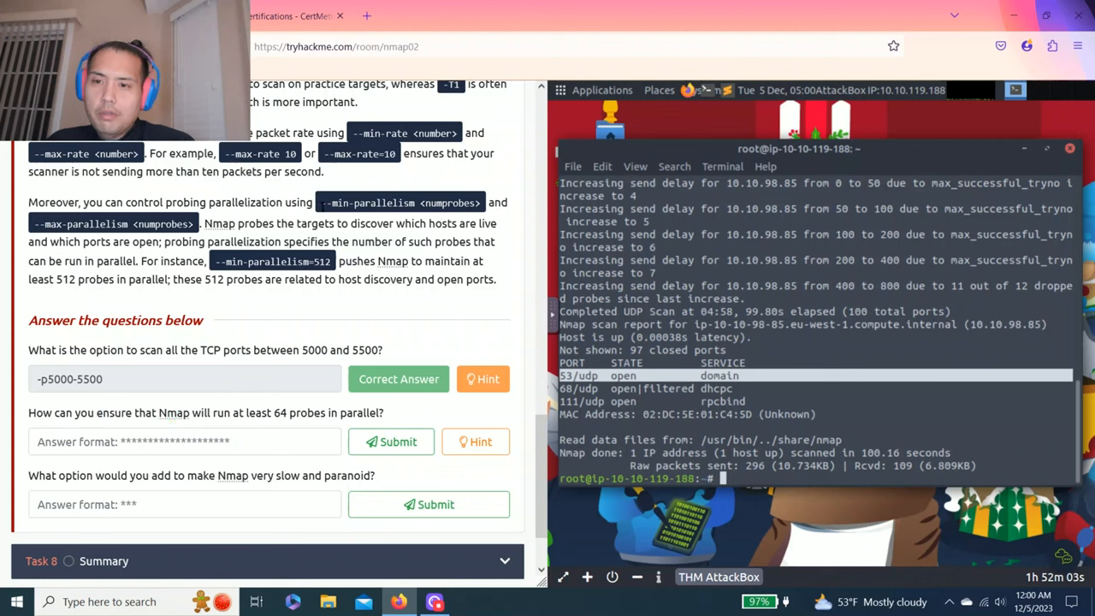
double_click(399, 203)
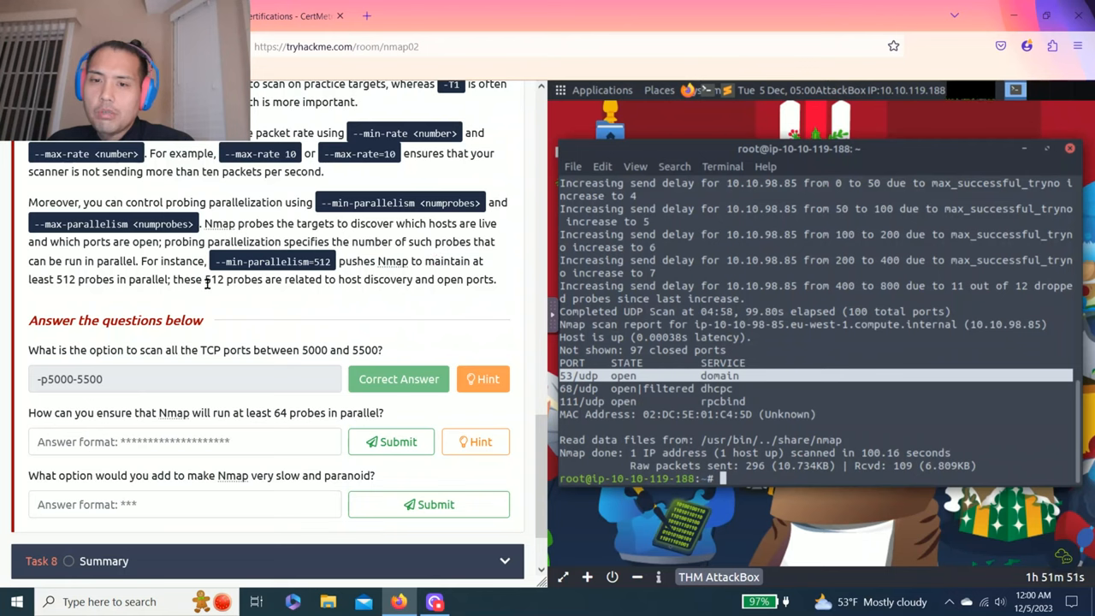
double_click(272, 260)
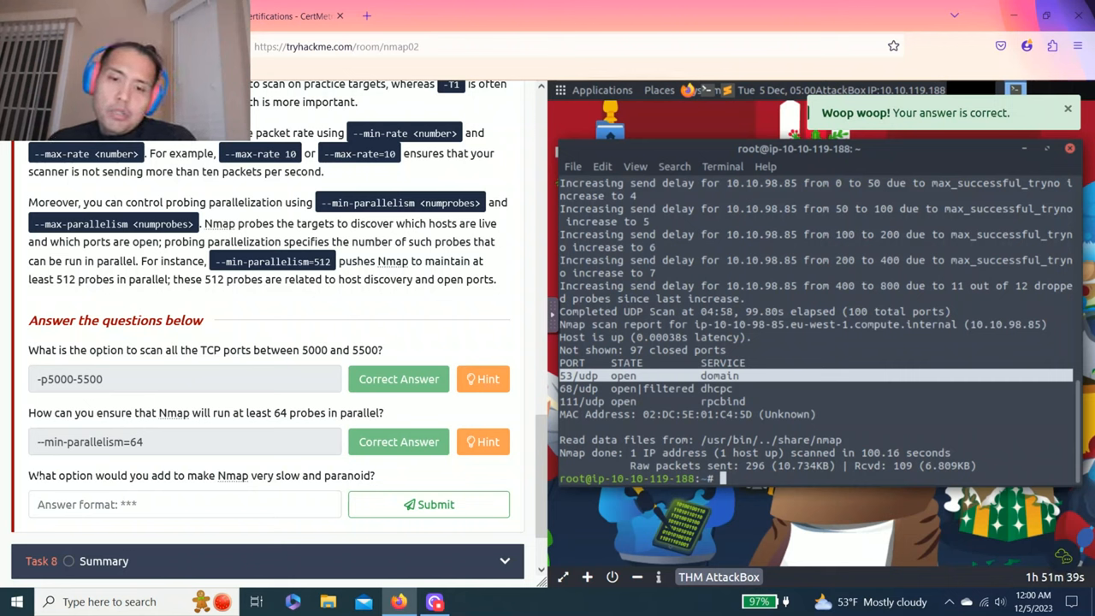
drag(38, 476, 314, 475)
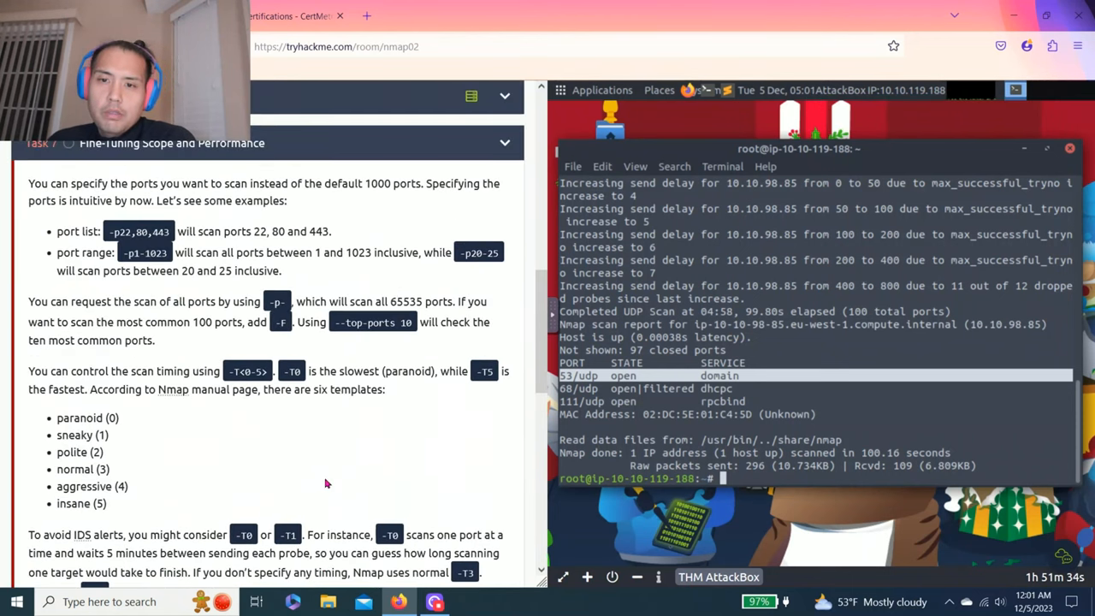
- Review the paranoid timing explanation and enter the -T timing option as the answer
scroll(down, 3)
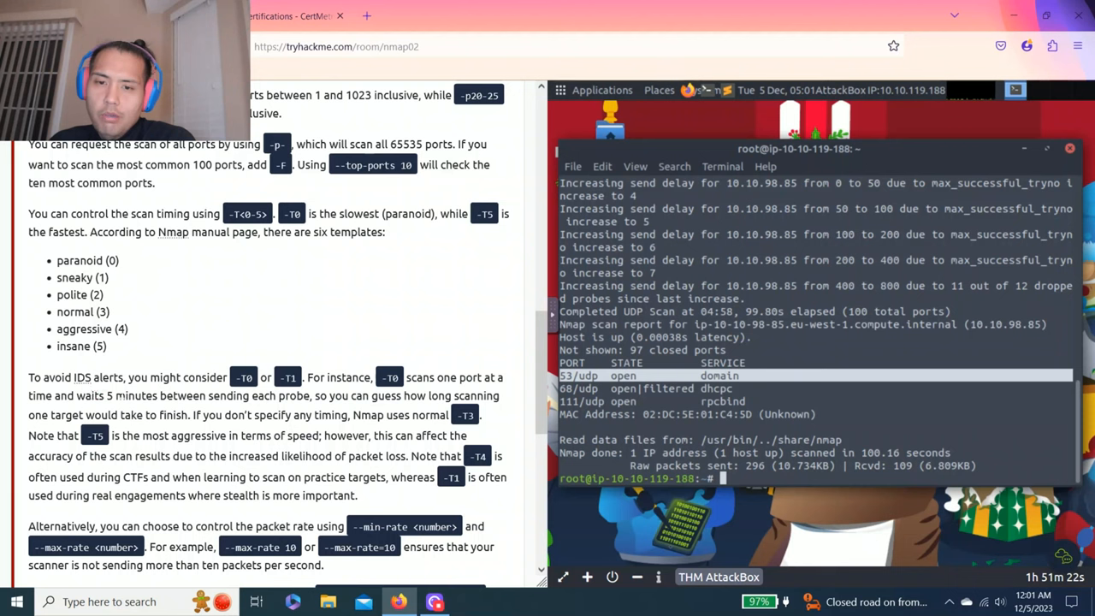
drag(94, 395, 257, 395)
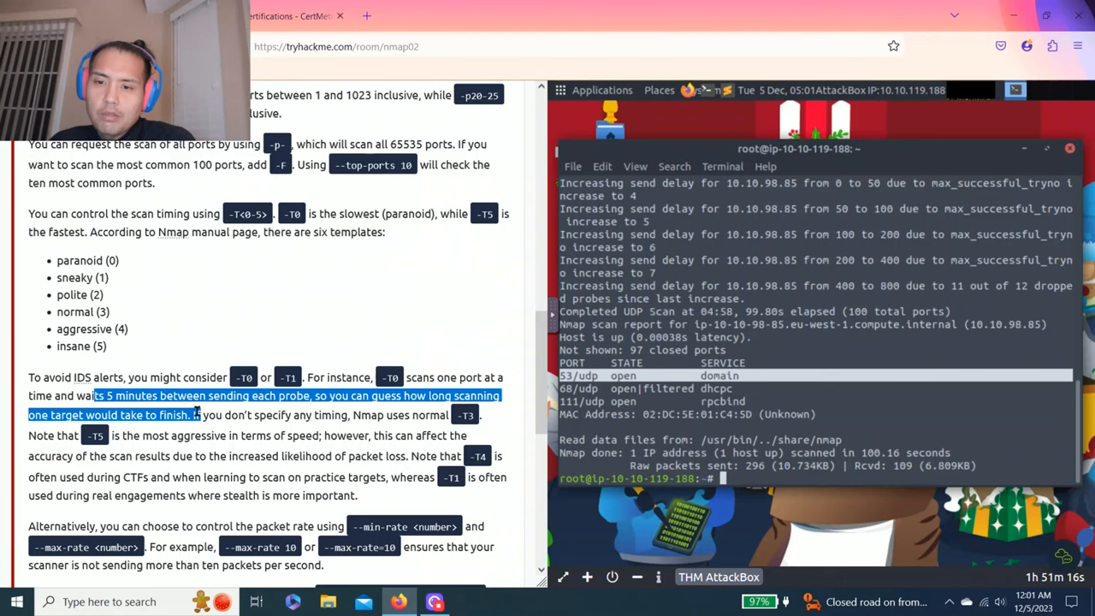
scroll(down, 3)
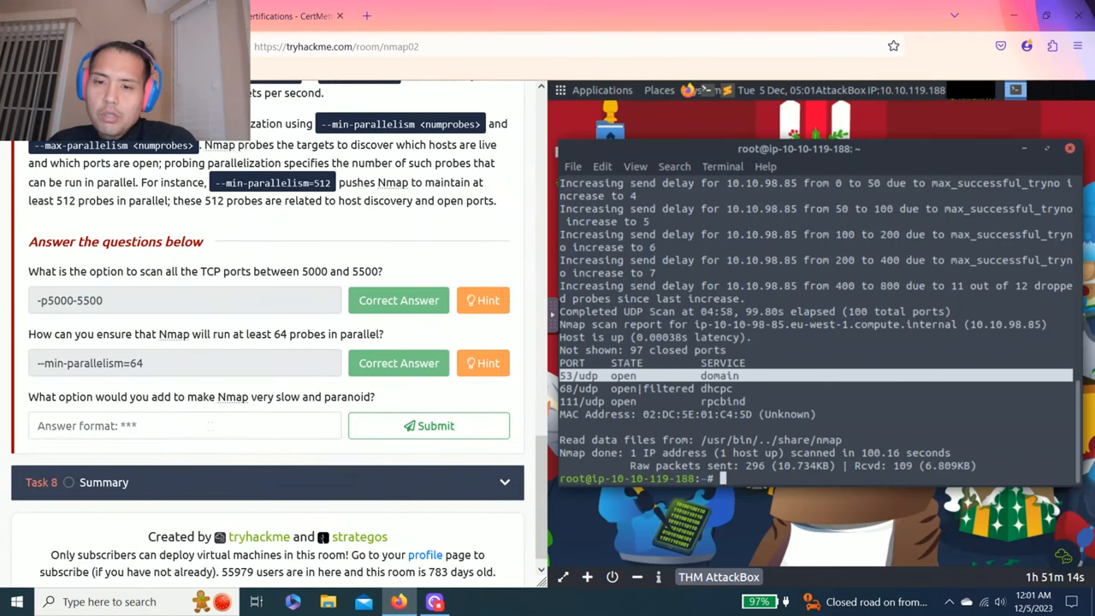
text(-T)
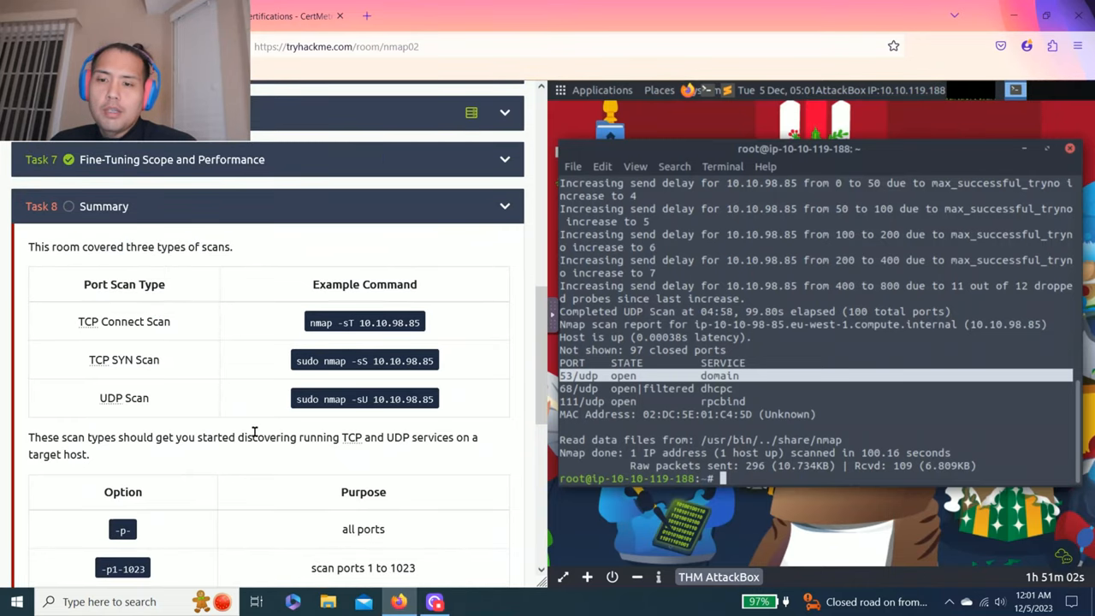
- Read through the Summary scan-type tables and mark the final question Completed
scroll(down, 3)
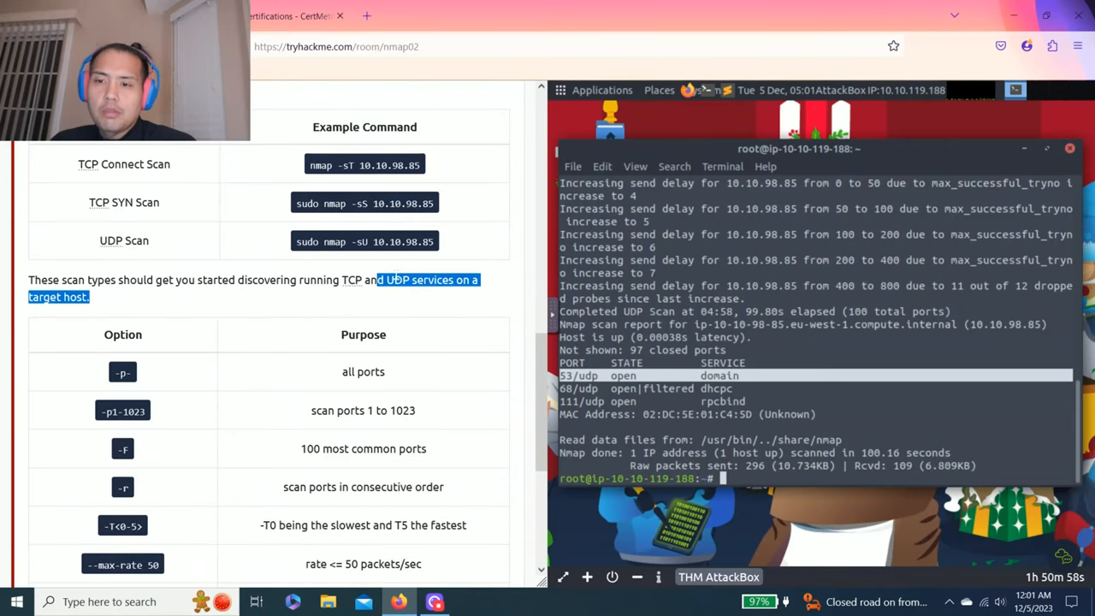
scroll(down, 3)
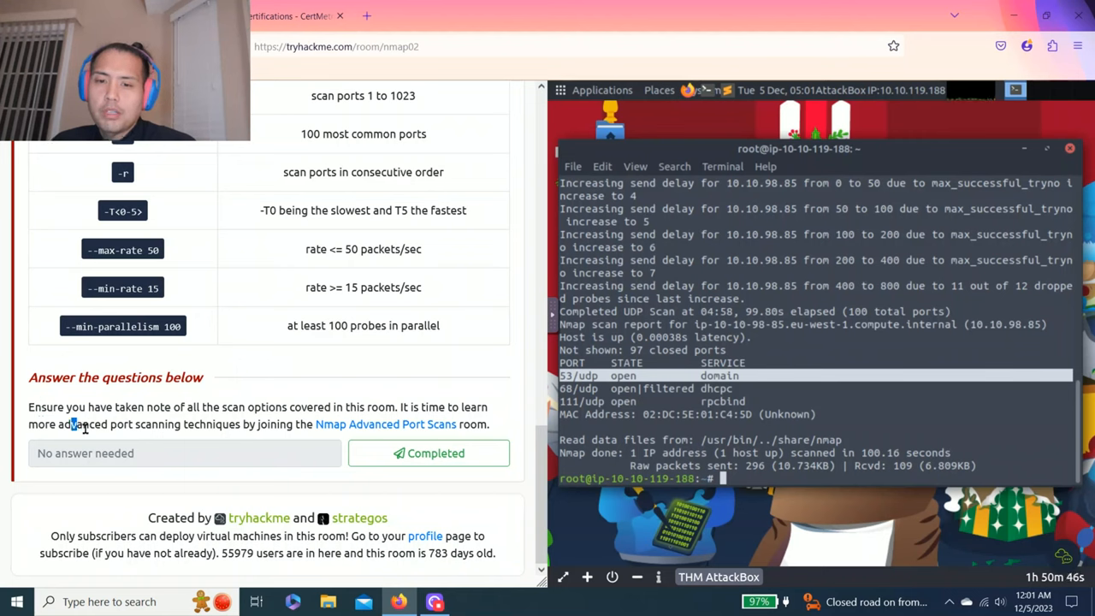
drag(81, 424, 308, 424)
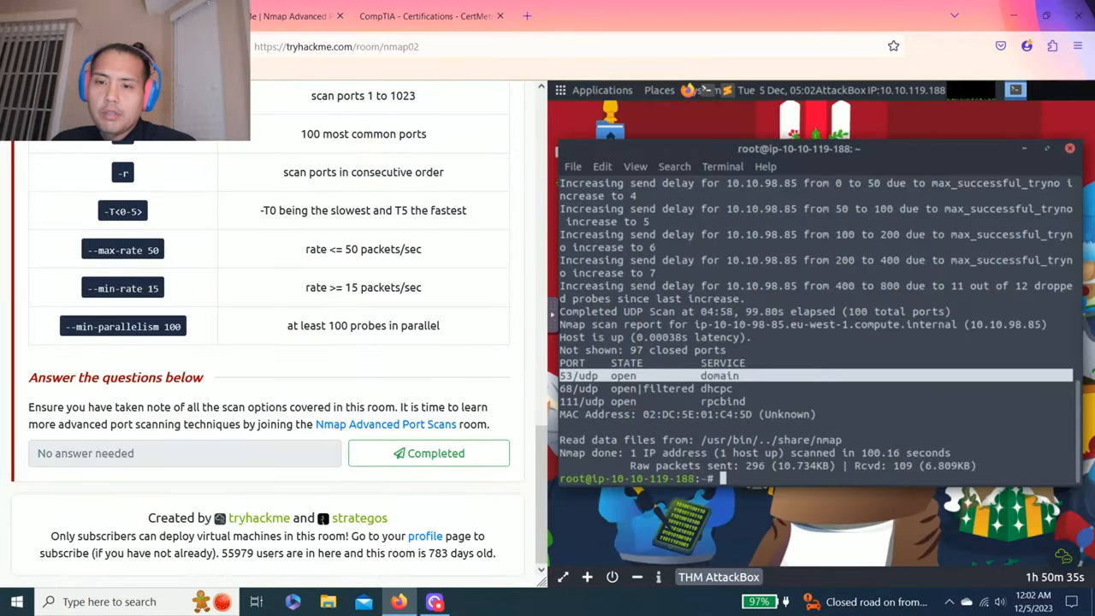
click(429, 453)
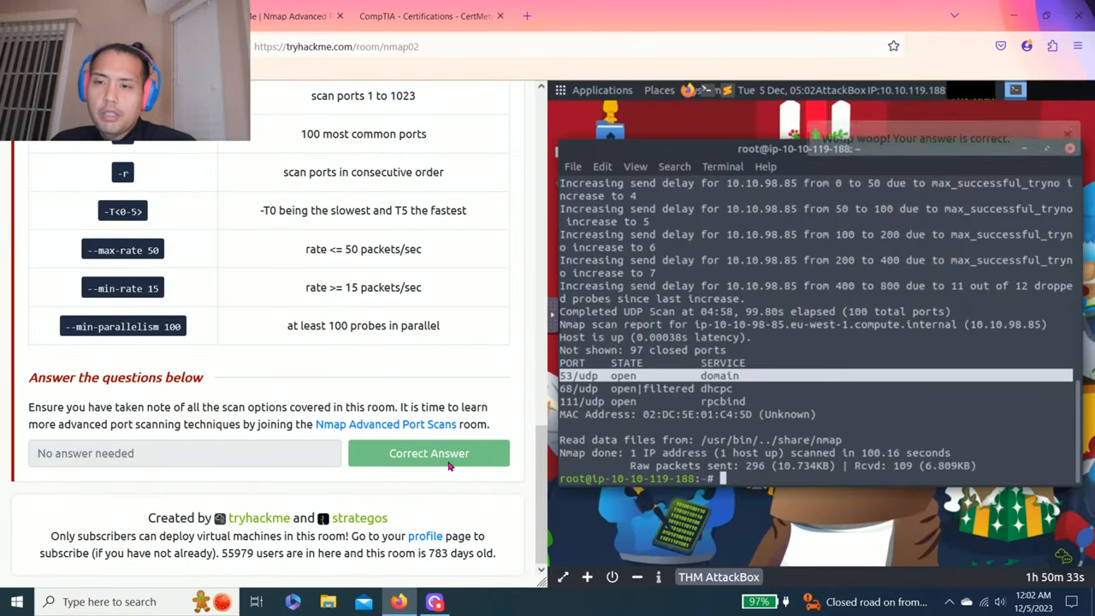
click(429, 453)
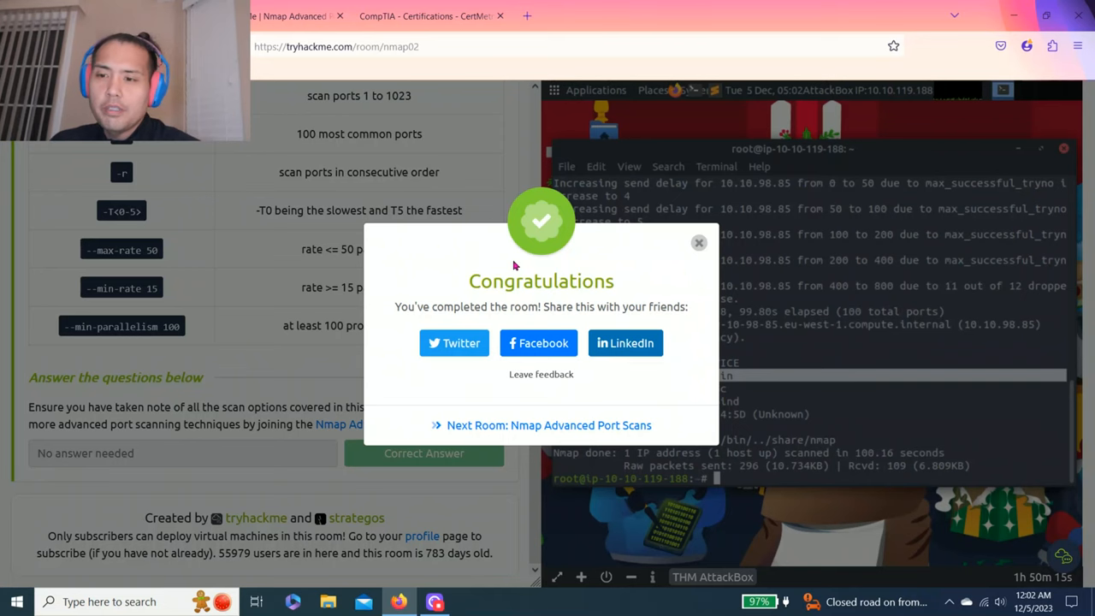
- Open Nmap Advanced Port Scans and confirm resetting all its saved answers
click(699, 243)
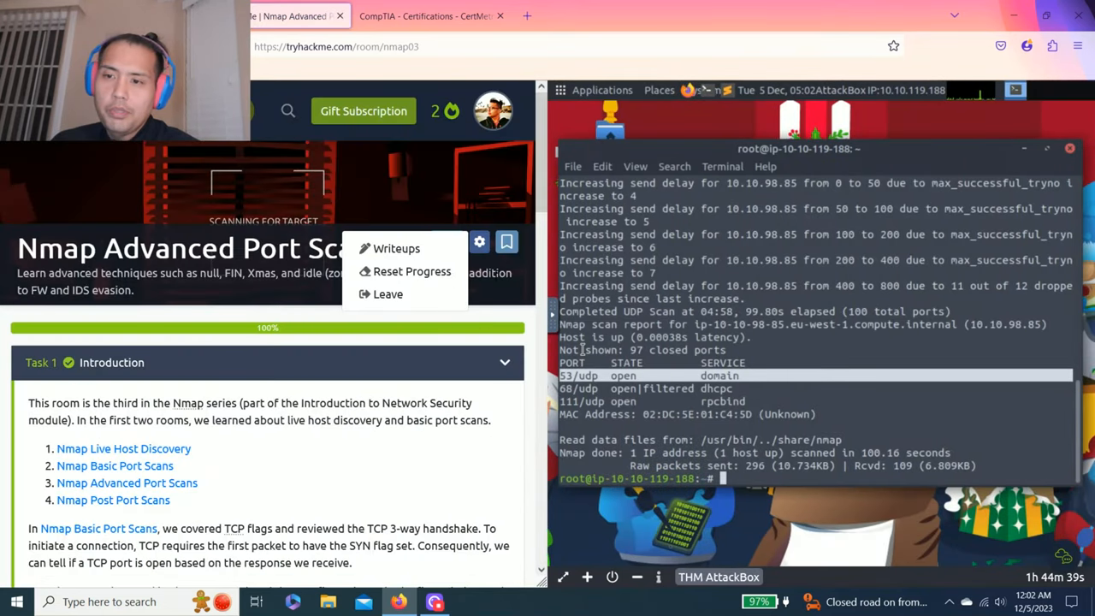
click(411, 271)
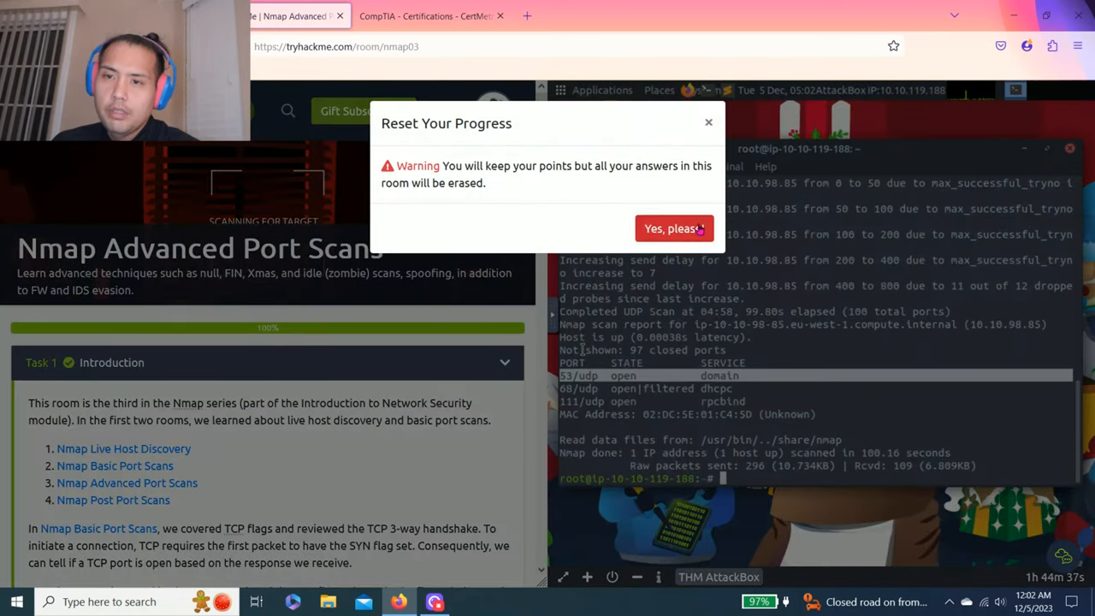
click(674, 228)
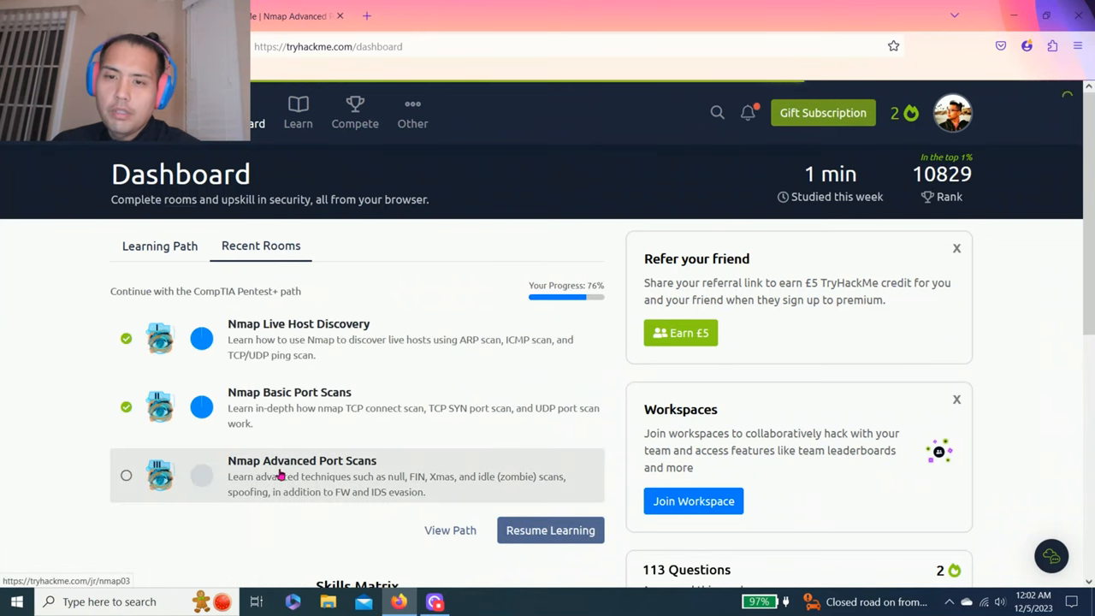
- View the CompTIA PenTest+ path down to its Information Gathering section
click(298, 112)
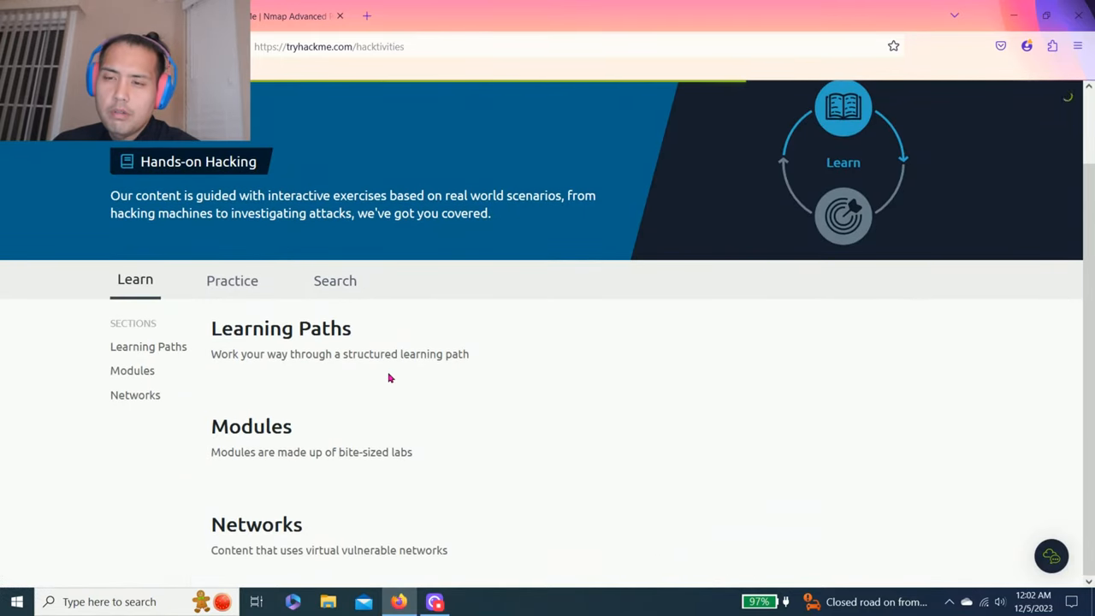
scroll(down, 3)
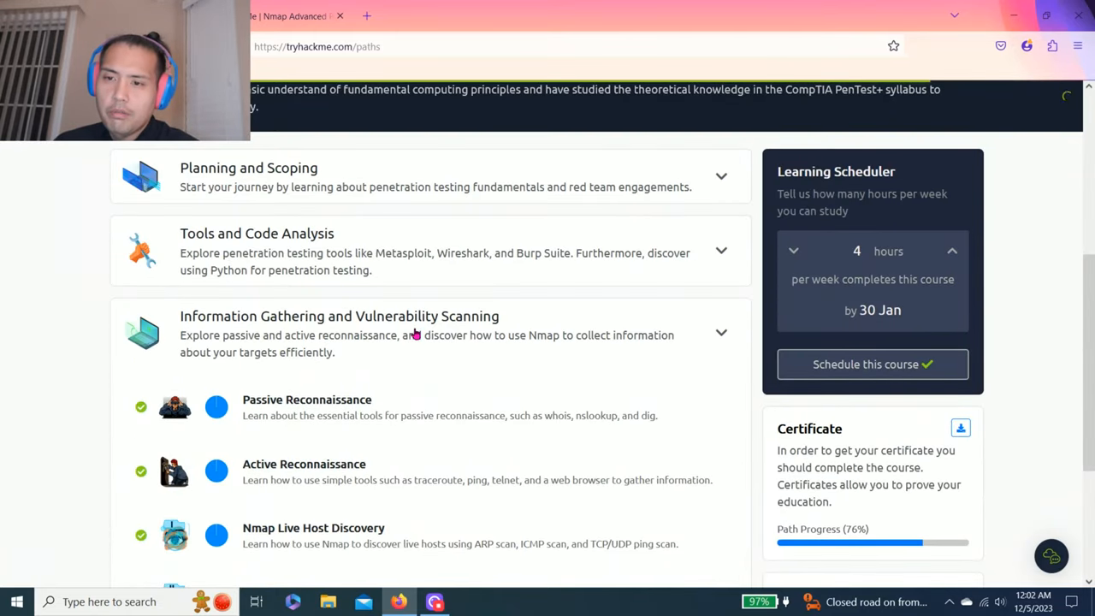
scroll(down, 3)
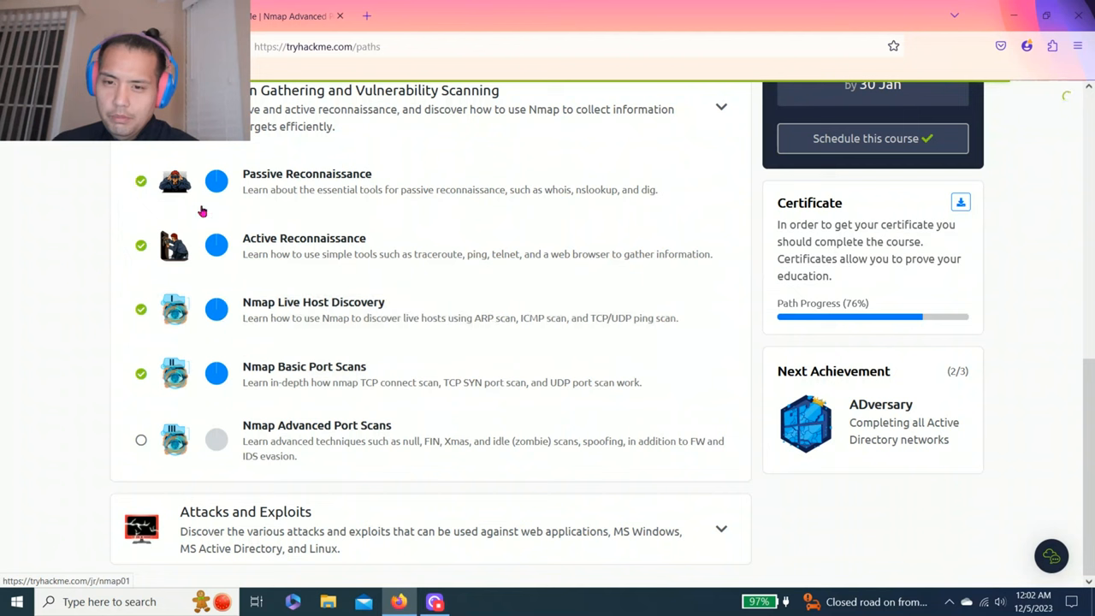